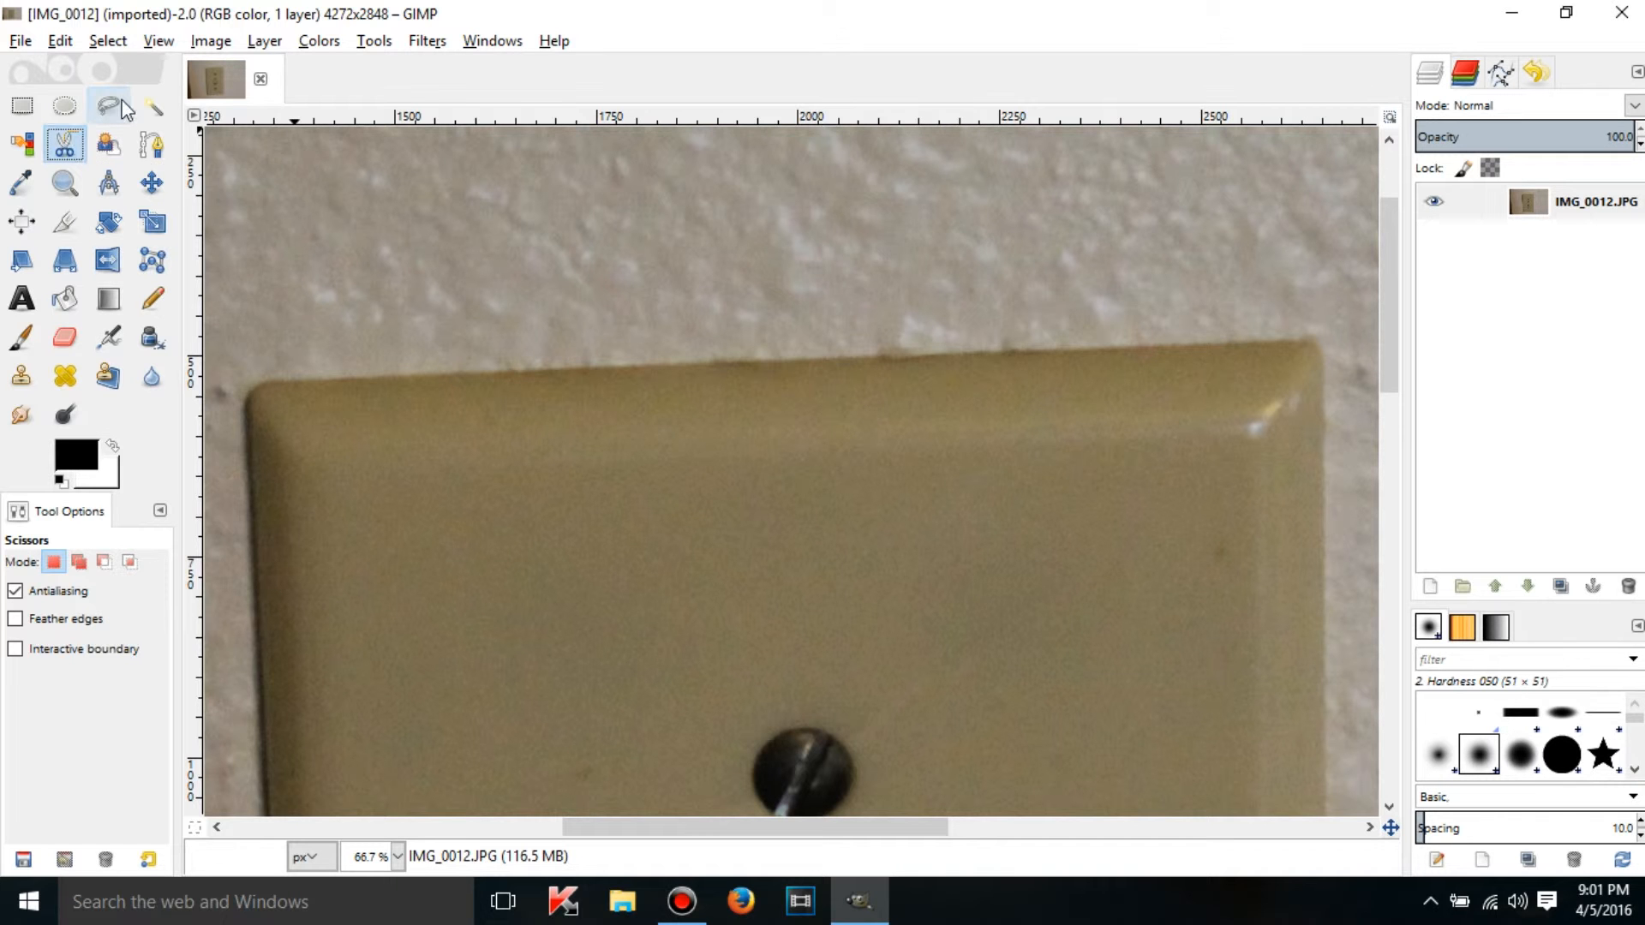
pyautogui.moveTo(106, 106)
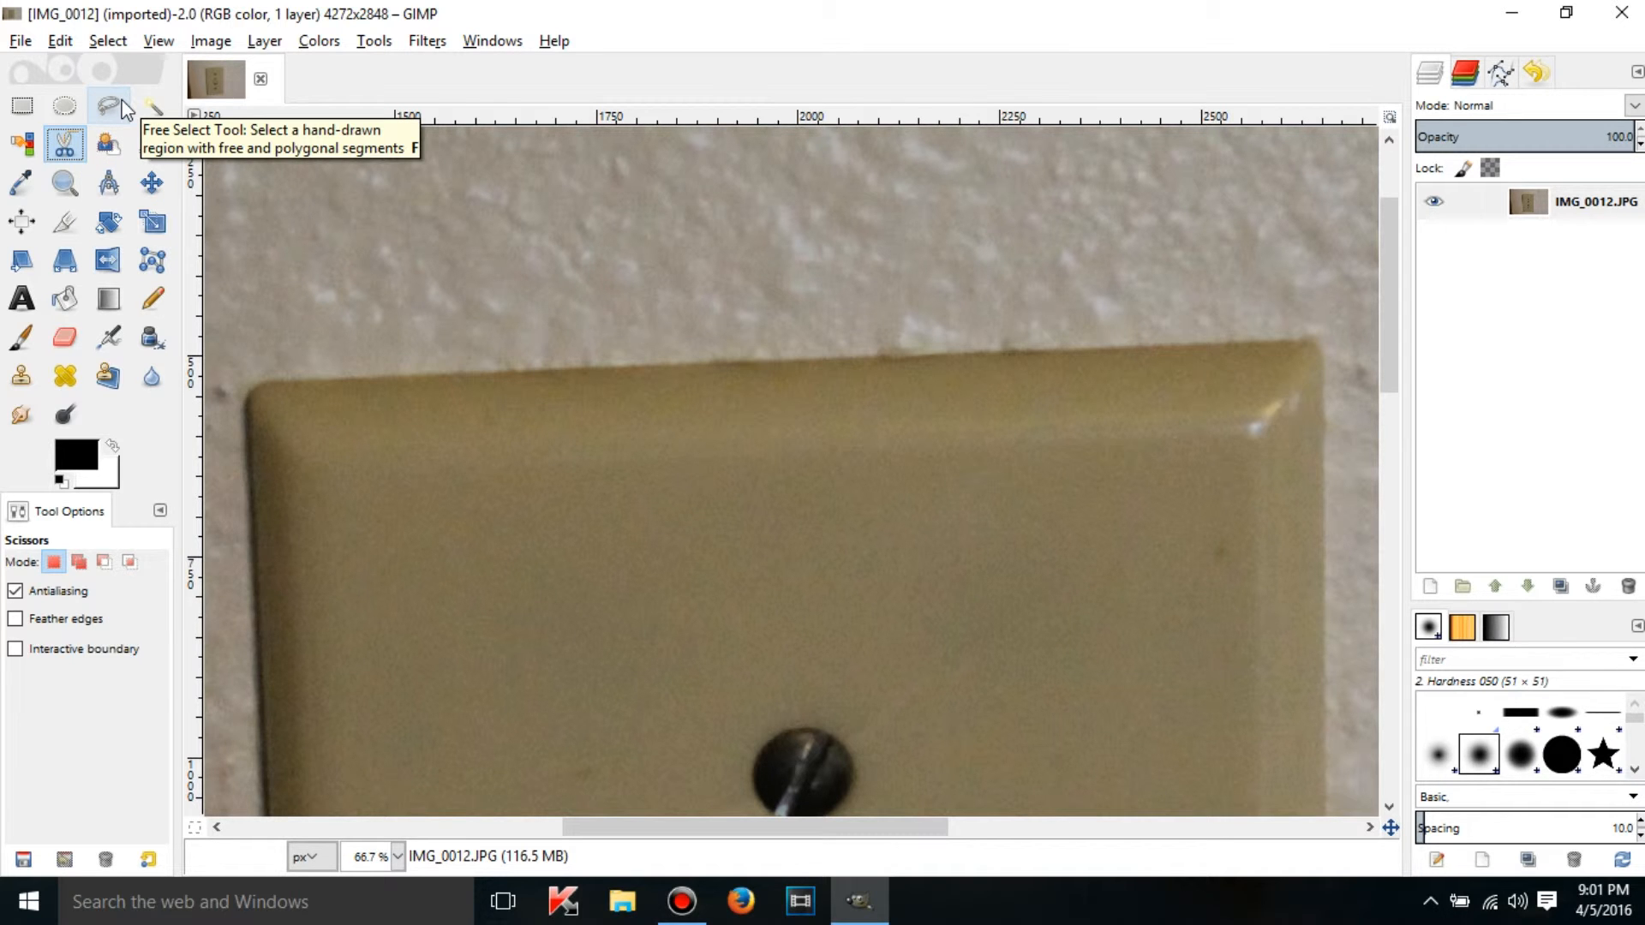
pyautogui.moveTo(261, 411)
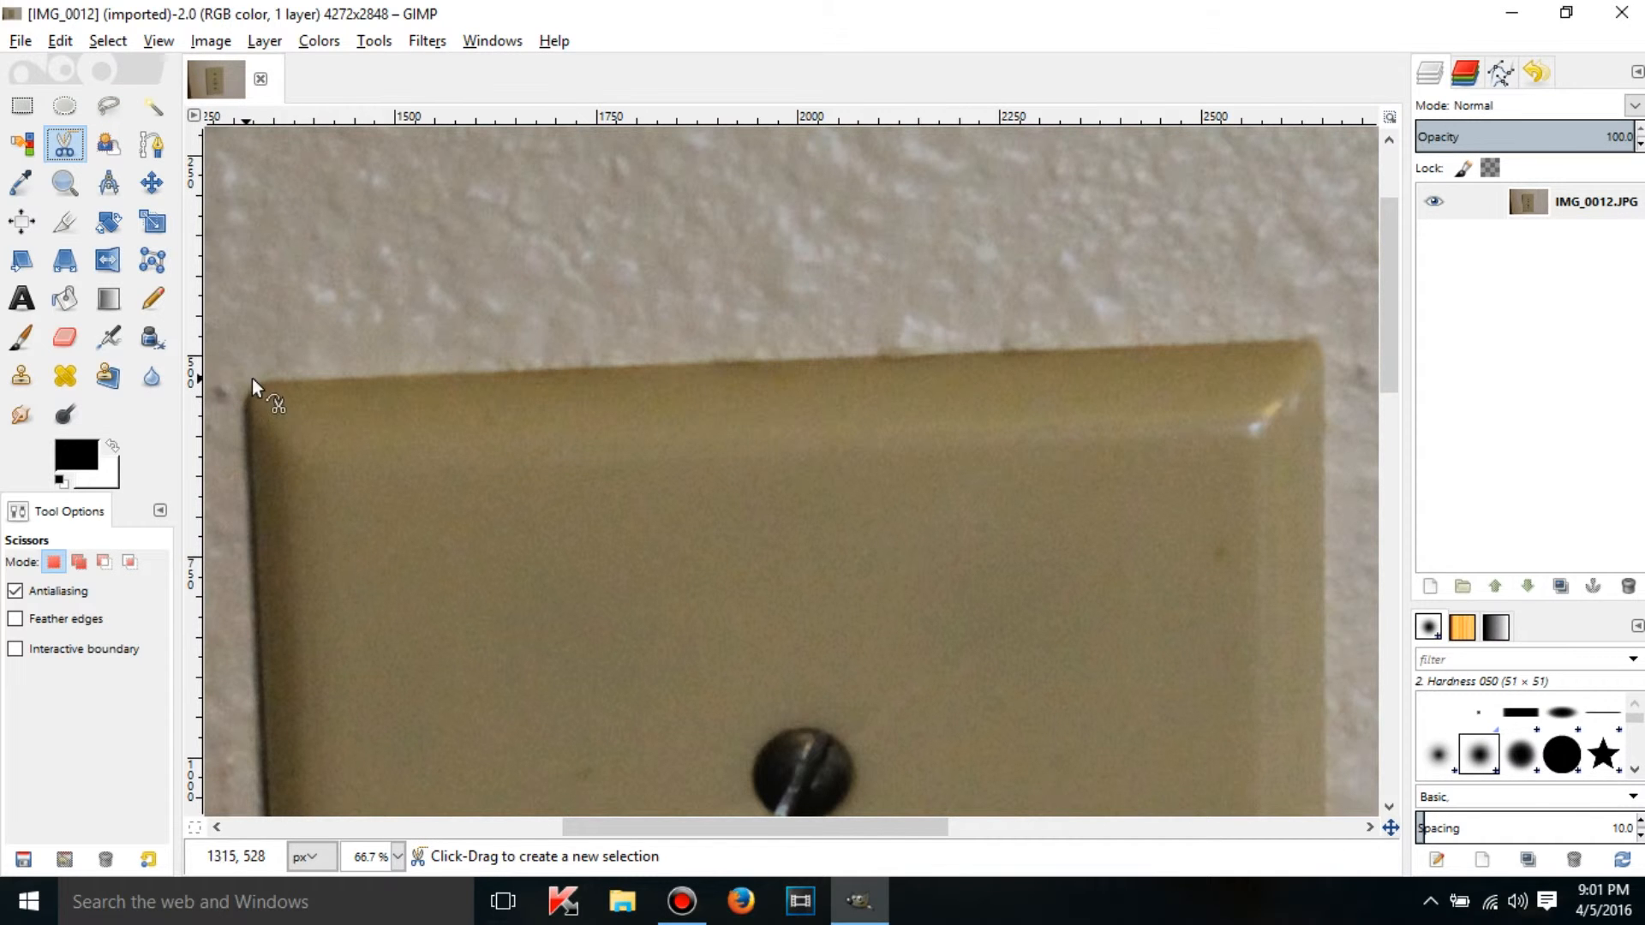
# Place the first Scissors Select anchor on the switch plate's top-left corner.
pyautogui.click(247, 401)
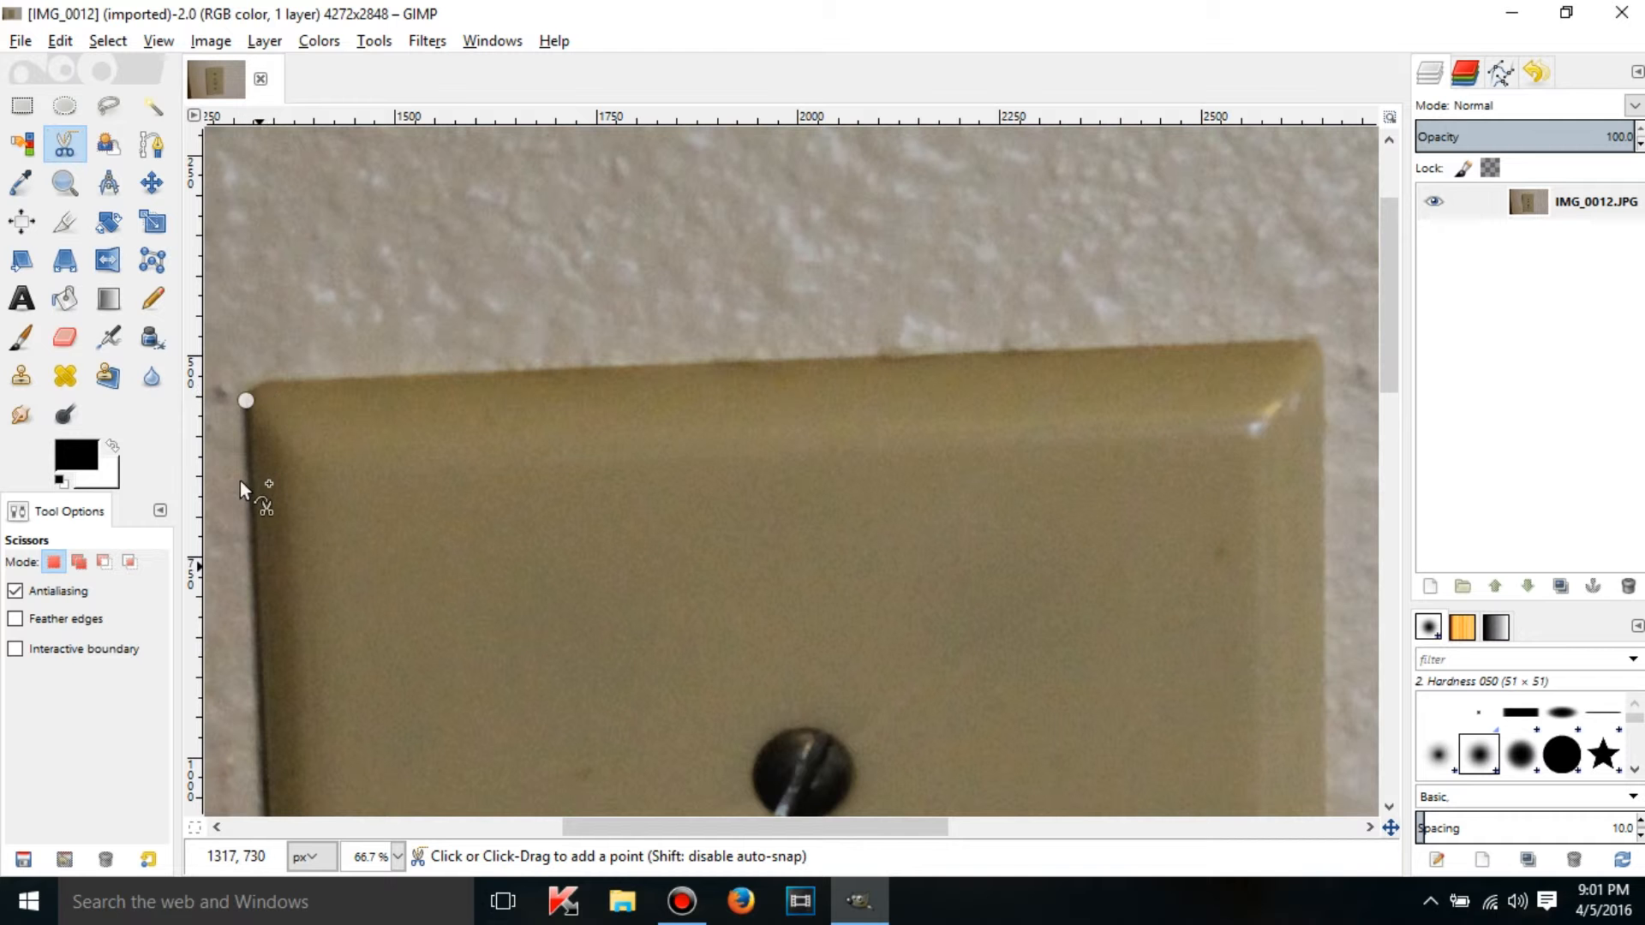
pyautogui.moveTo(264, 425)
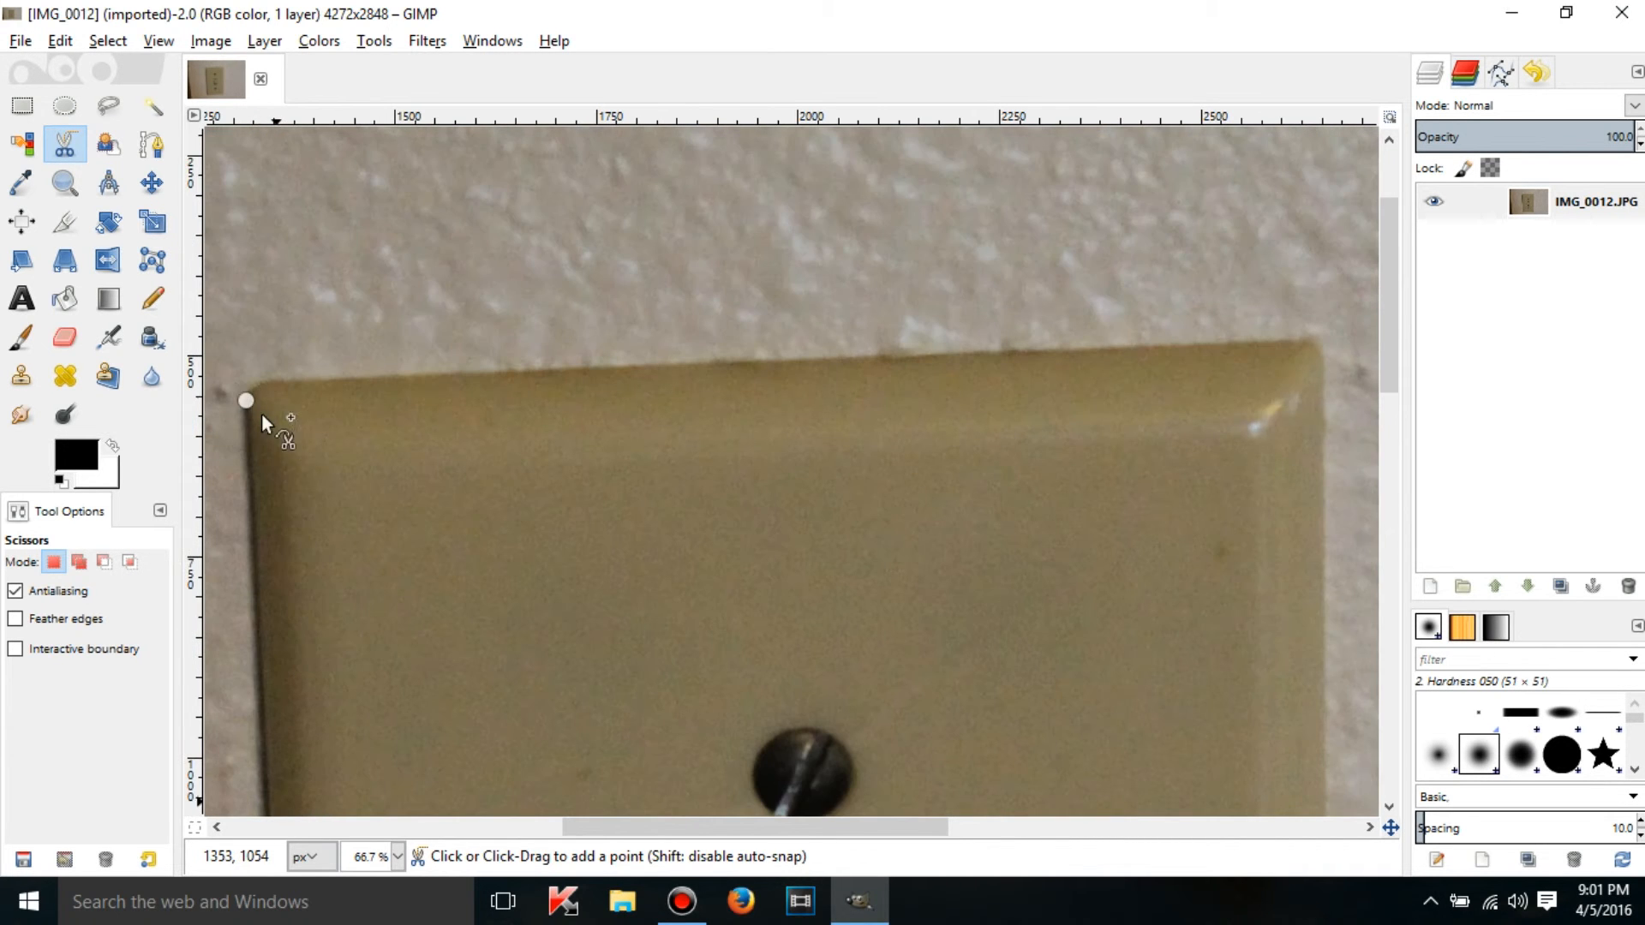
pyautogui.moveTo(108, 105)
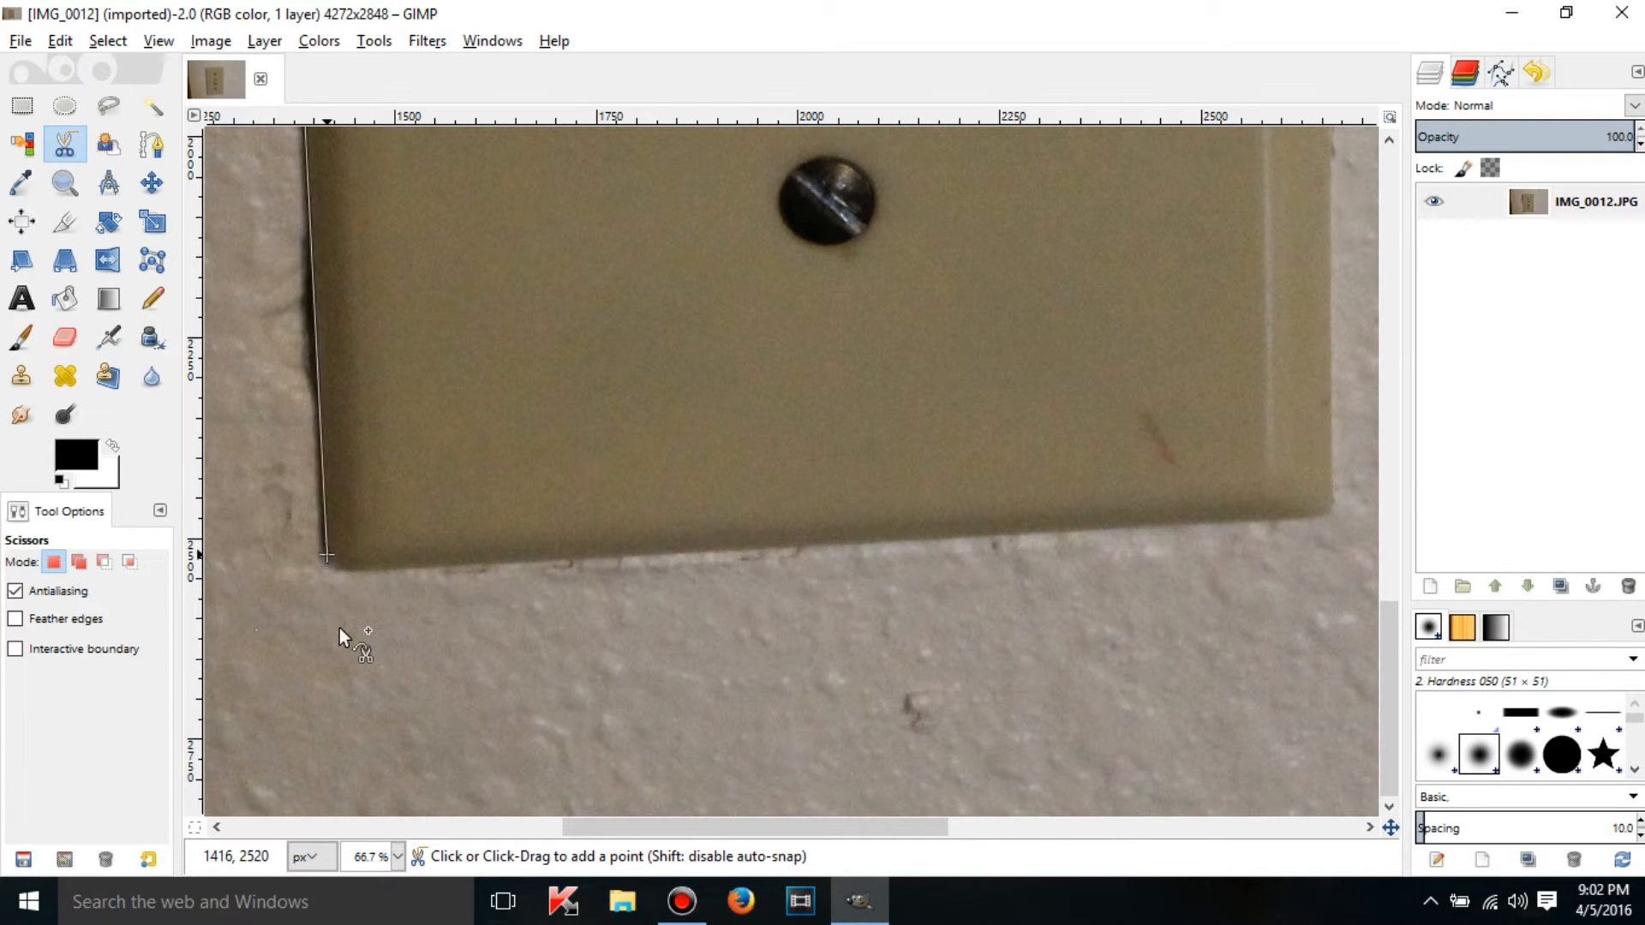
# Anchor the outline at the plate's bottom-left corner so the path hugs the left edge.
pyautogui.click(315, 273)
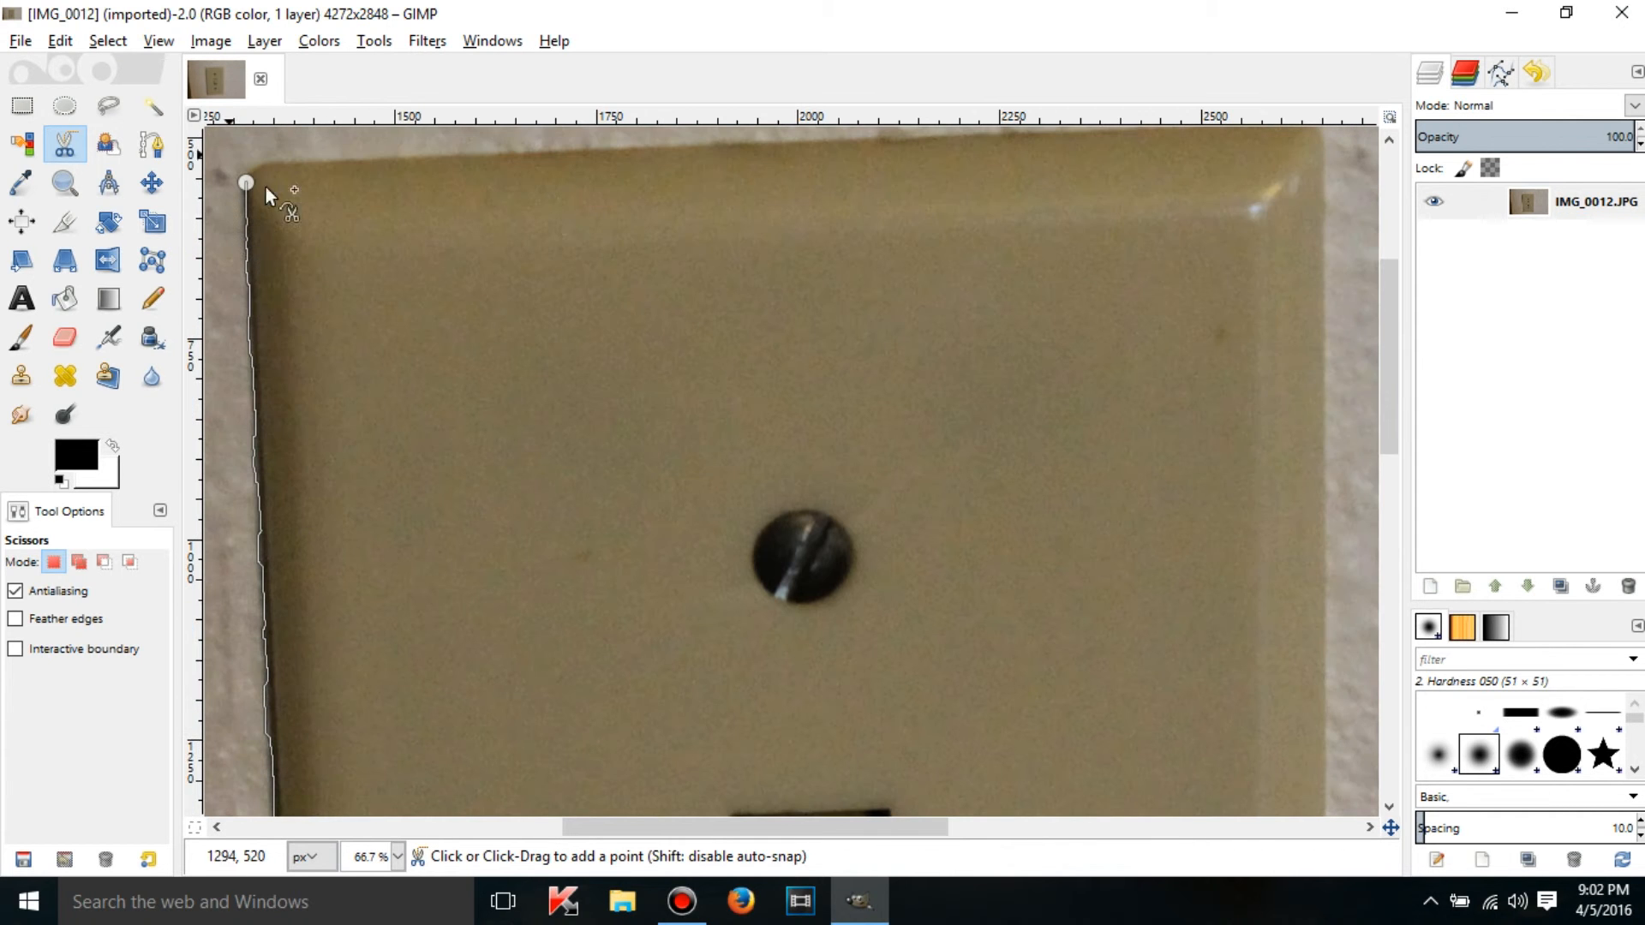
pyautogui.moveTo(264, 173)
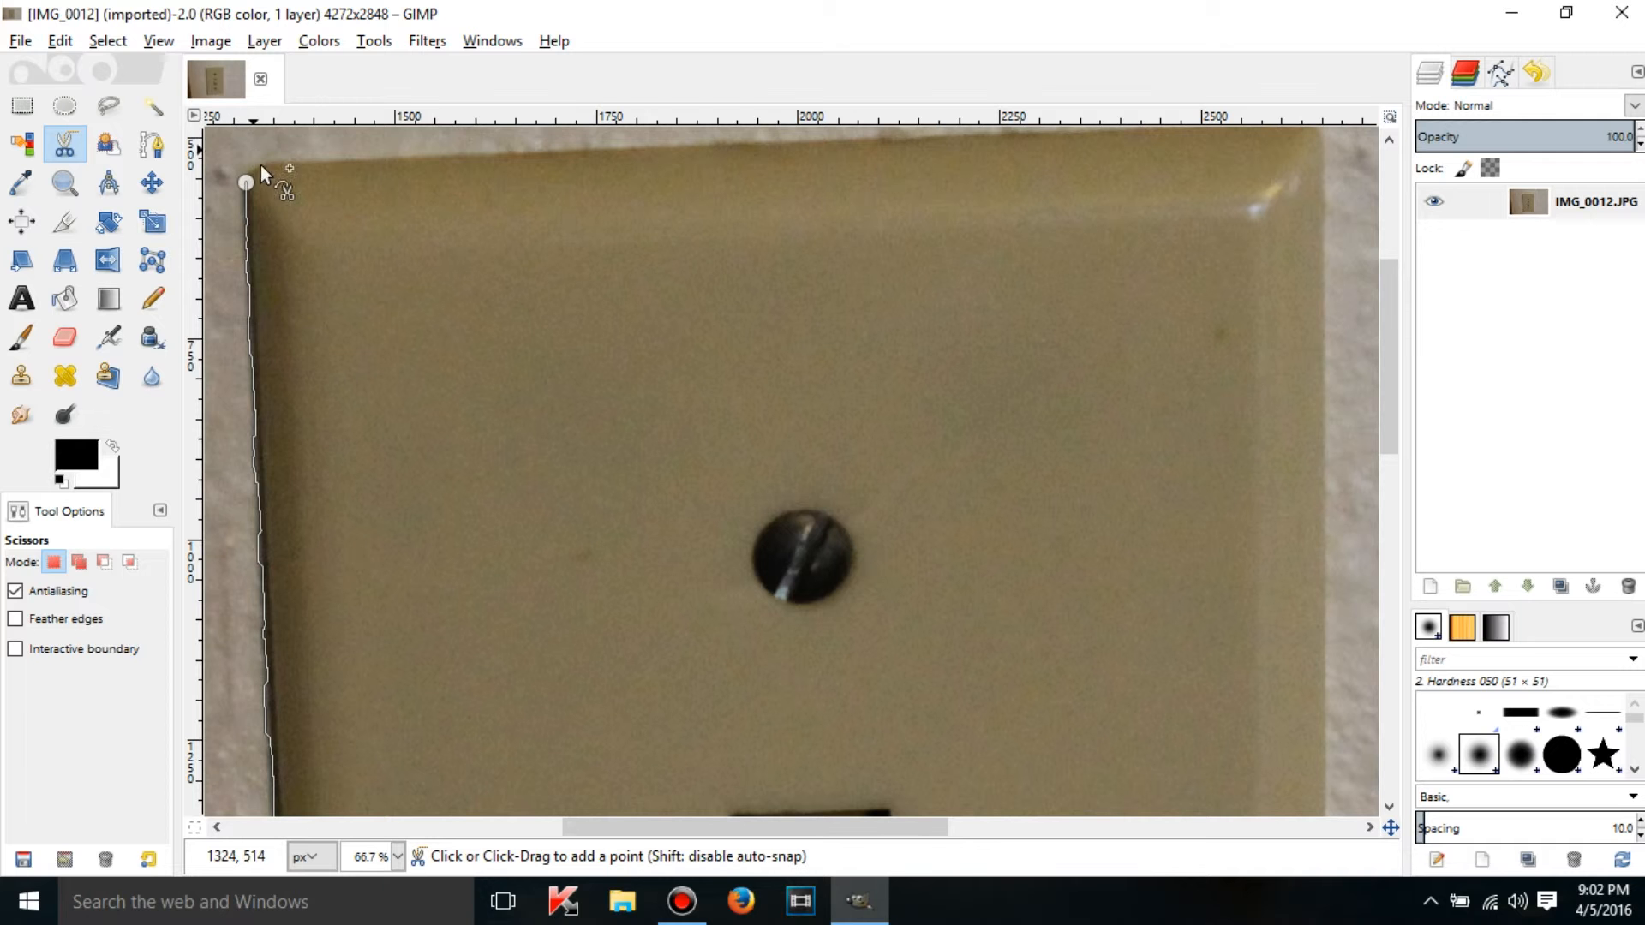
pyautogui.moveTo(272, 524)
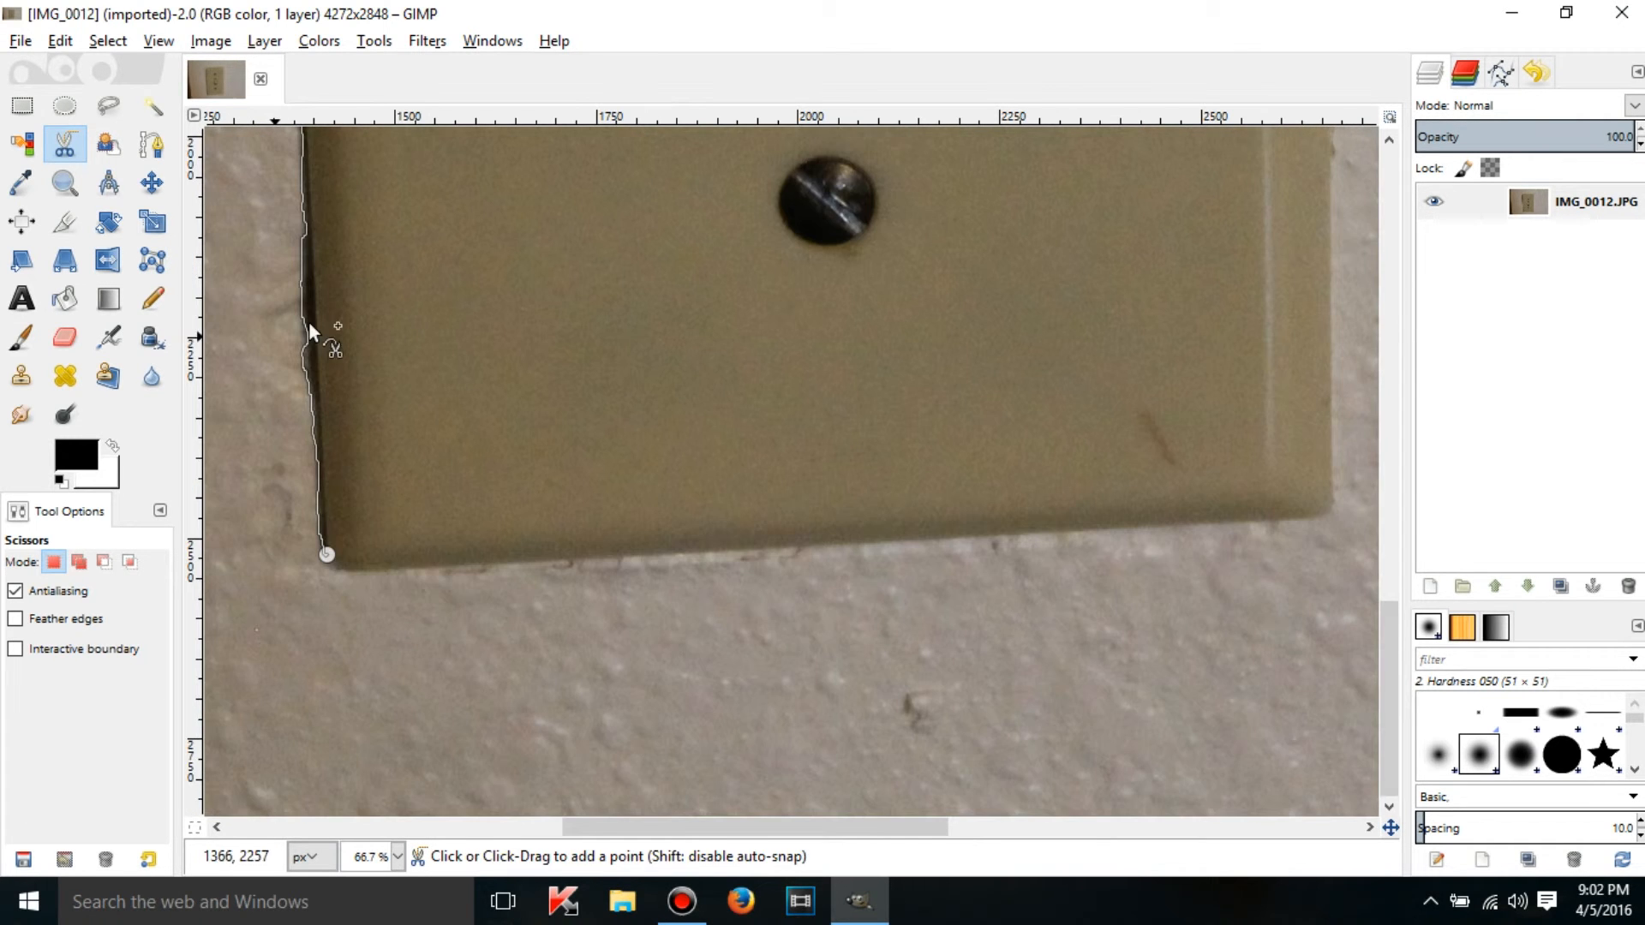
pyautogui.moveTo(361, 431)
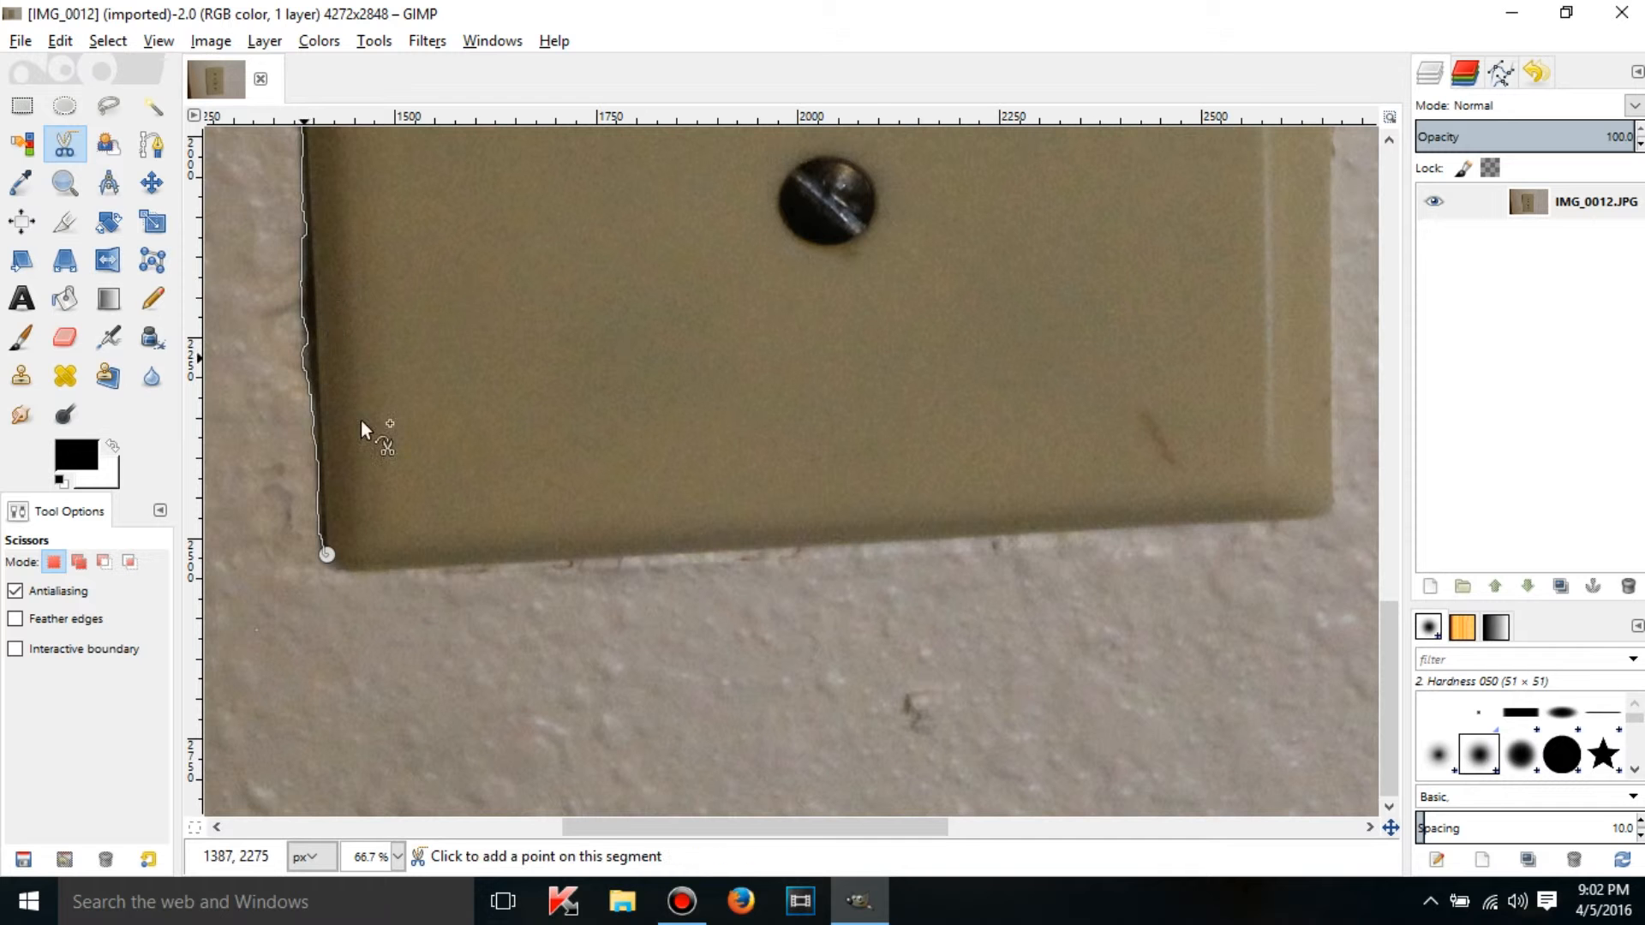
pyautogui.moveTo(391, 446)
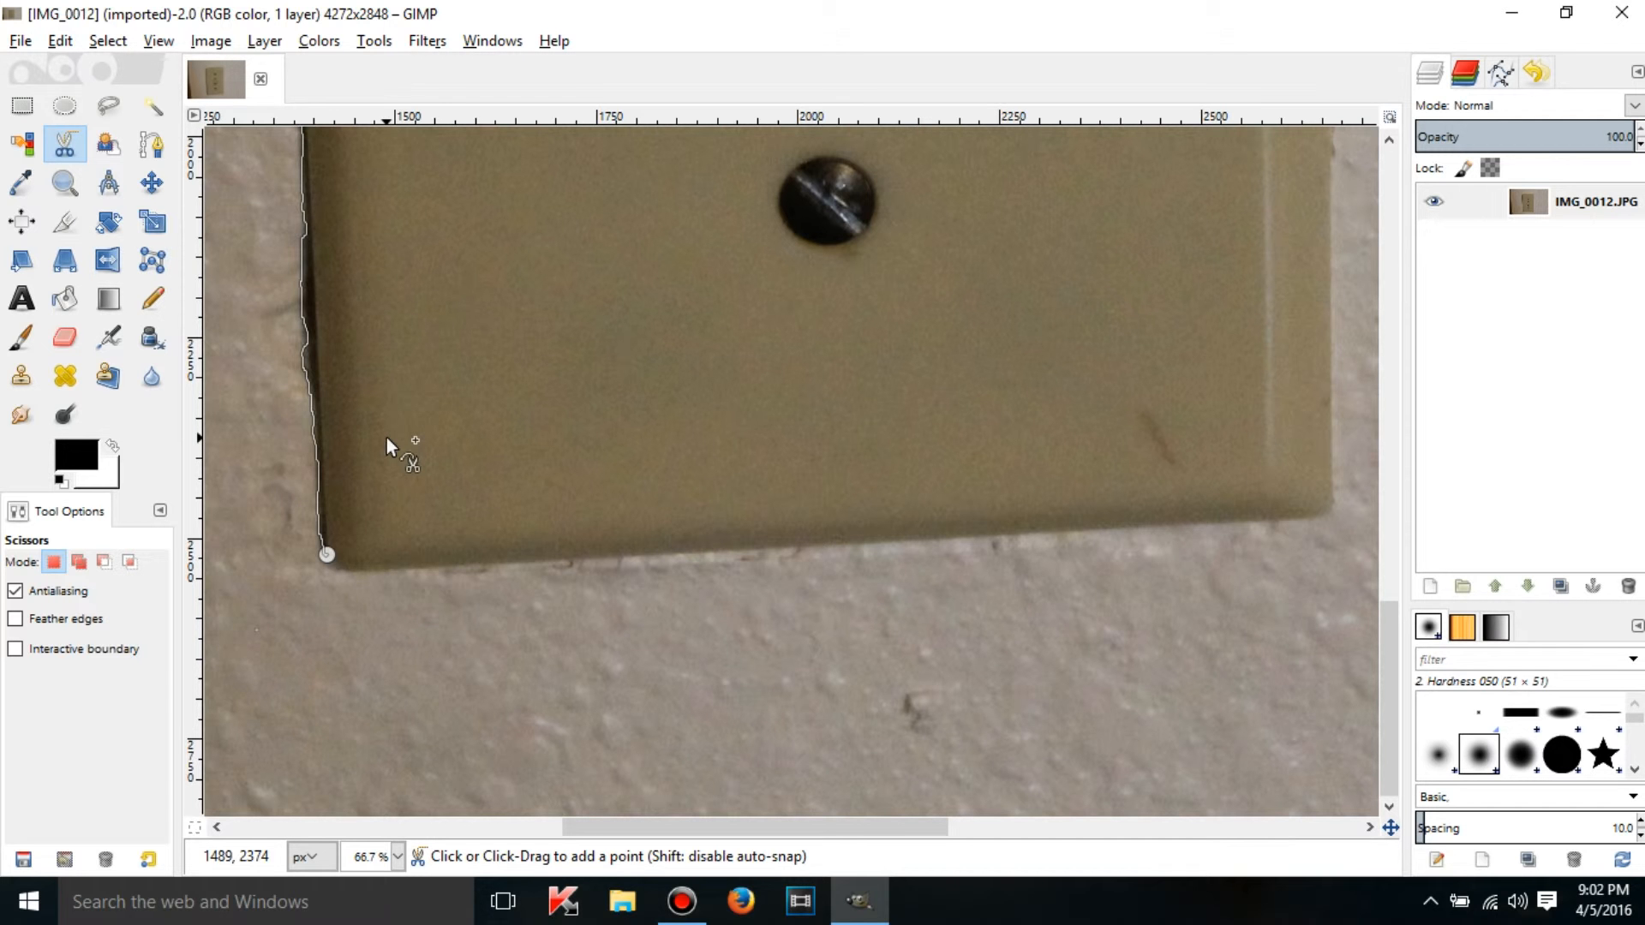
pyautogui.moveTo(287, 408)
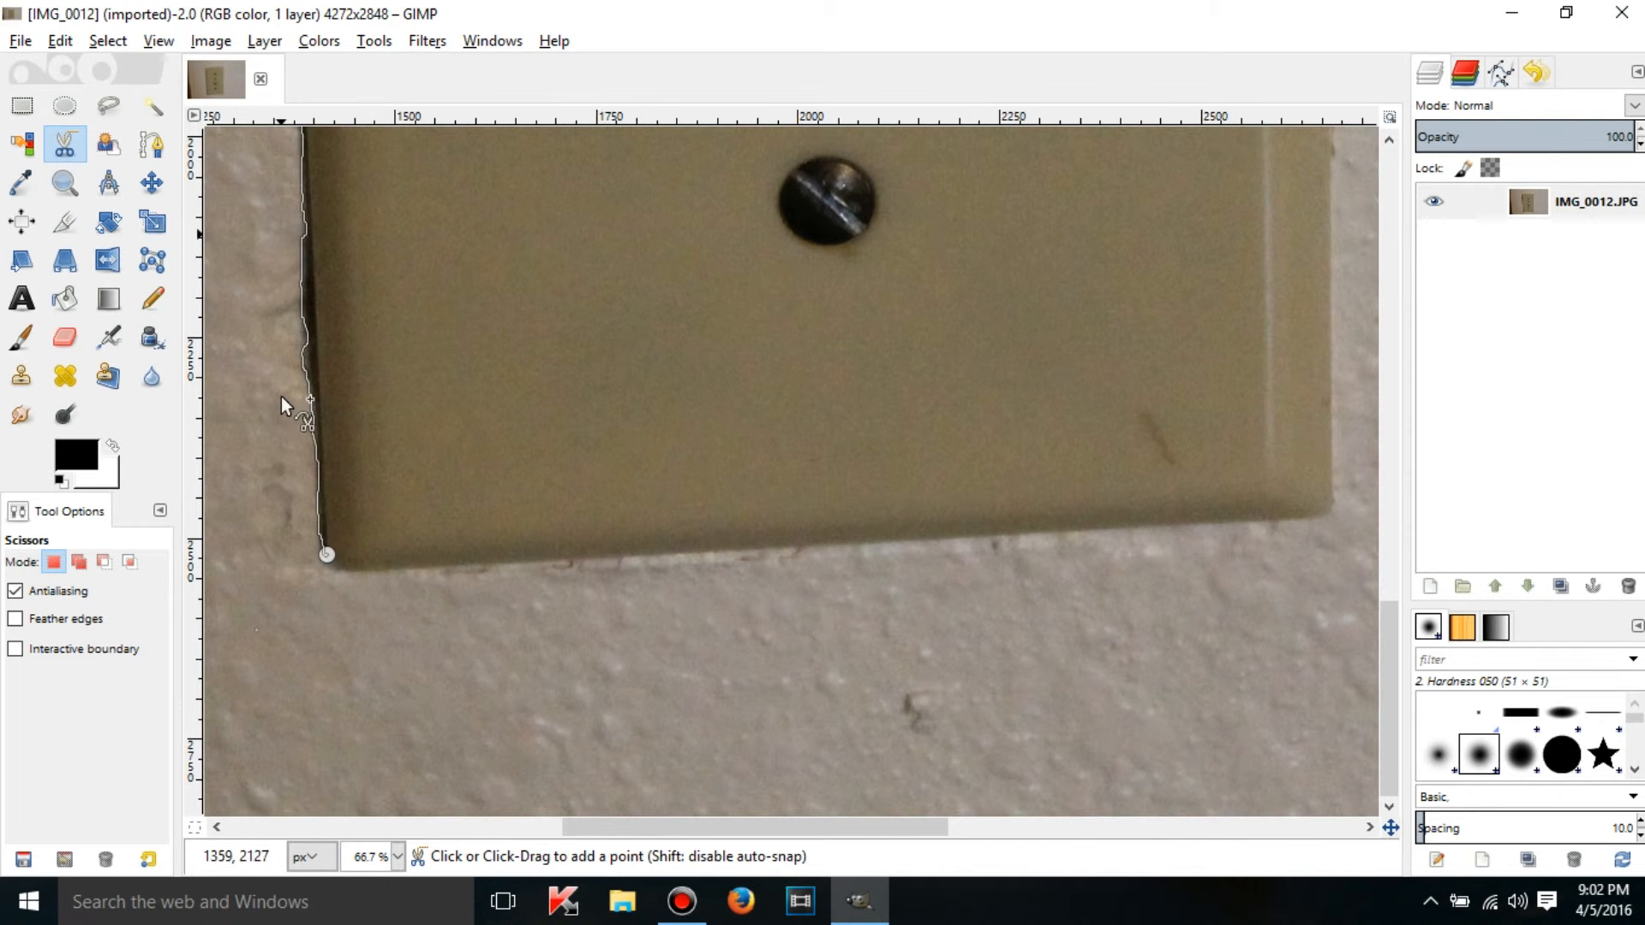
pyautogui.scroll(-3)
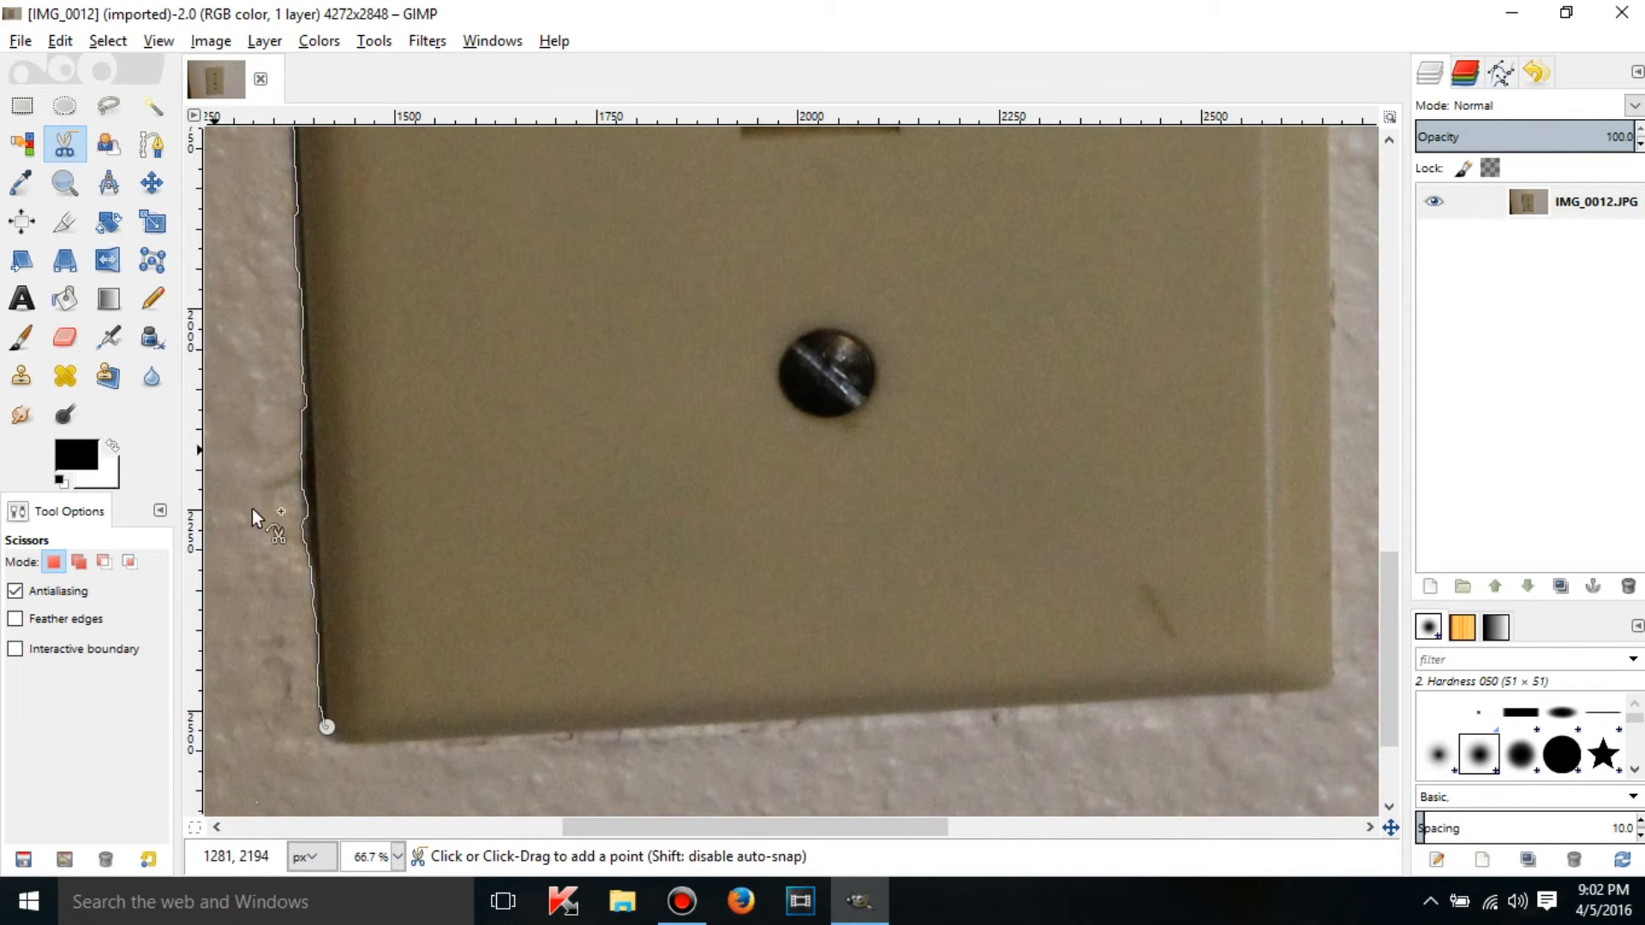
pyautogui.moveTo(267, 461)
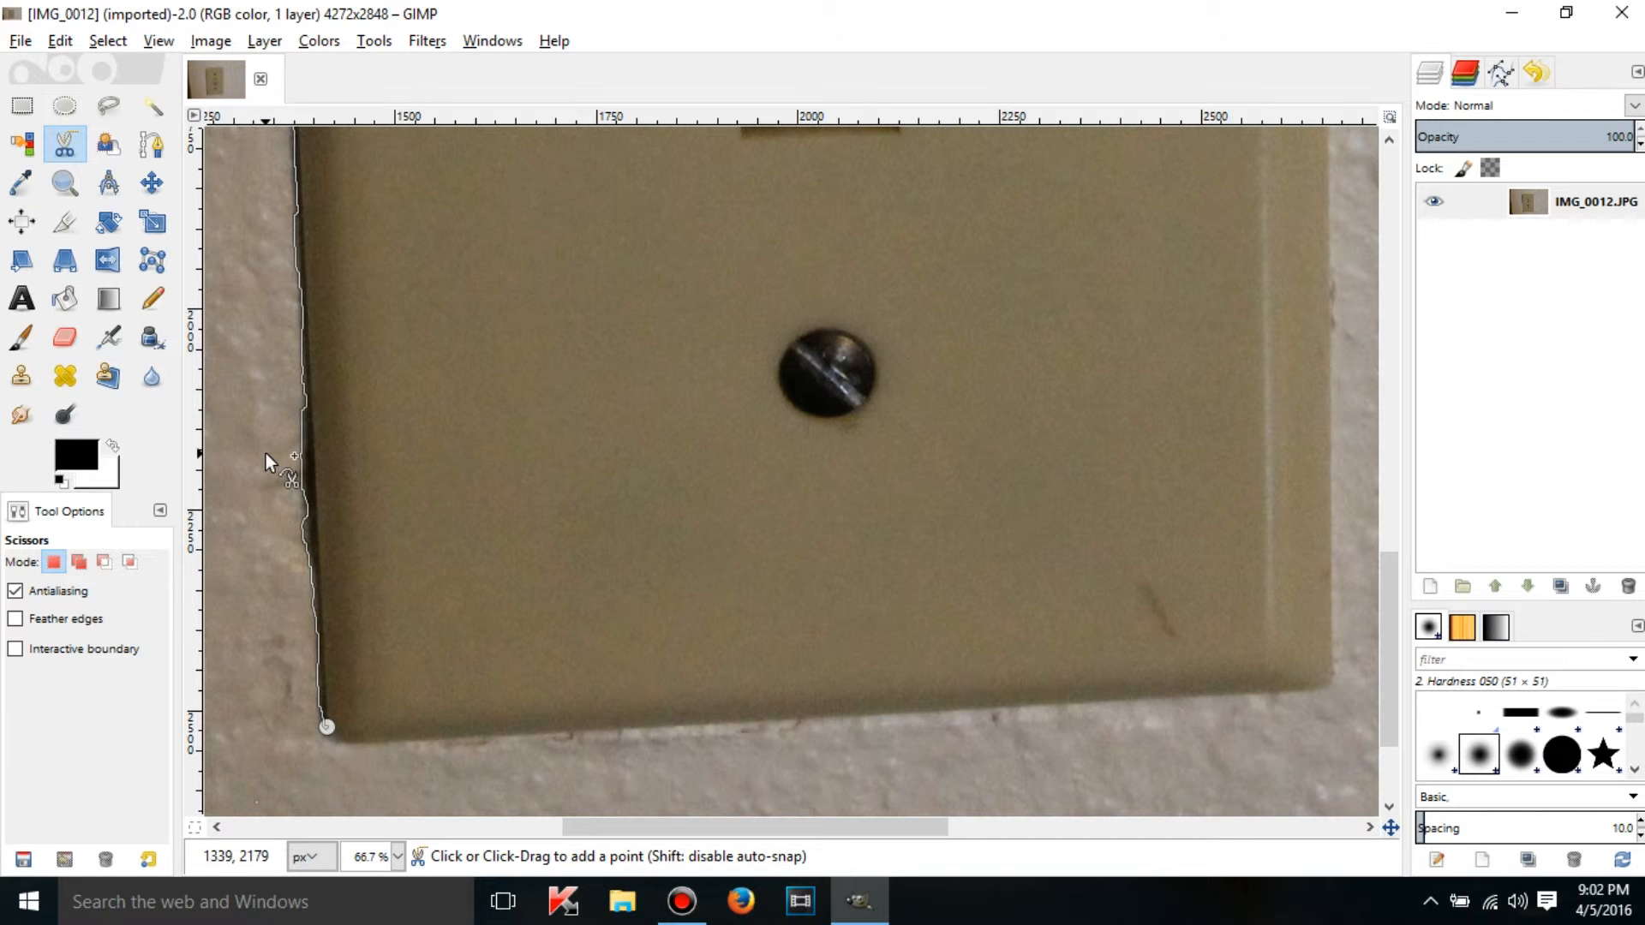
pyautogui.moveTo(319, 451)
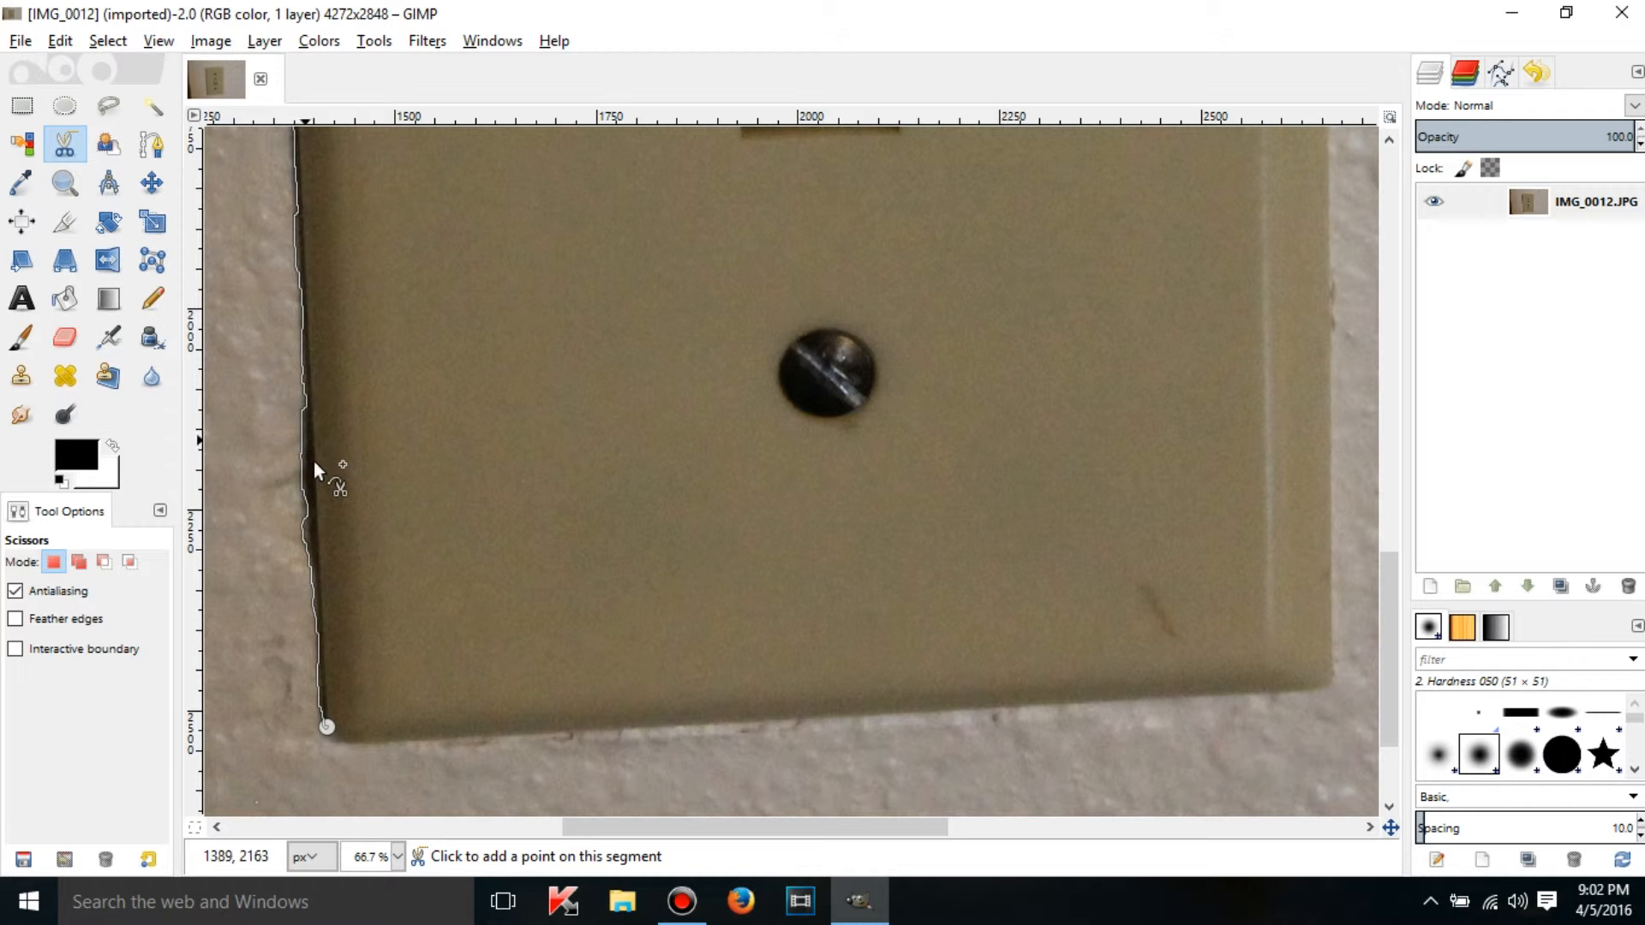
pyautogui.moveTo(242, 194)
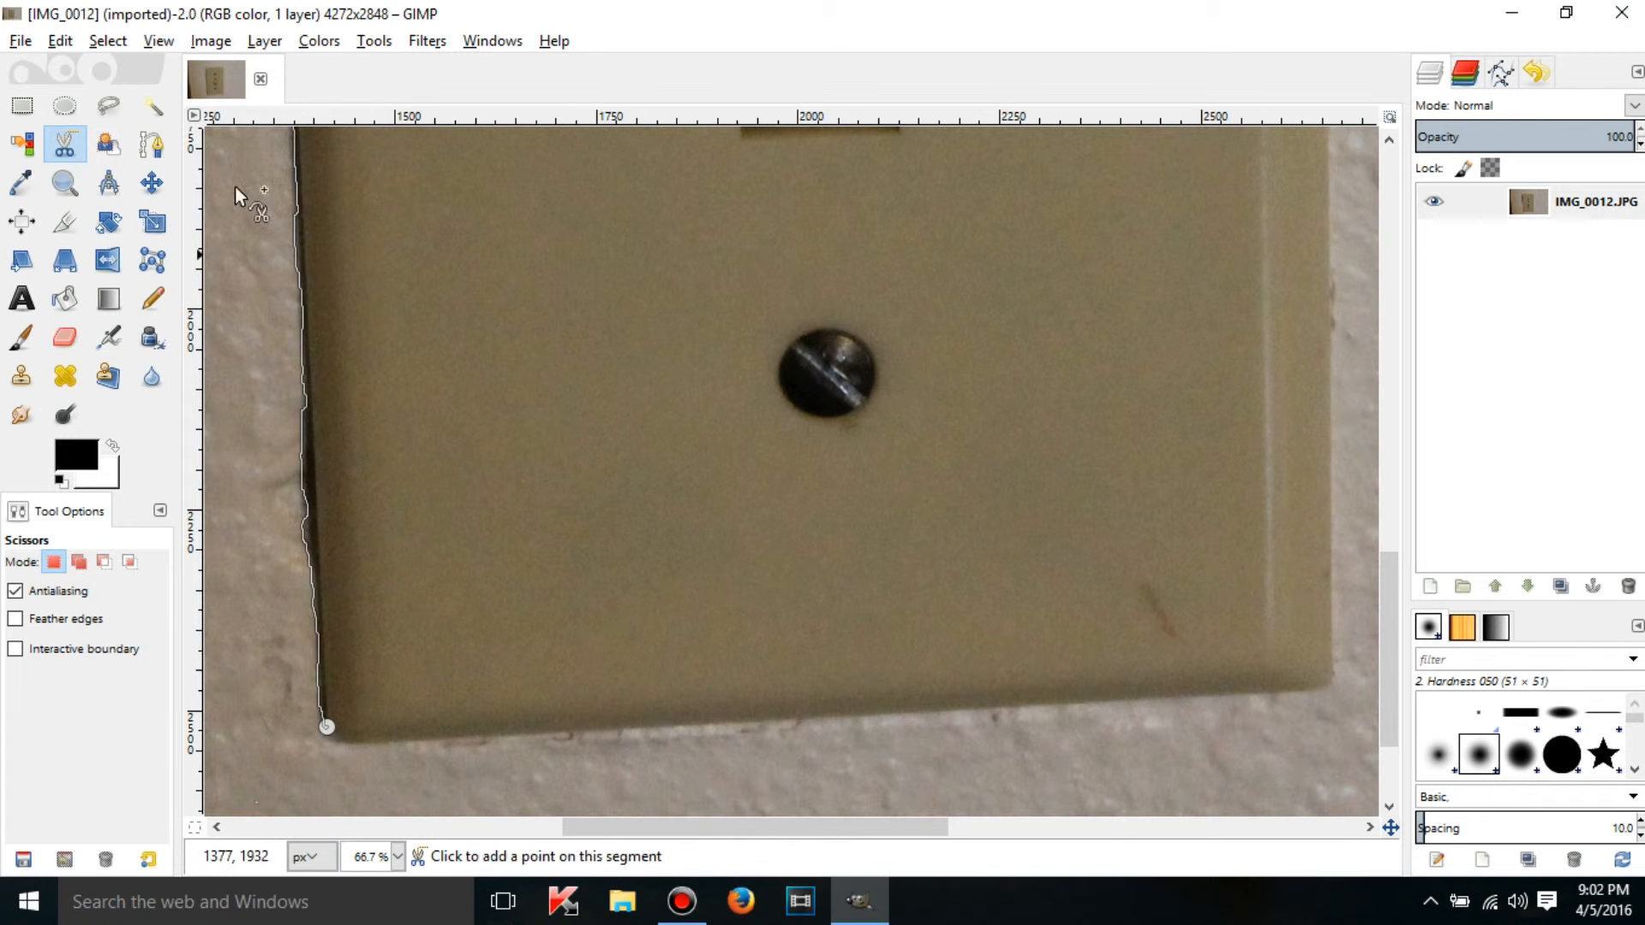
pyautogui.moveTo(306, 442)
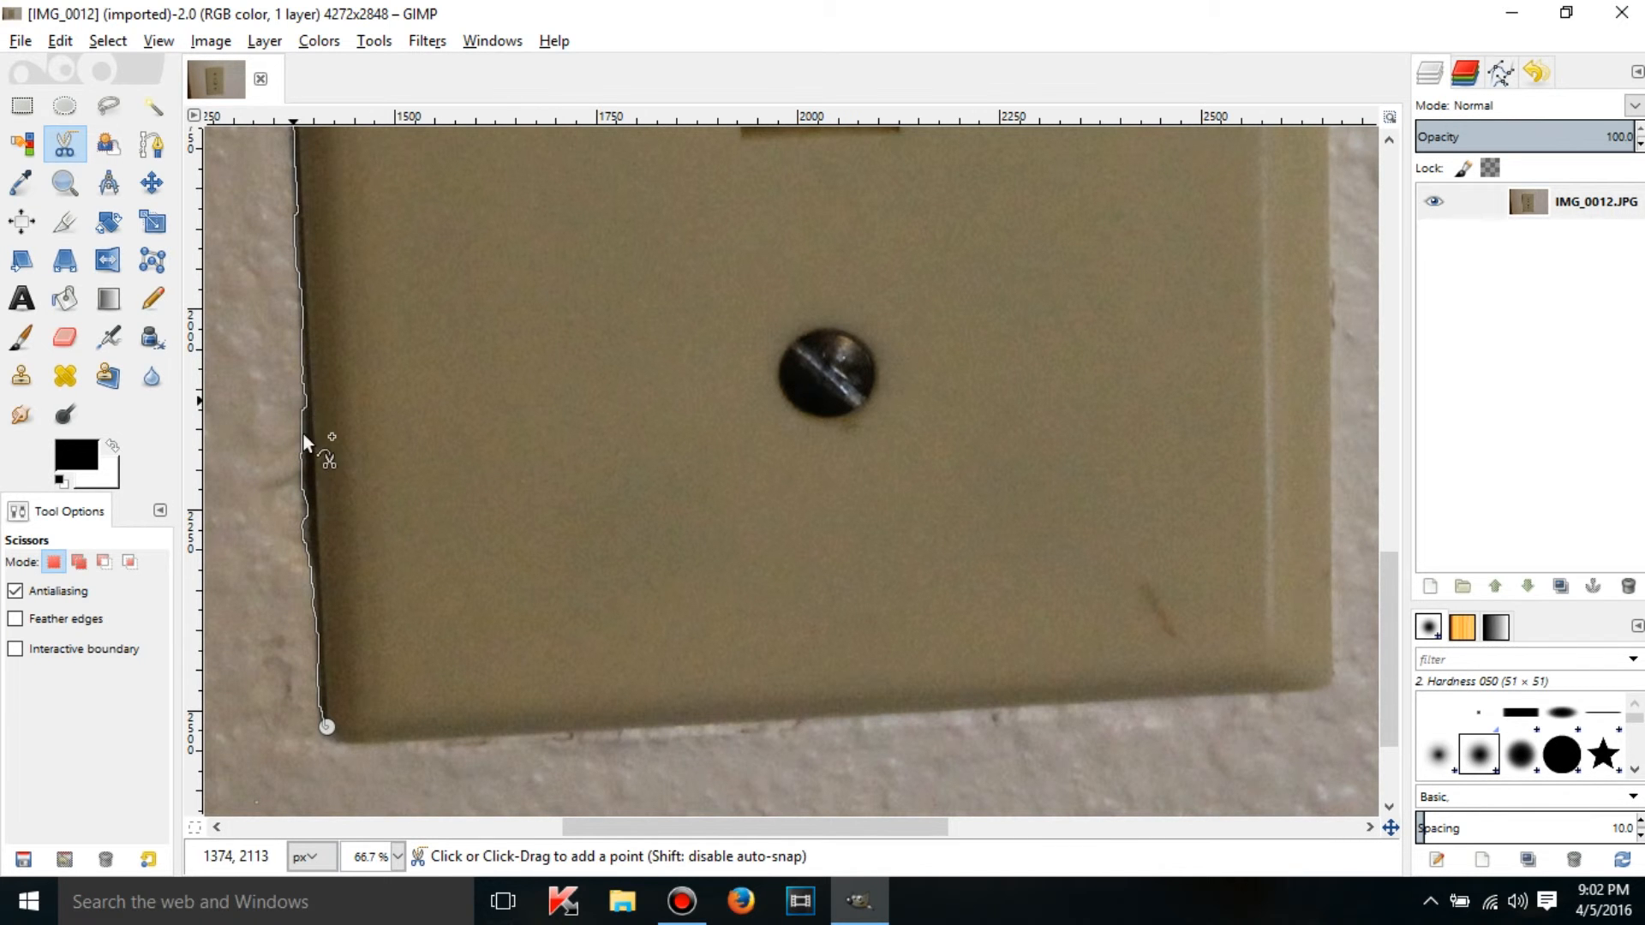
pyautogui.moveTo(341, 442)
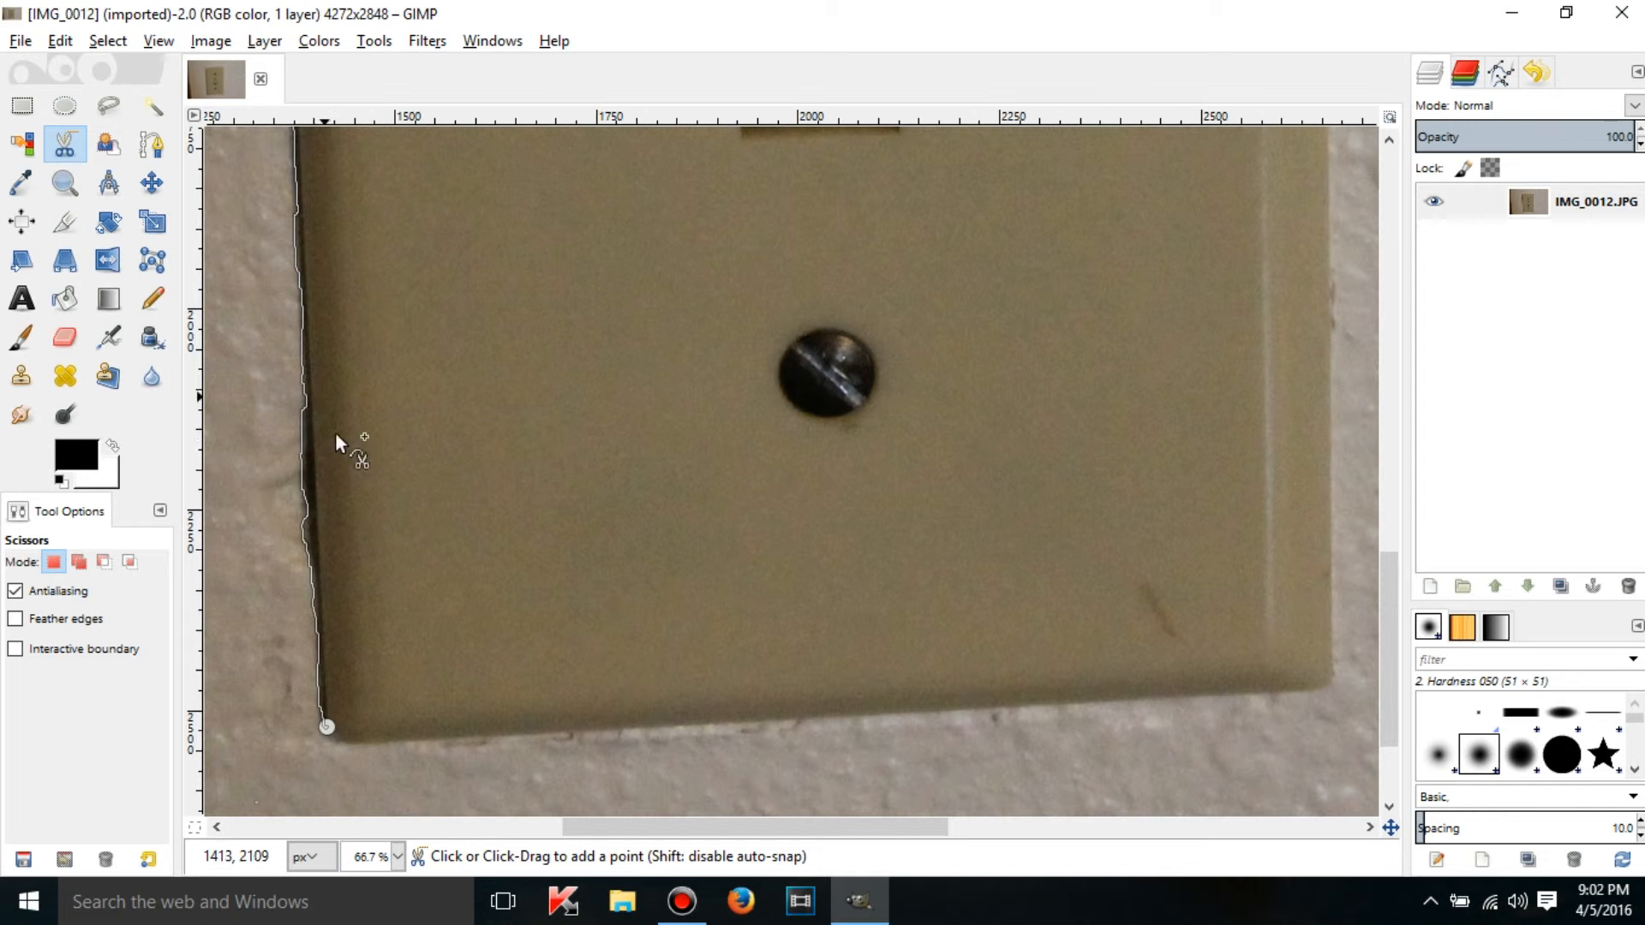
pyautogui.moveTo(320, 483)
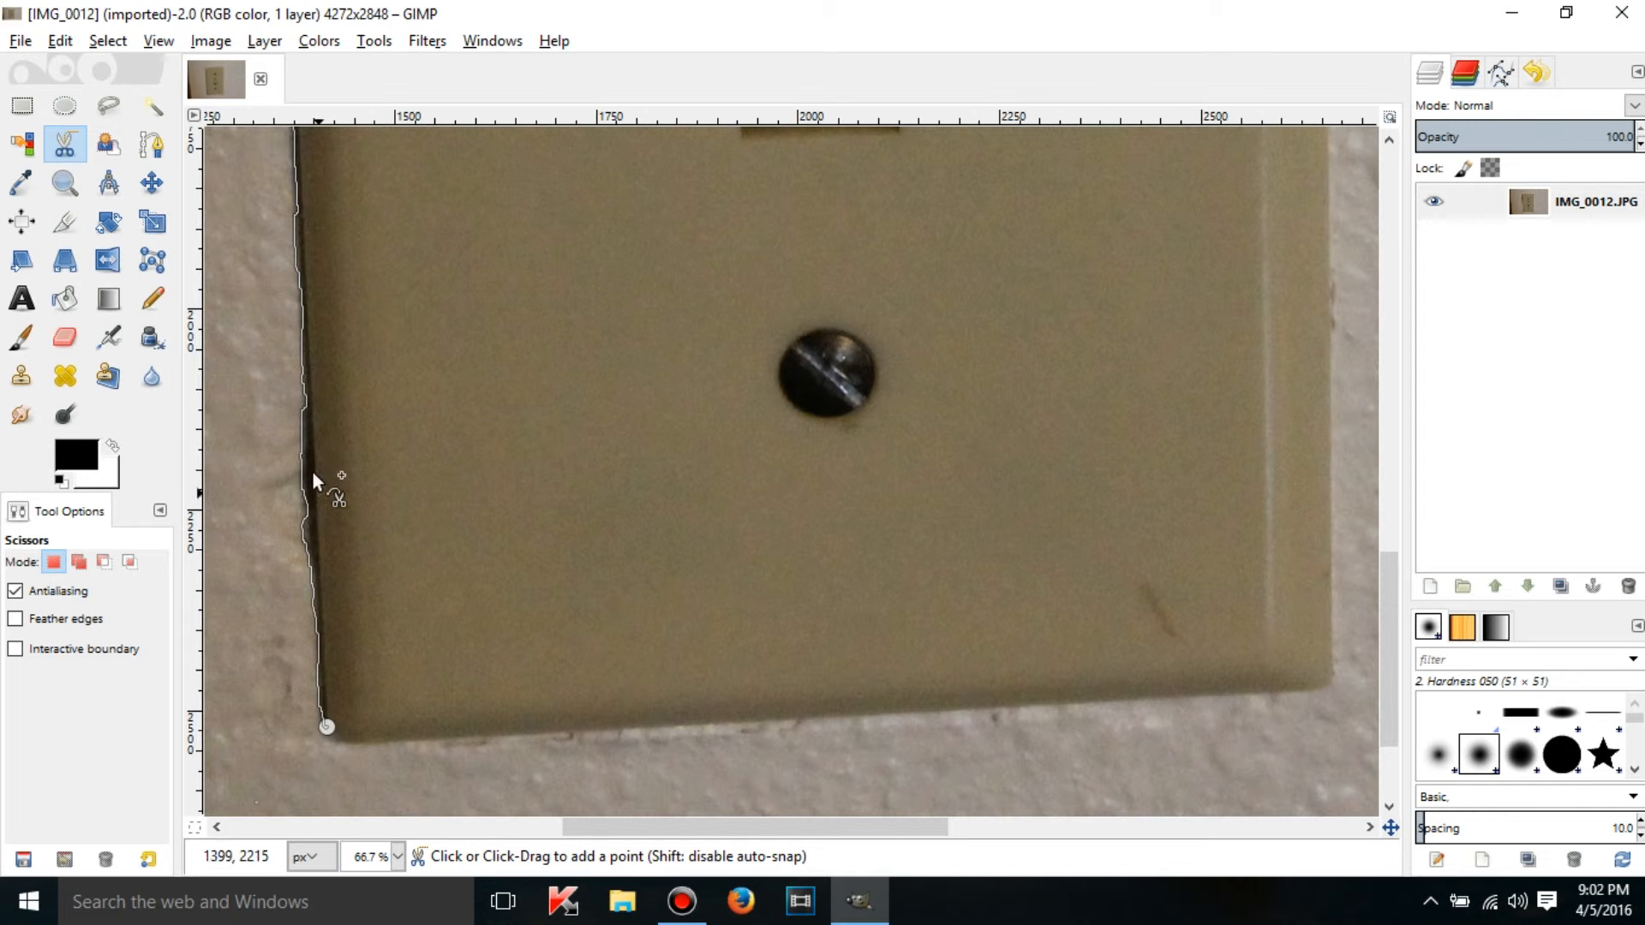
pyautogui.moveTo(320, 278)
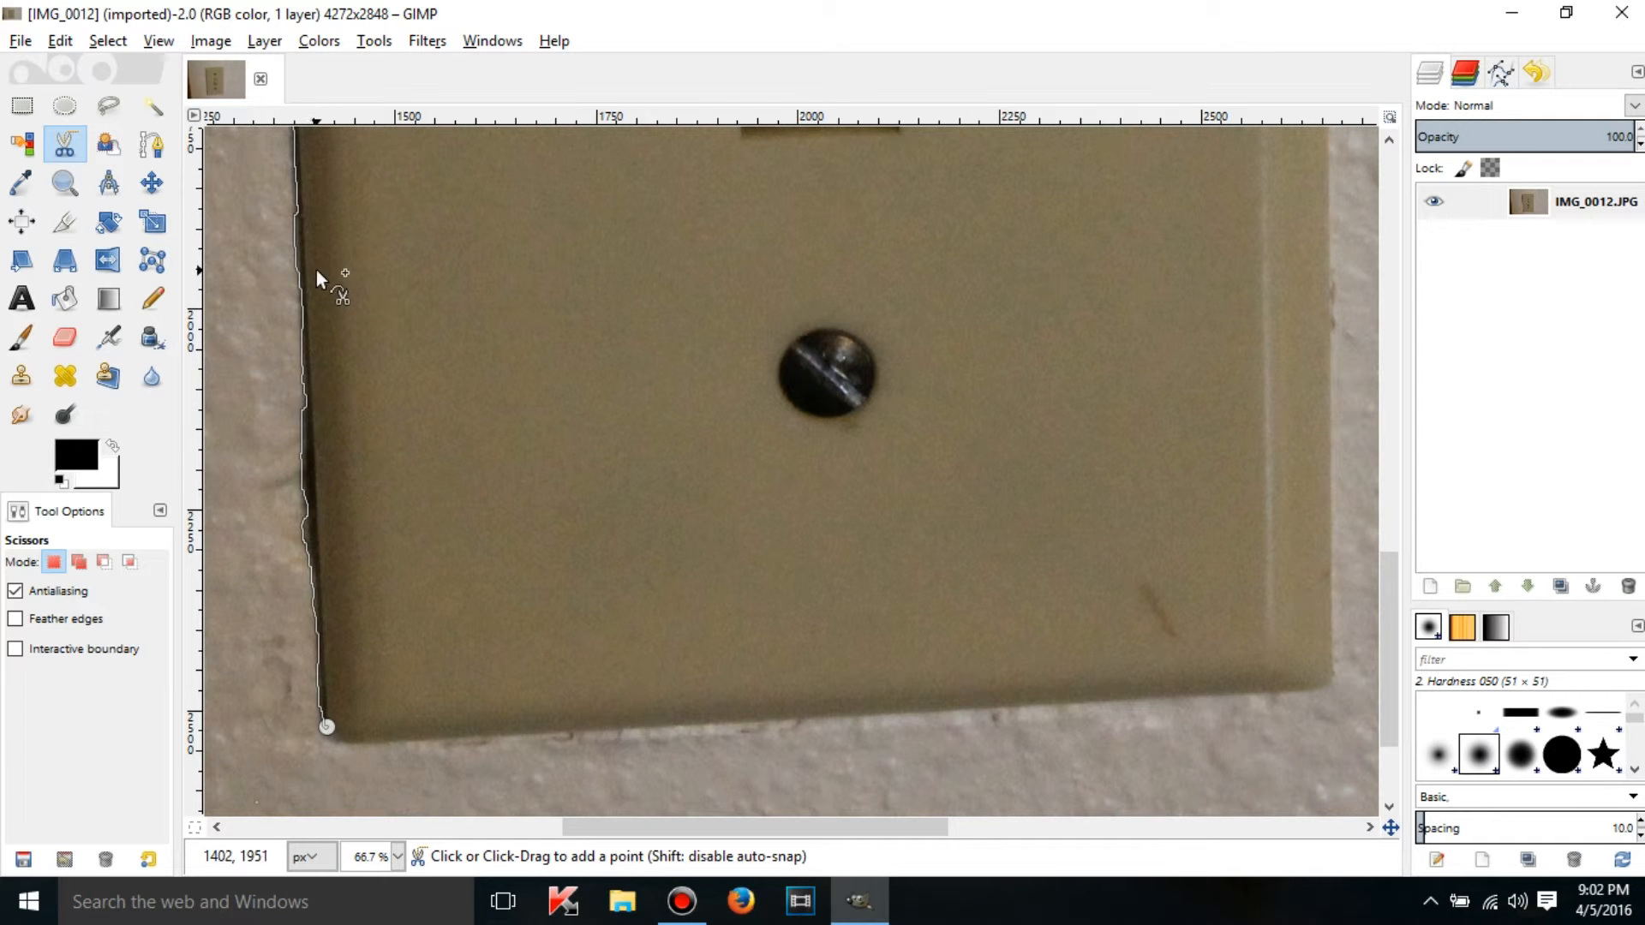
pyautogui.moveTo(326, 525)
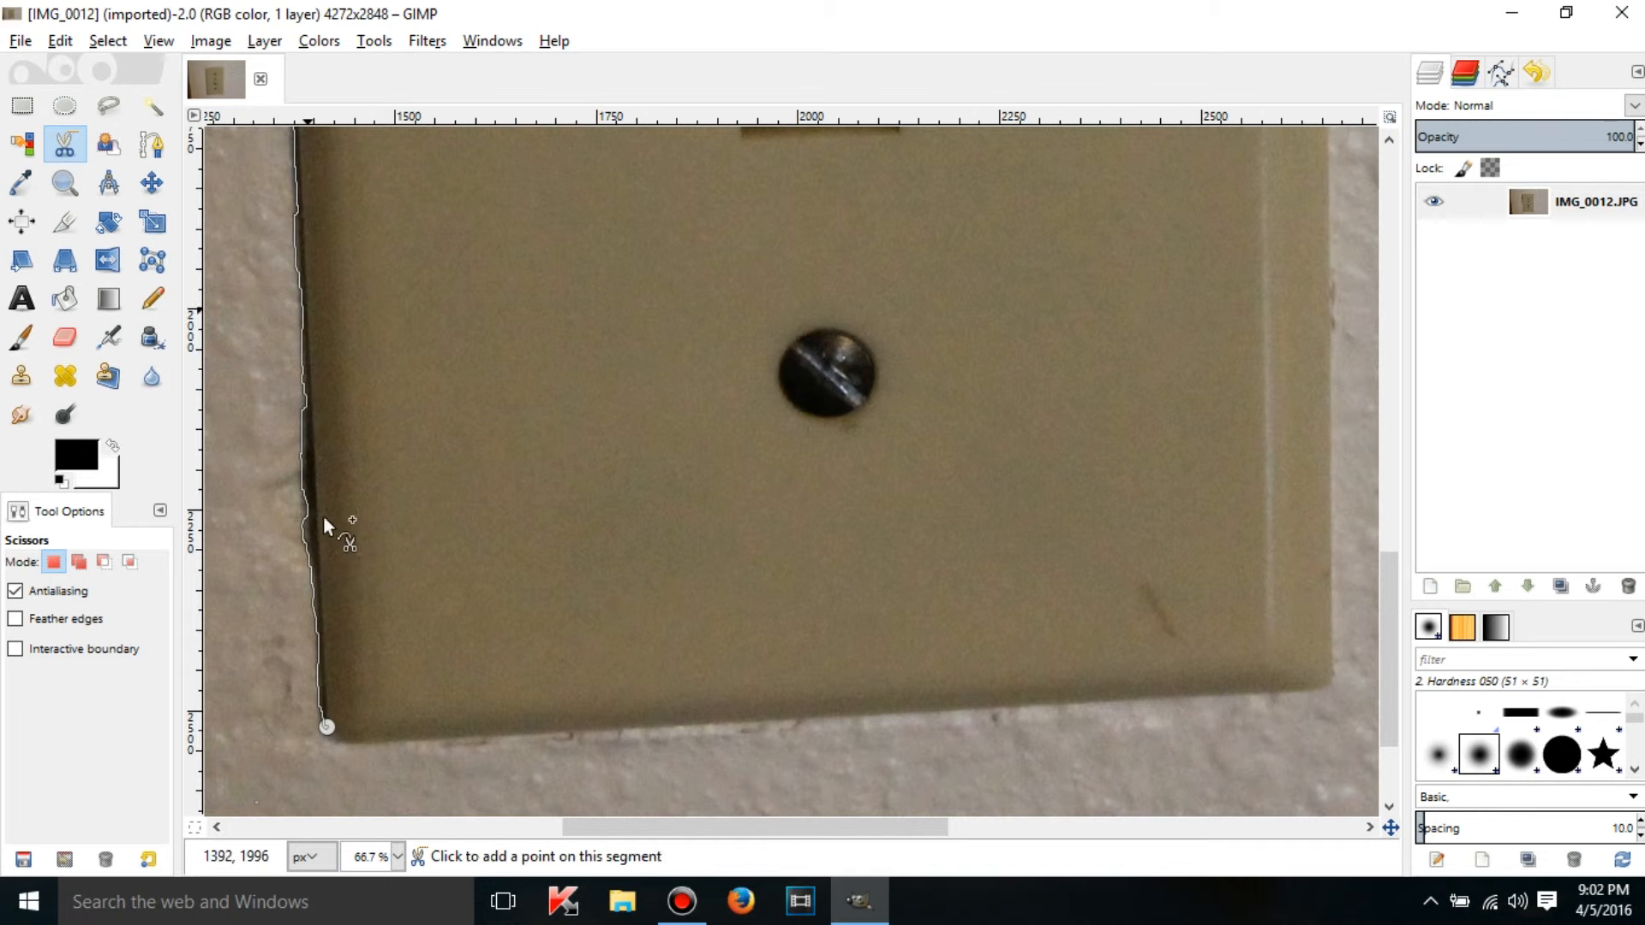
pyautogui.moveTo(317, 533)
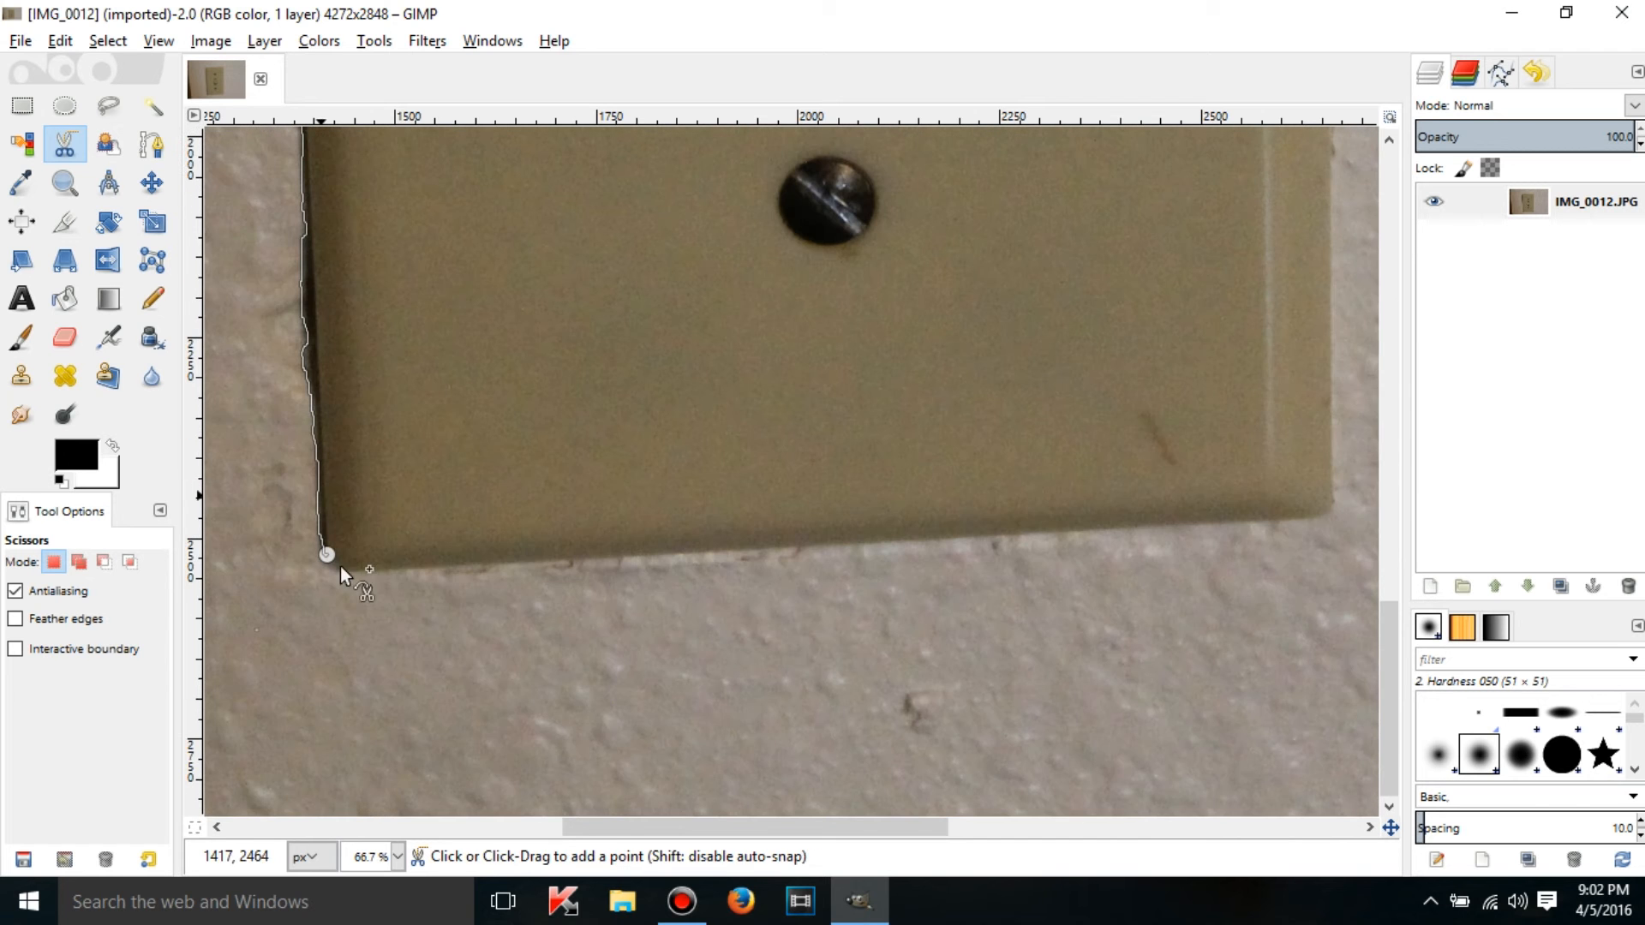
pyautogui.moveTo(692, 562)
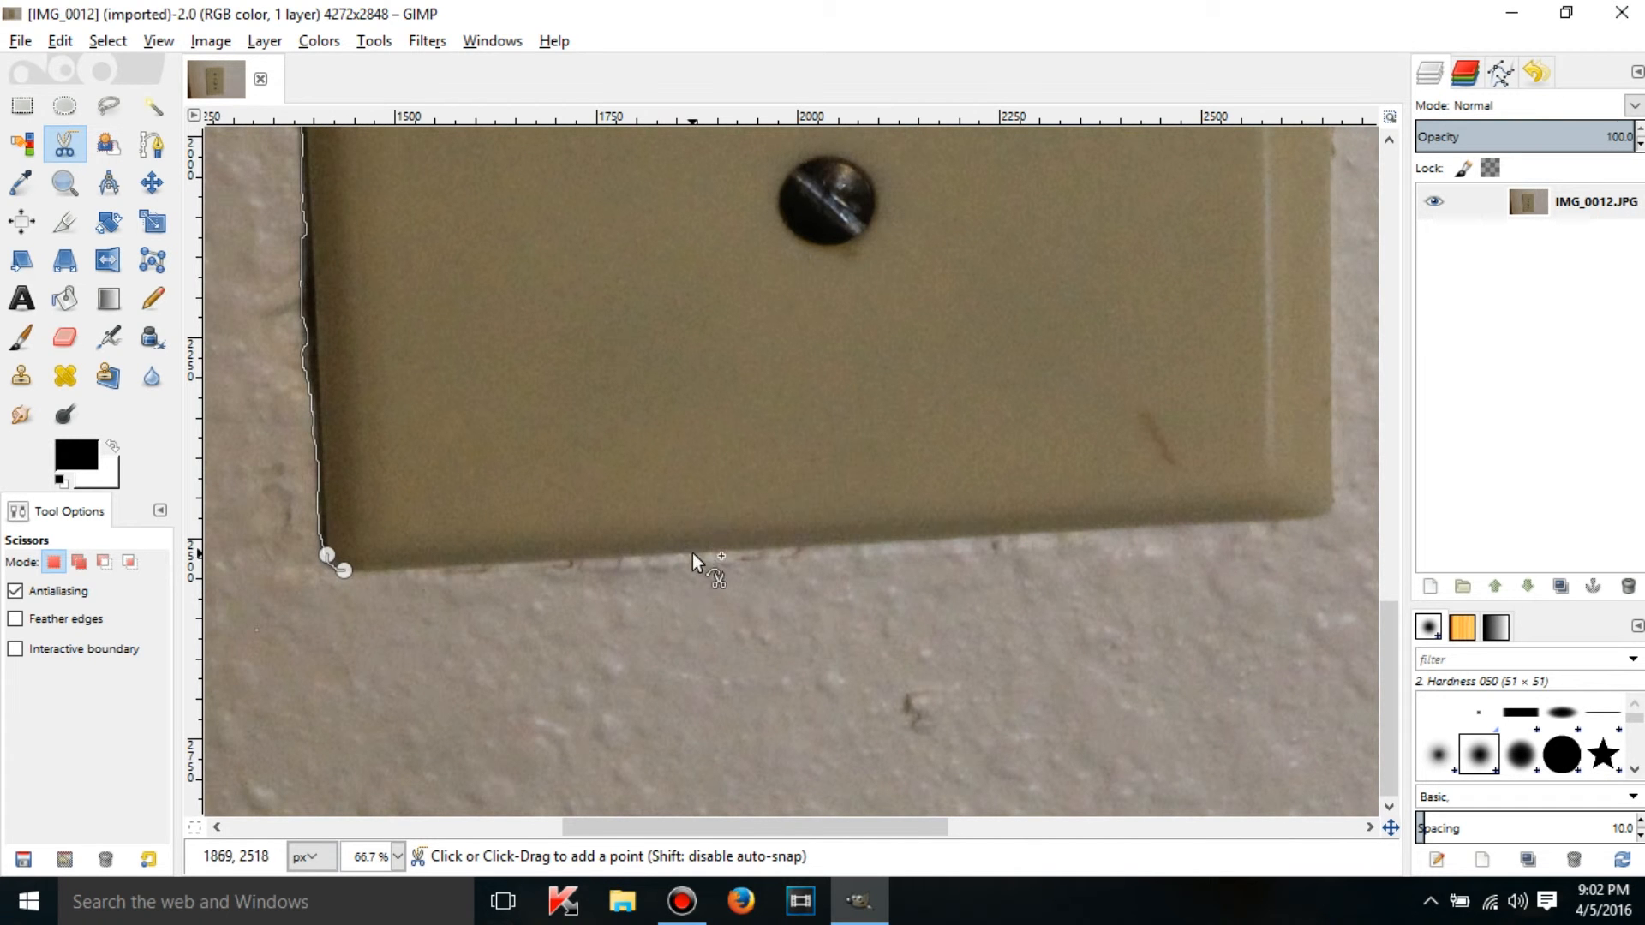
# Add anchor points along the plate's bottom edge, one dipping onto the wall below.
pyautogui.click(691, 553)
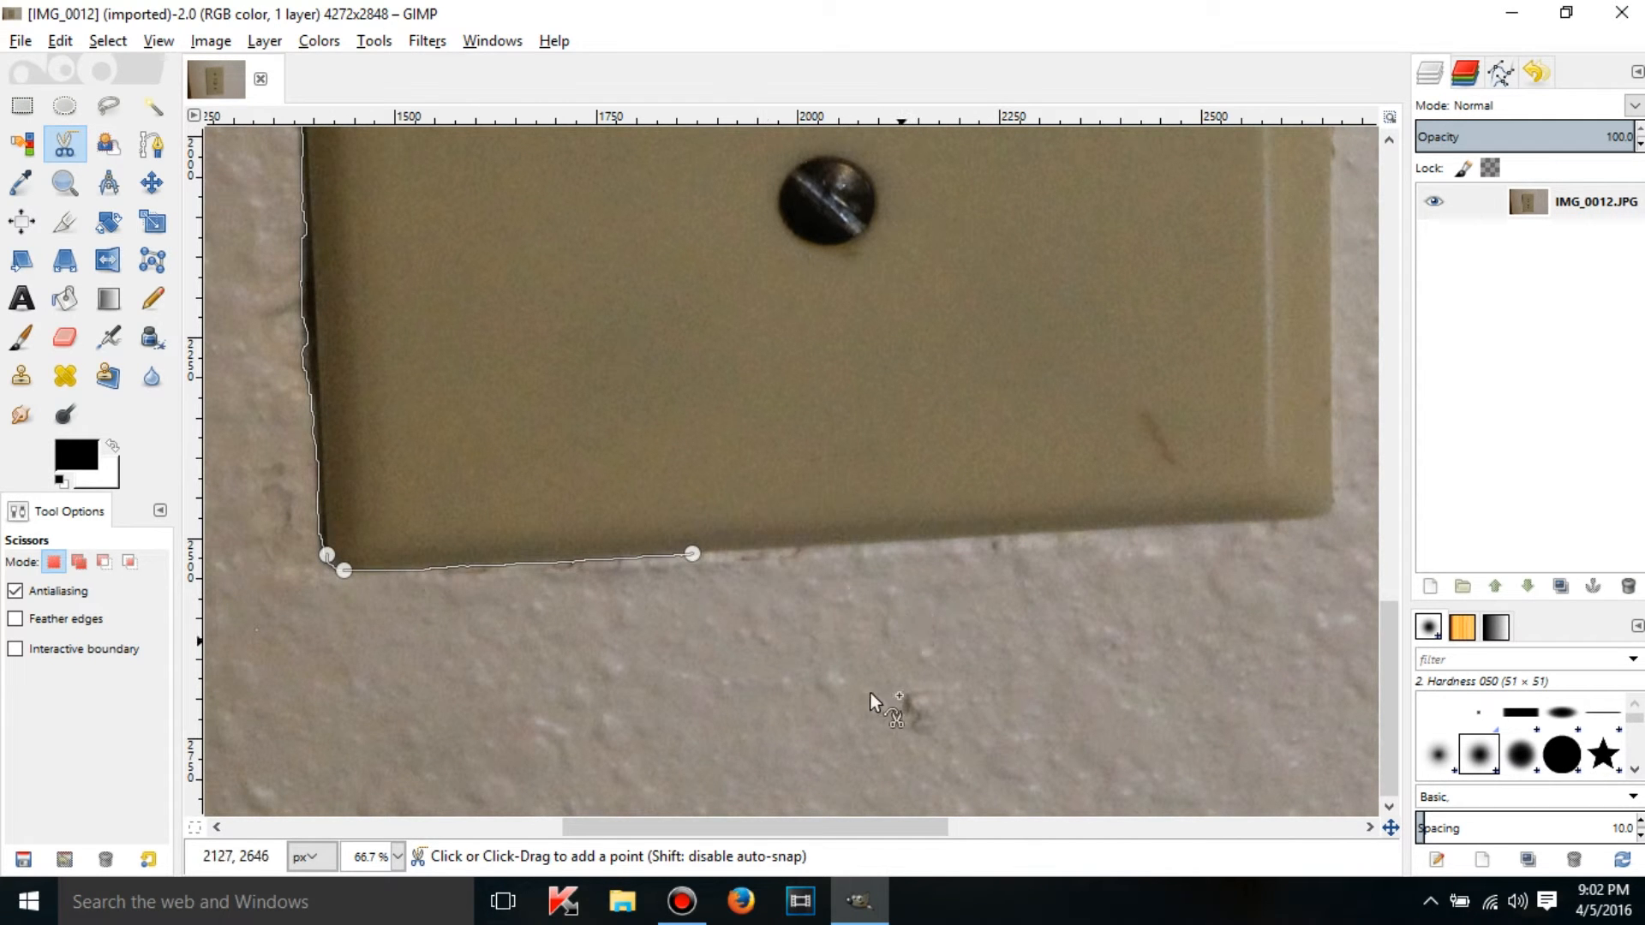
pyautogui.click(871, 693)
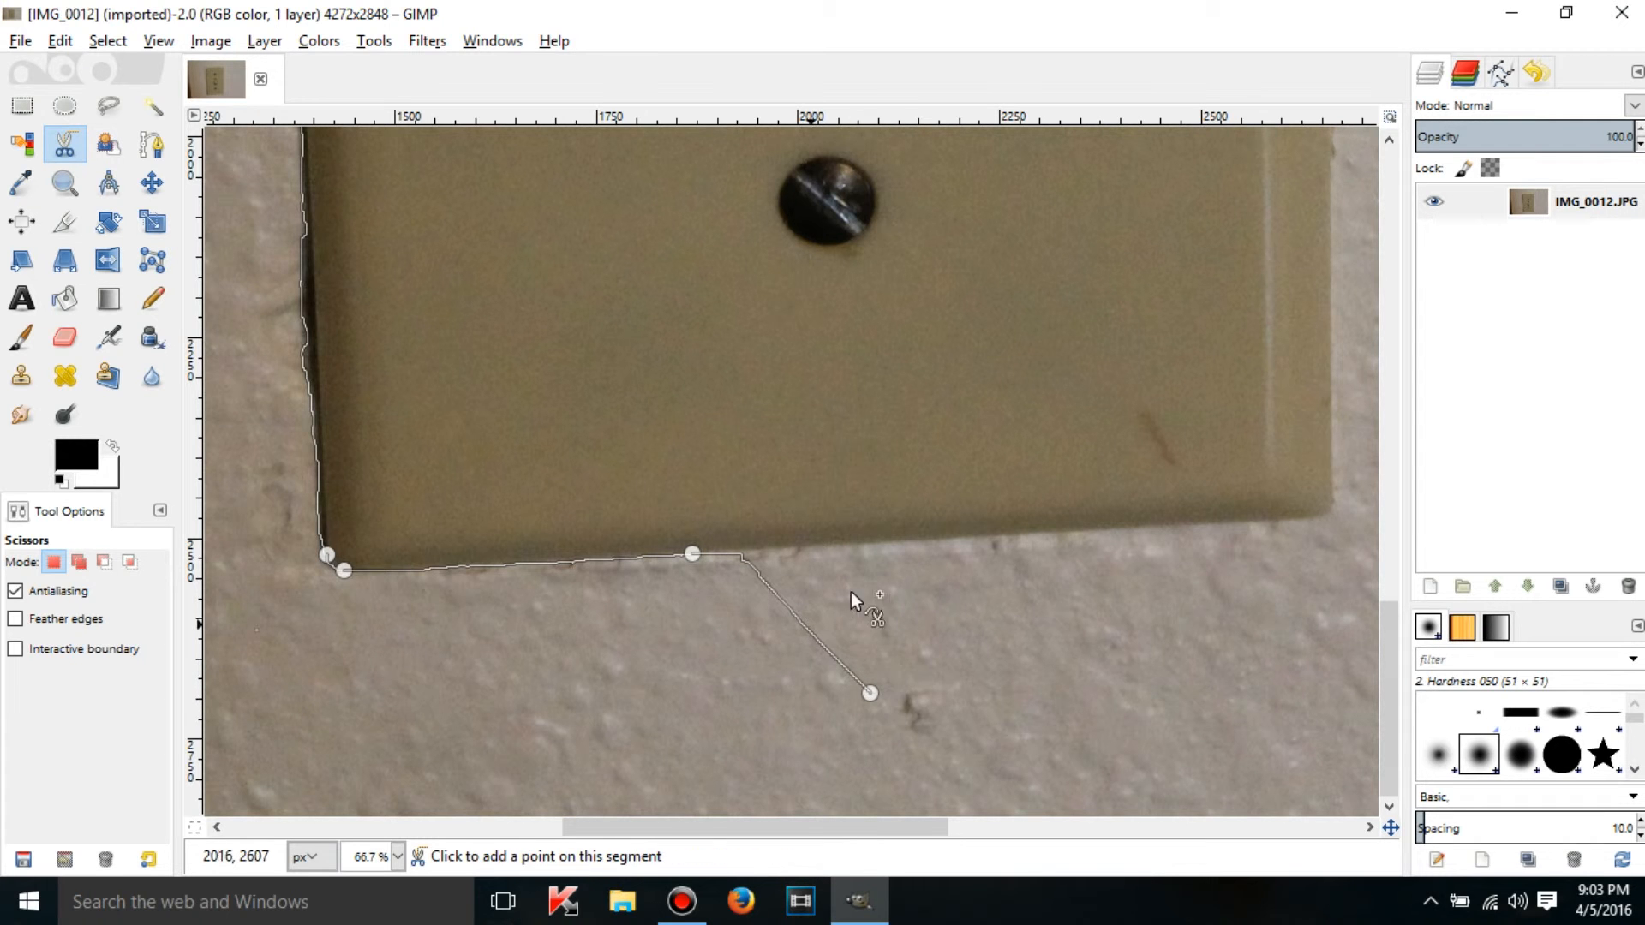
pyautogui.moveTo(875, 702)
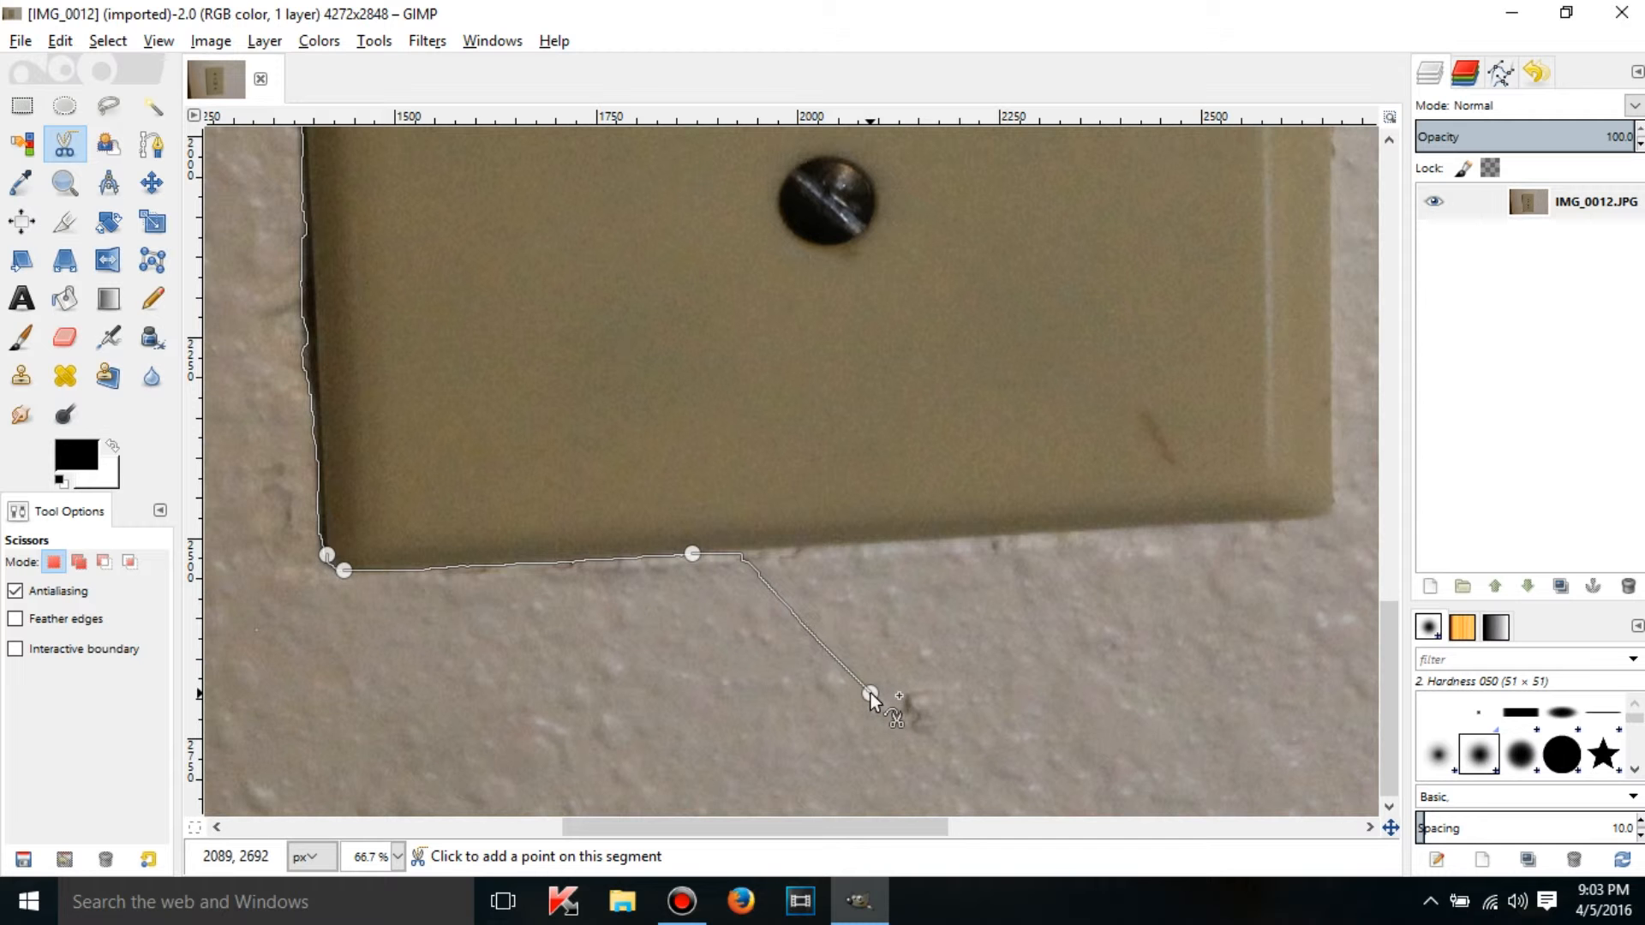
pyautogui.click(870, 692)
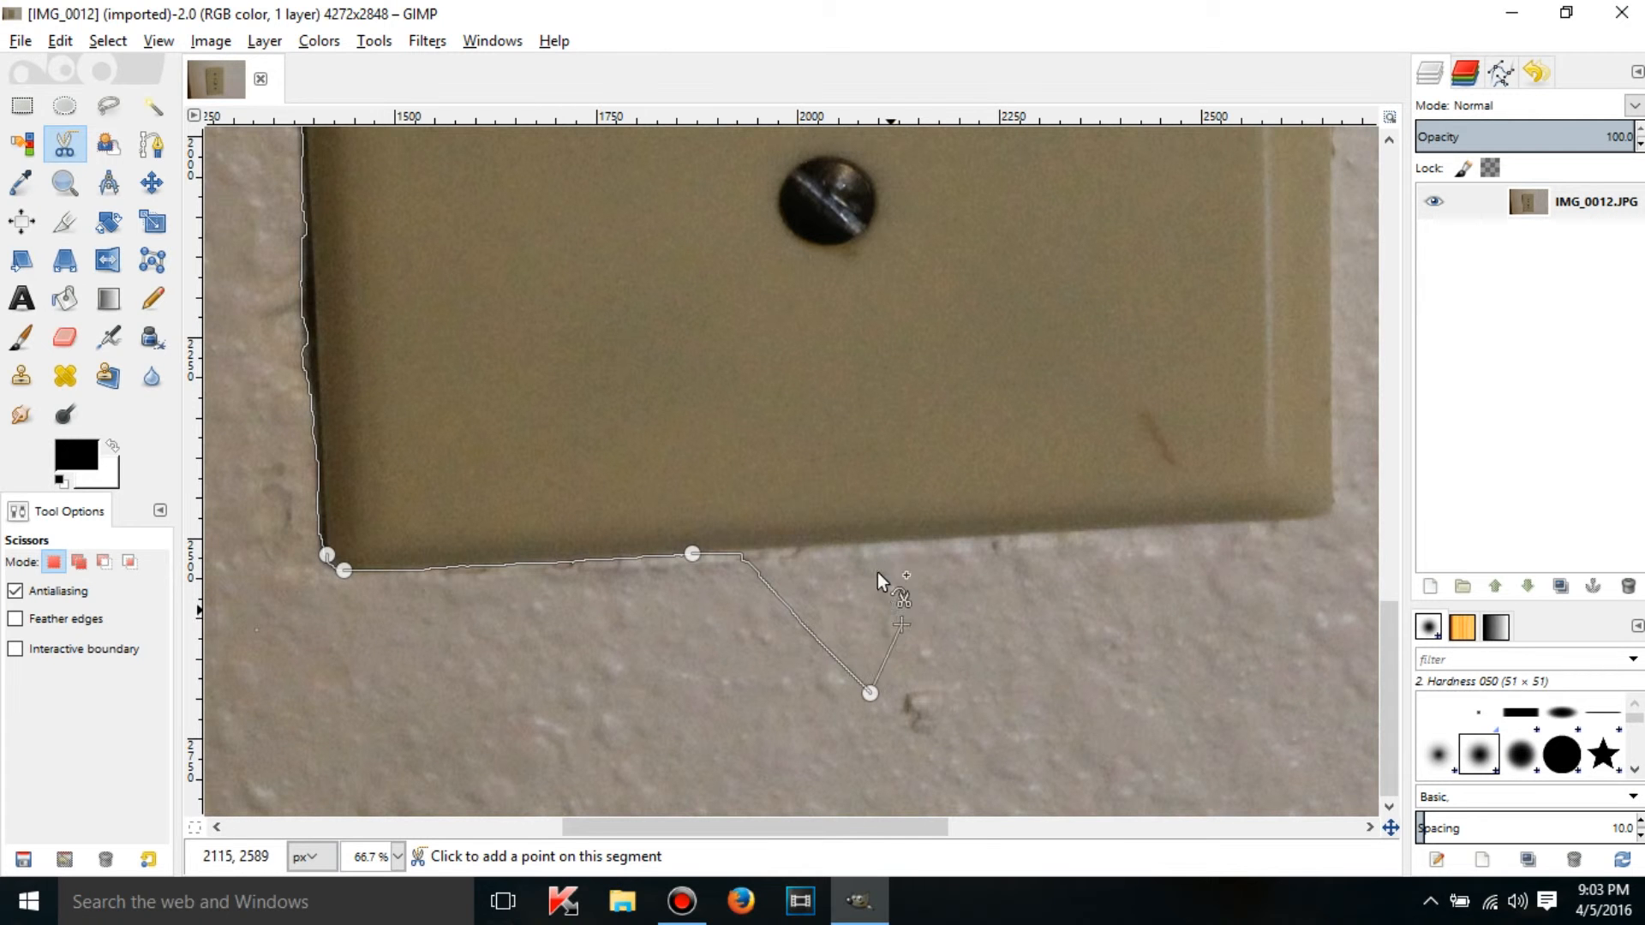
pyautogui.moveTo(850, 550)
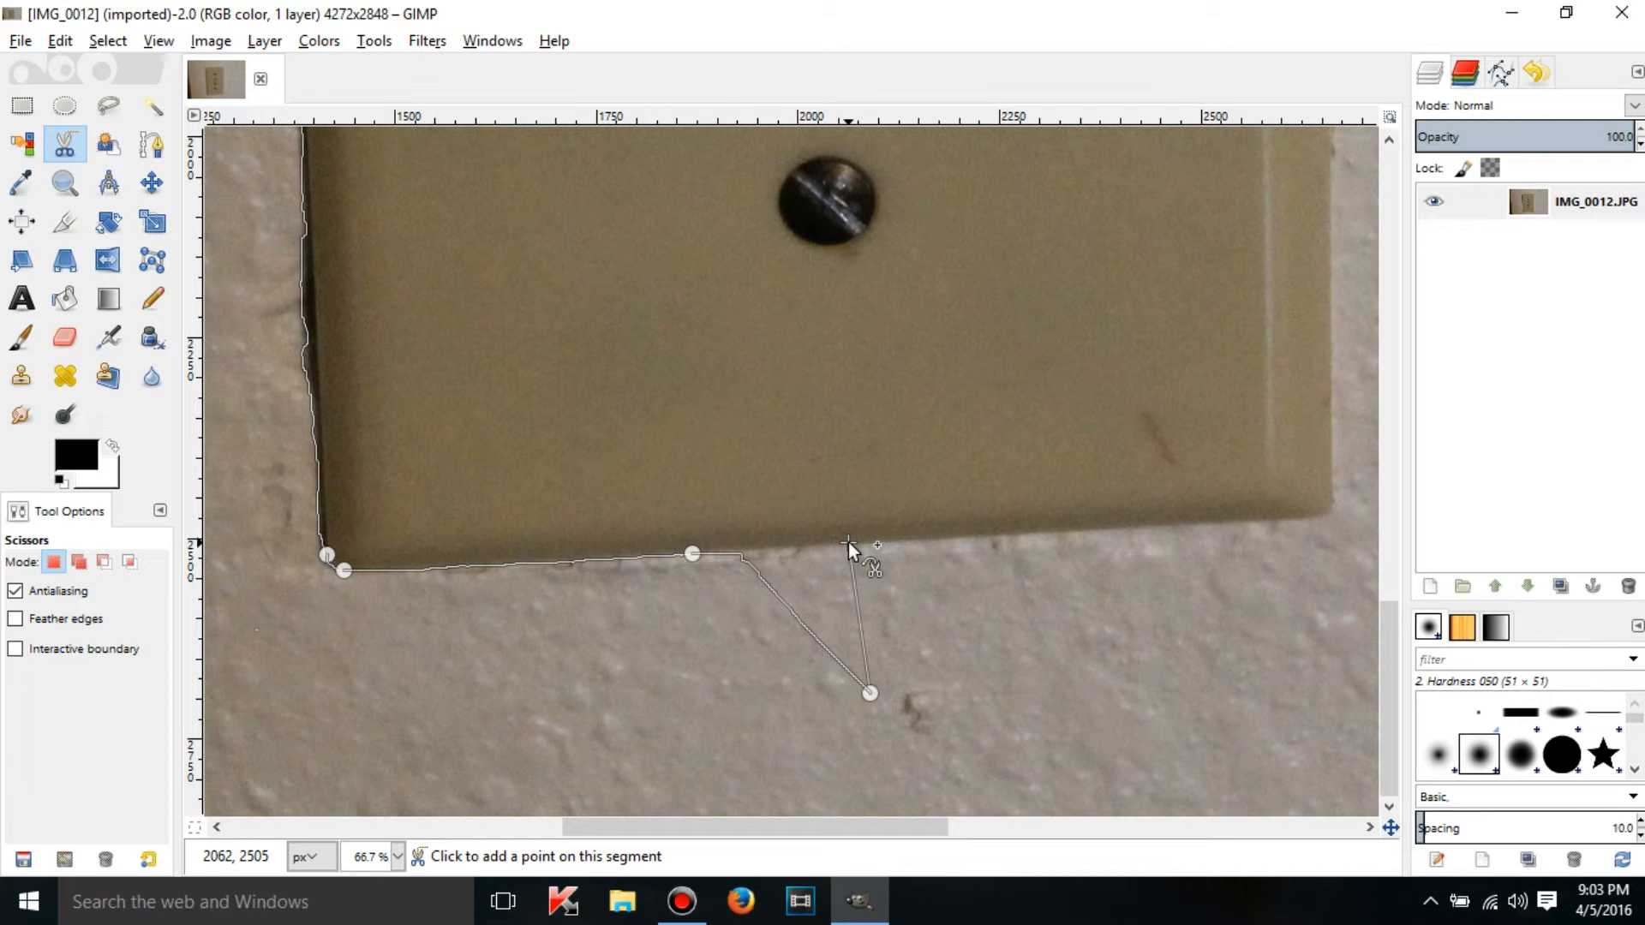
pyautogui.moveTo(913, 624)
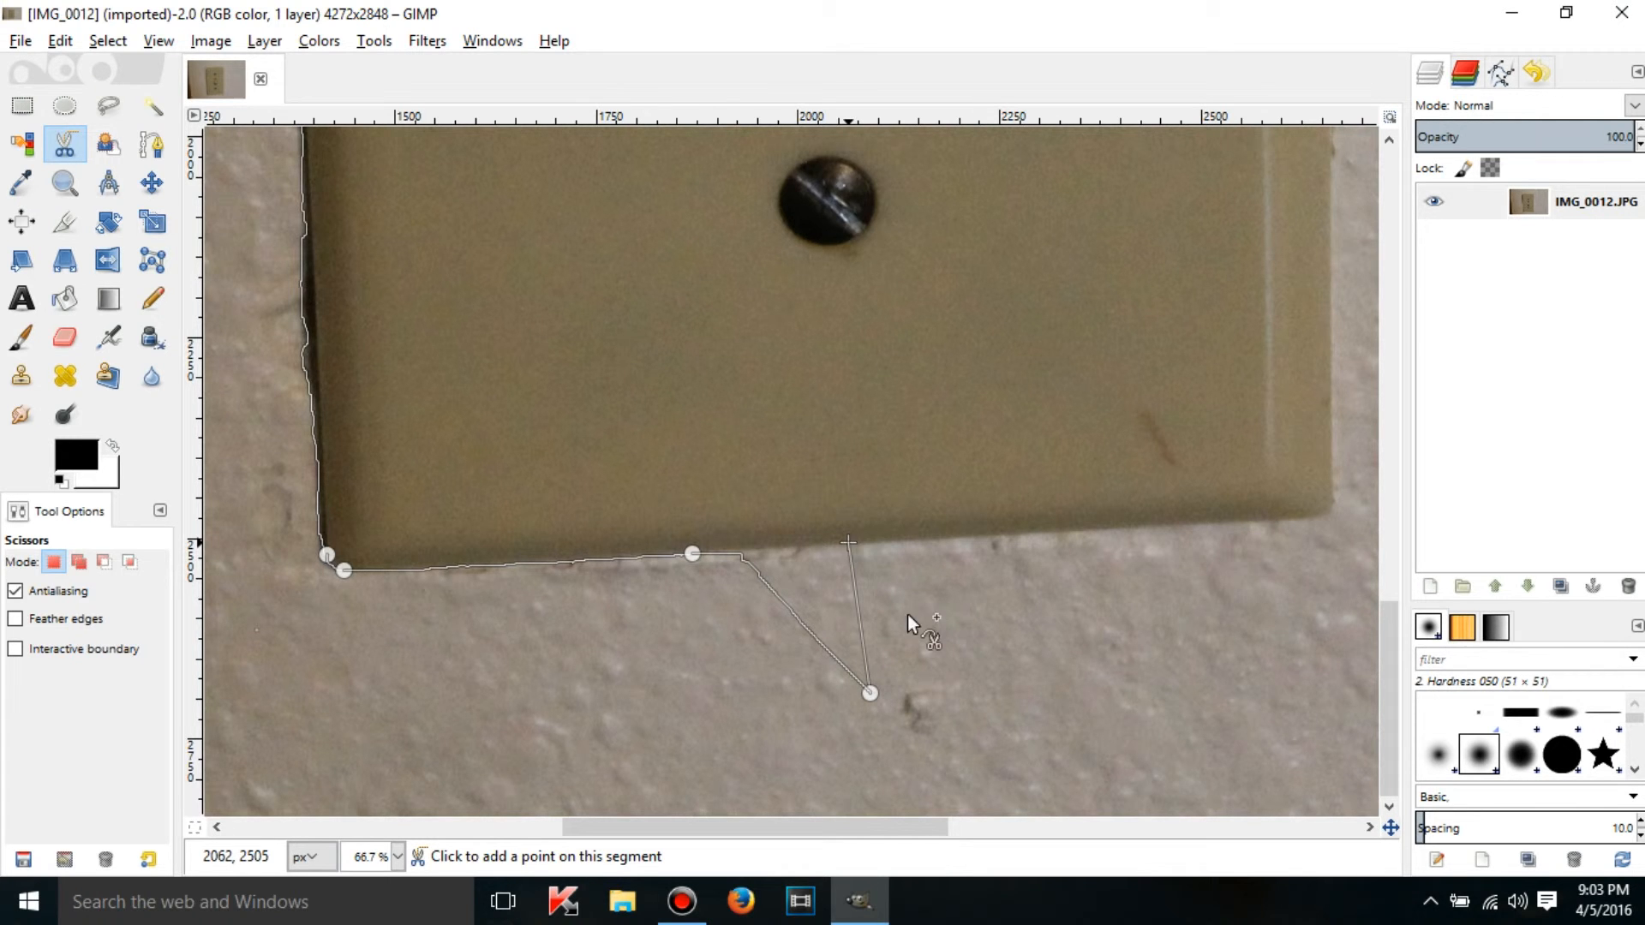
pyautogui.moveTo(845, 554)
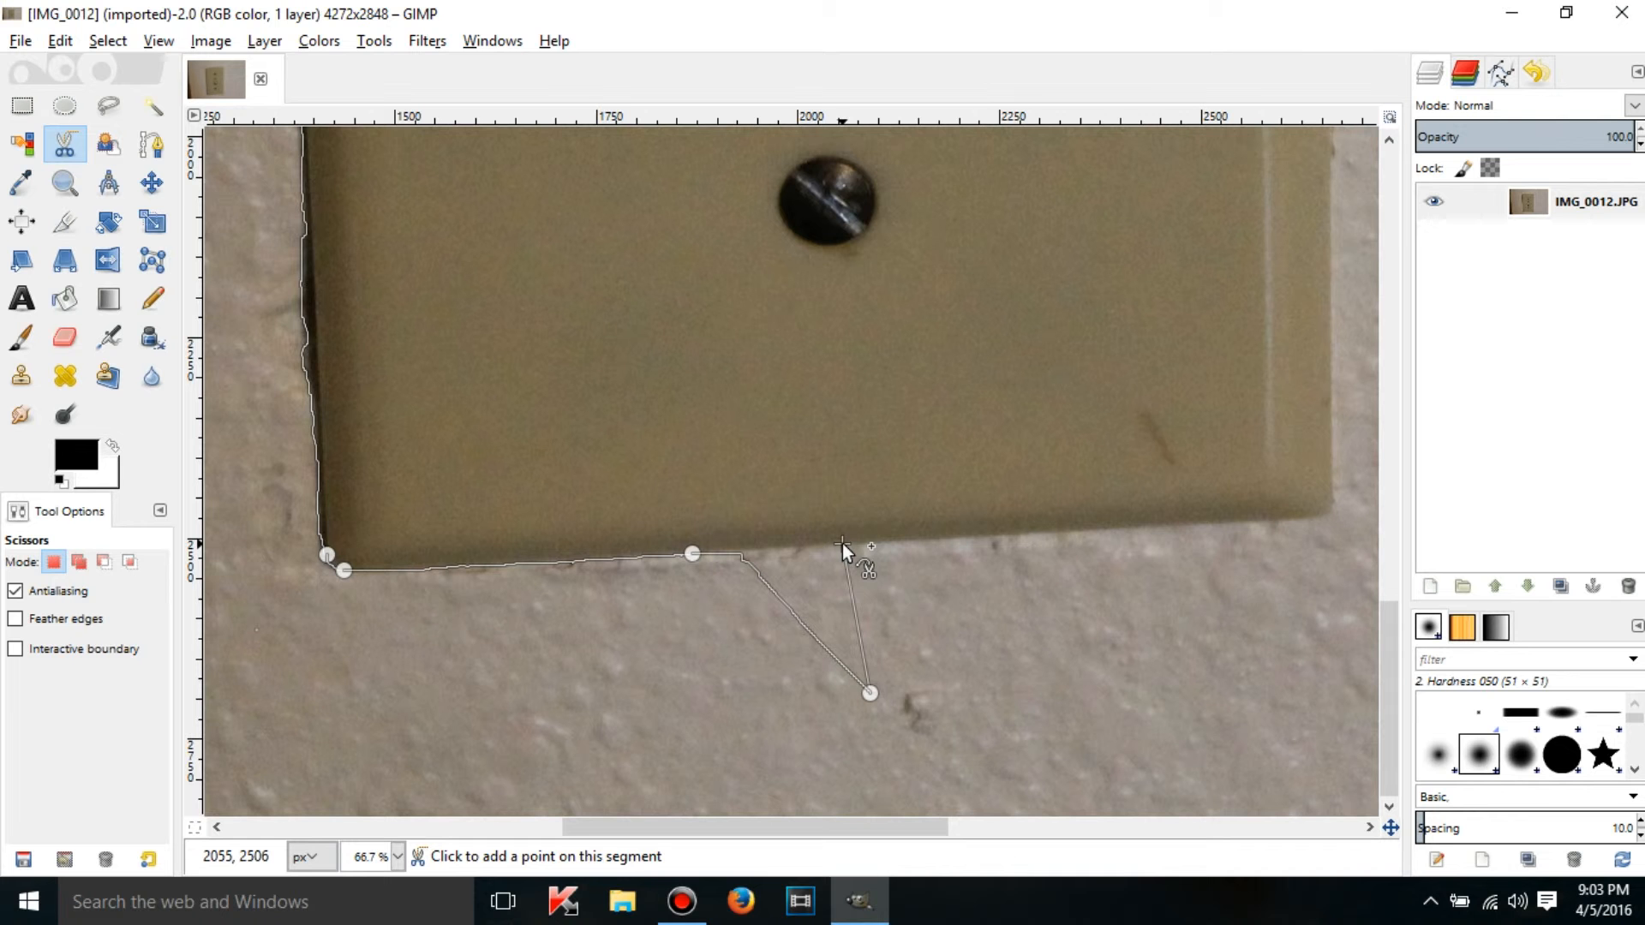
pyautogui.click(1046, 531)
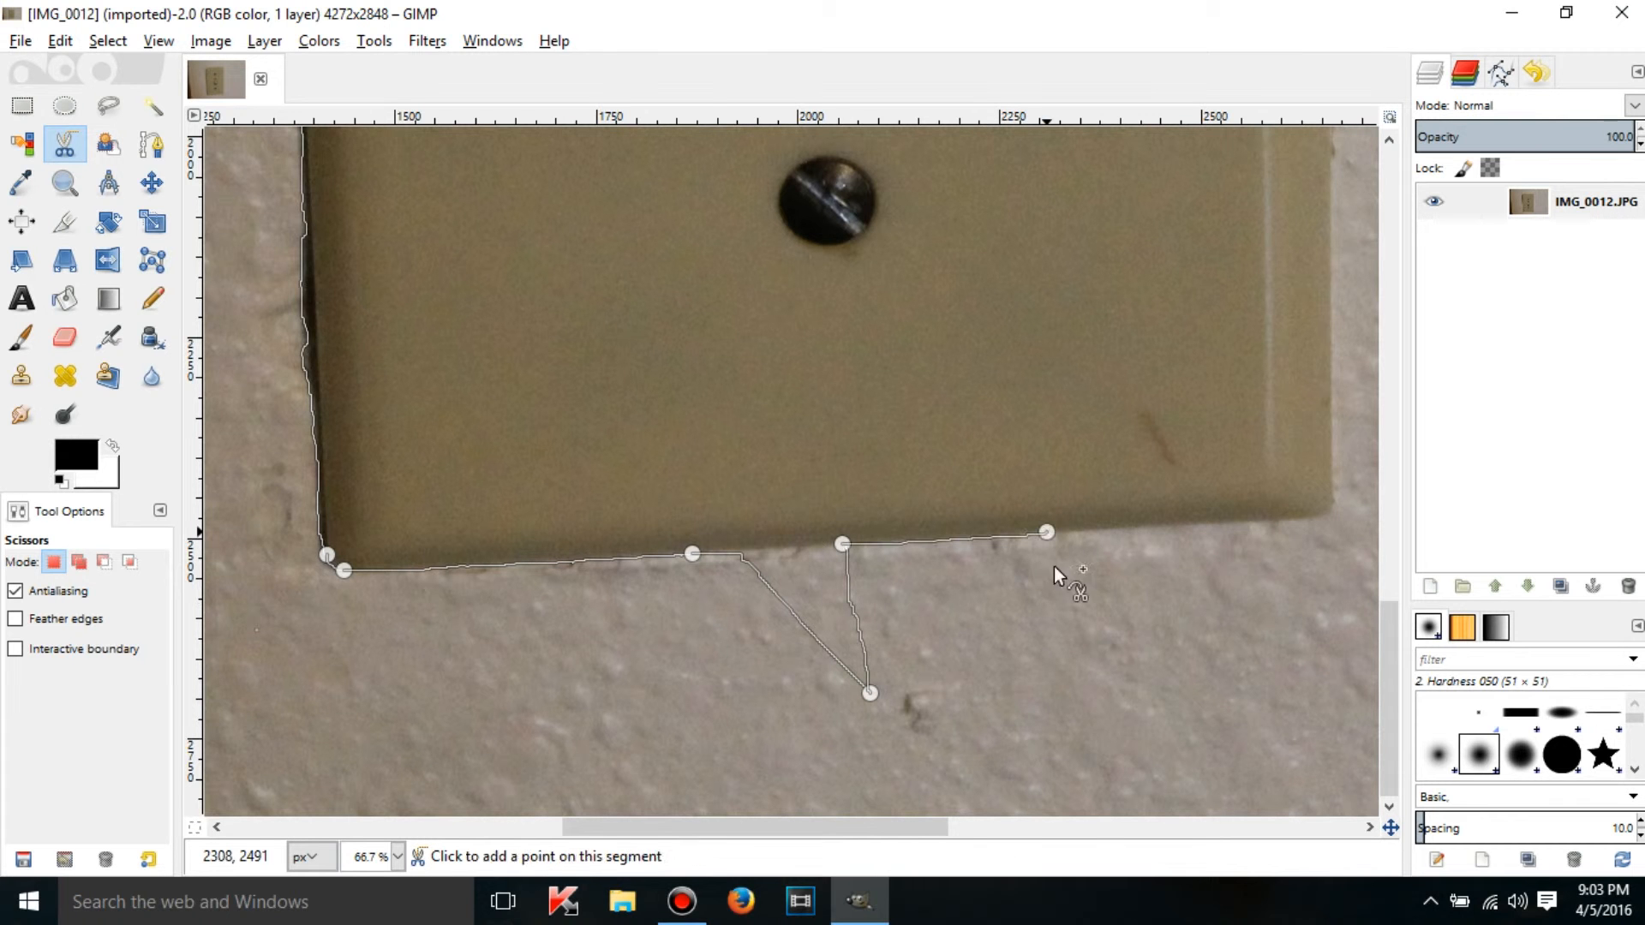
# Add anchors up the right edge, at the top-right corner and back near the top-left corner.
pyautogui.click(1280, 518)
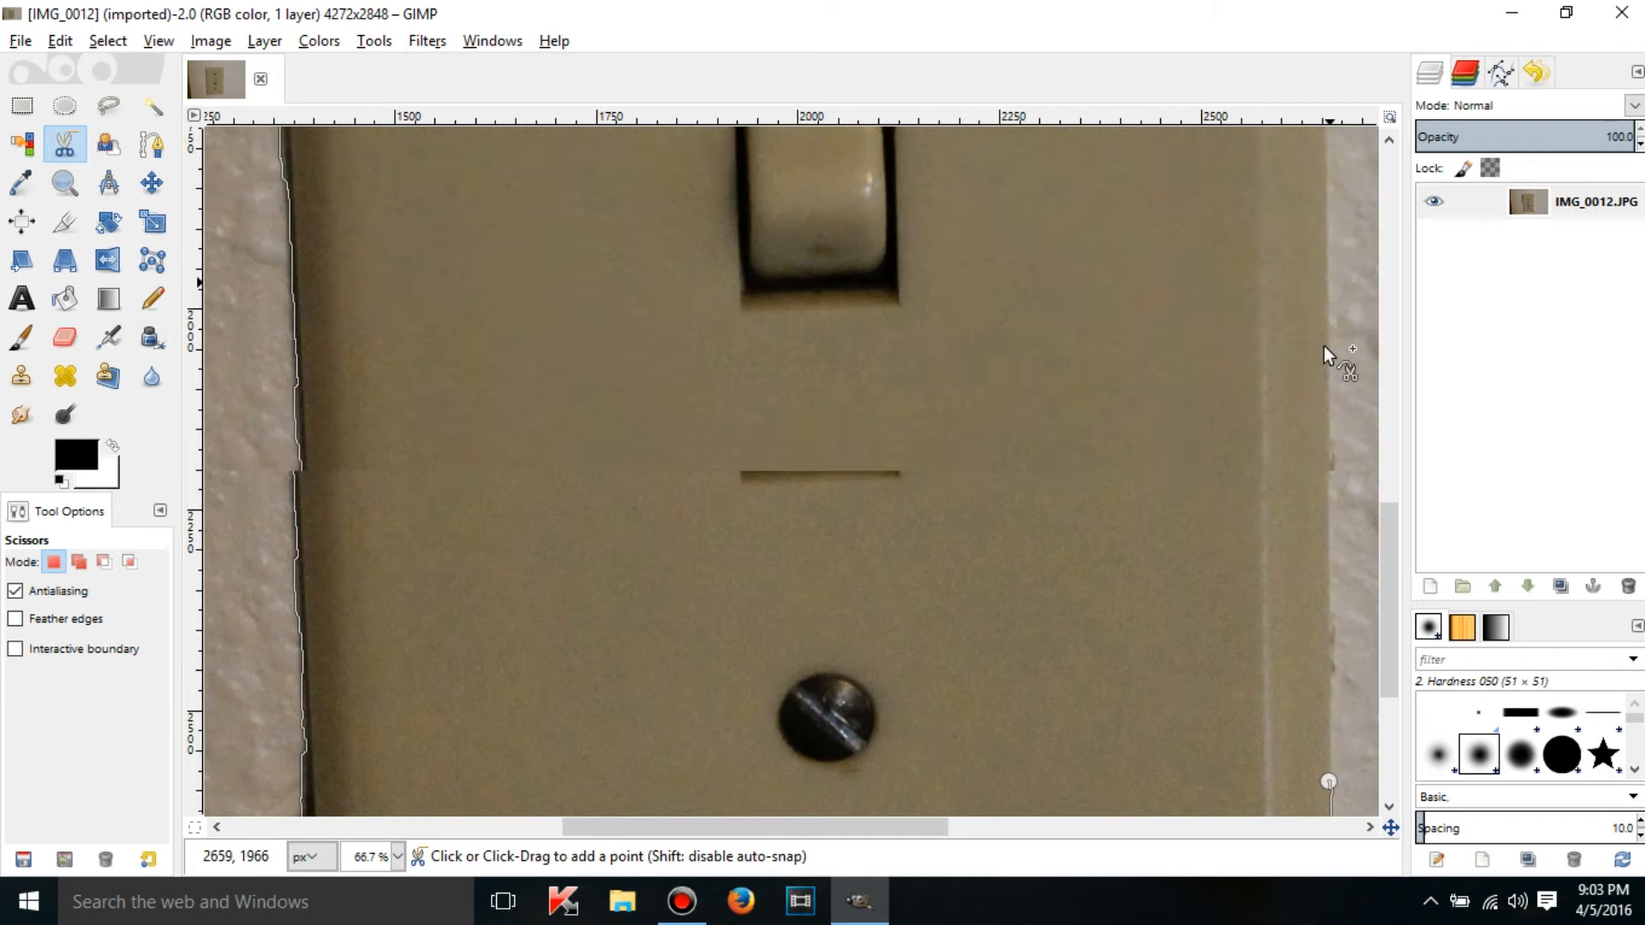
pyautogui.scroll(3)
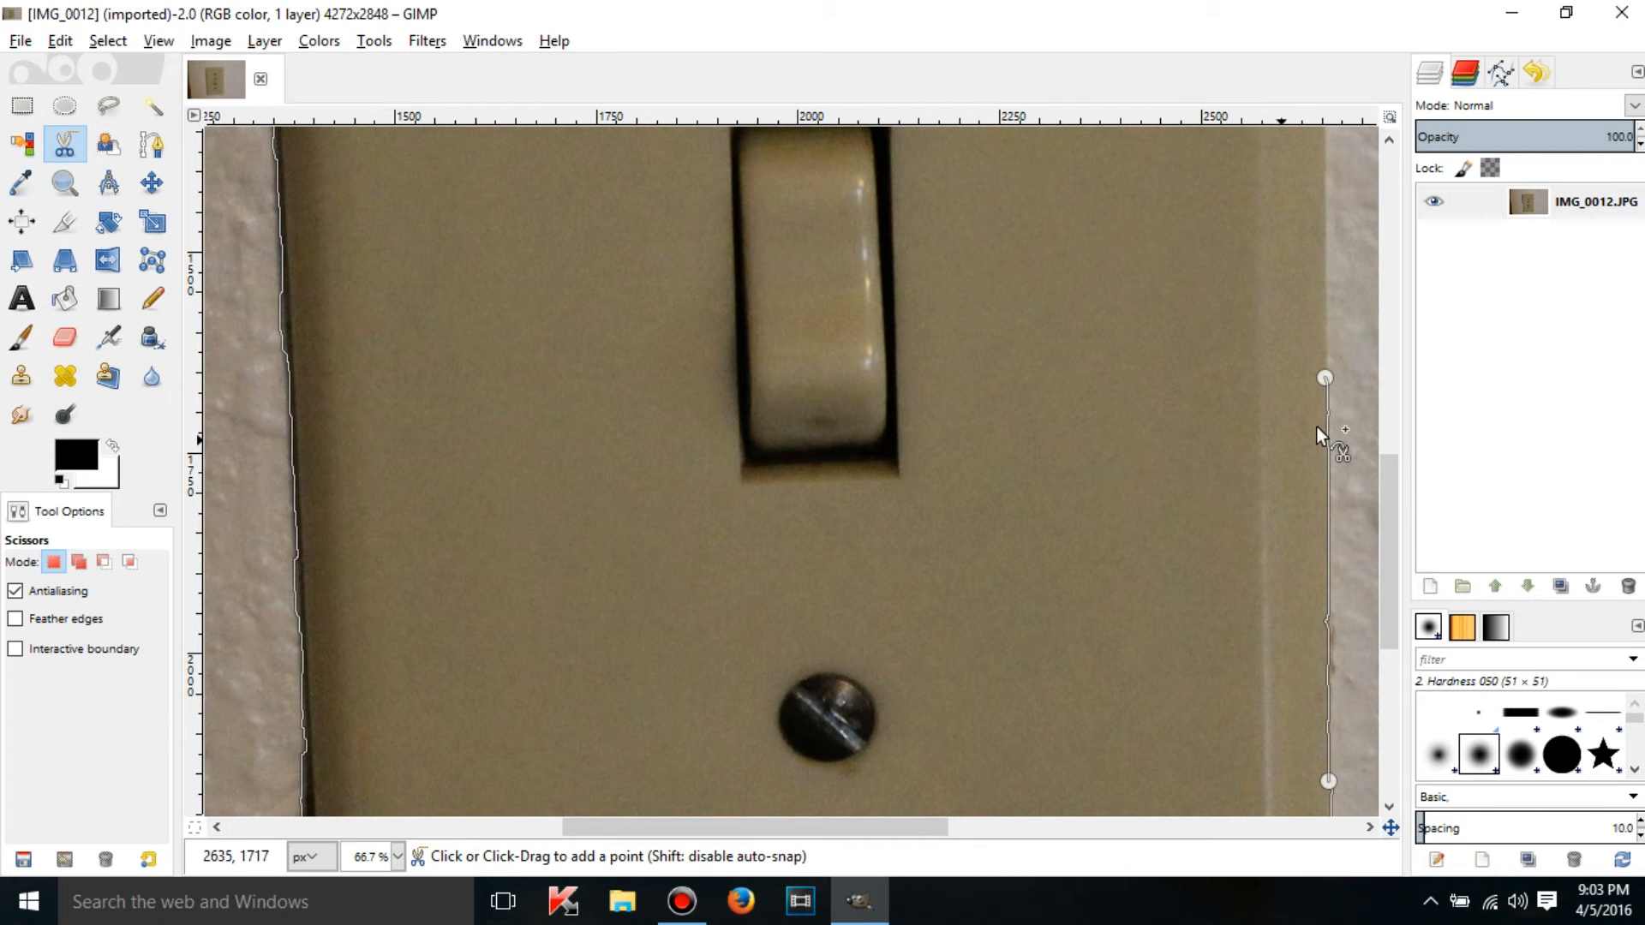
pyautogui.scroll(-3)
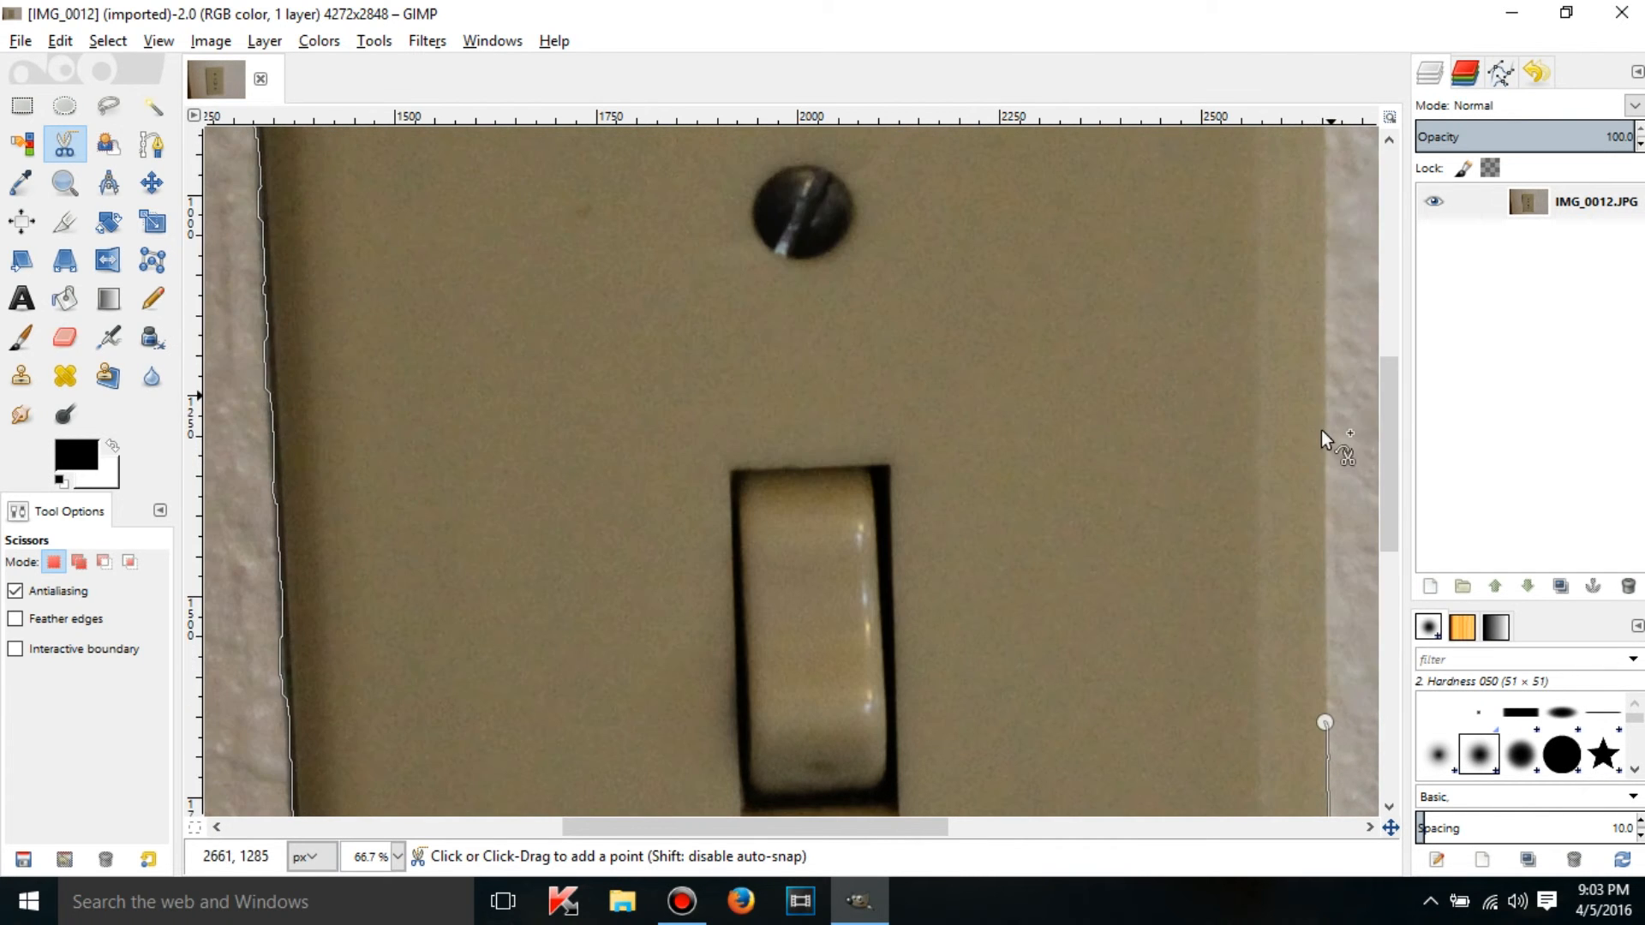
pyautogui.click(1325, 439)
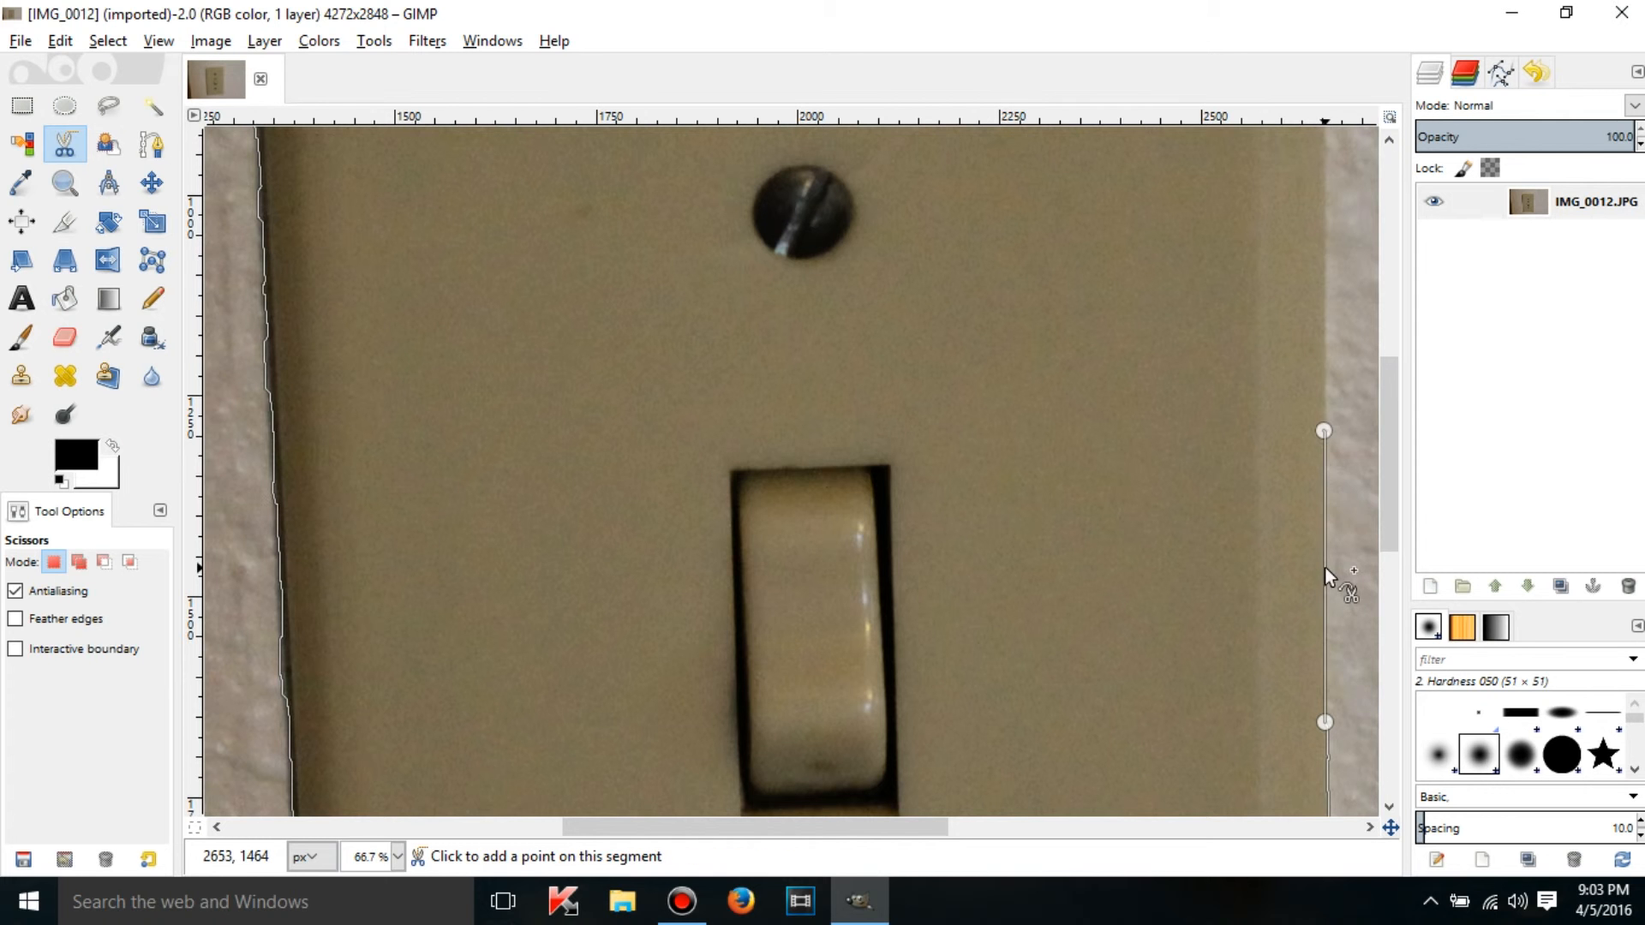
pyautogui.moveTo(1334, 576)
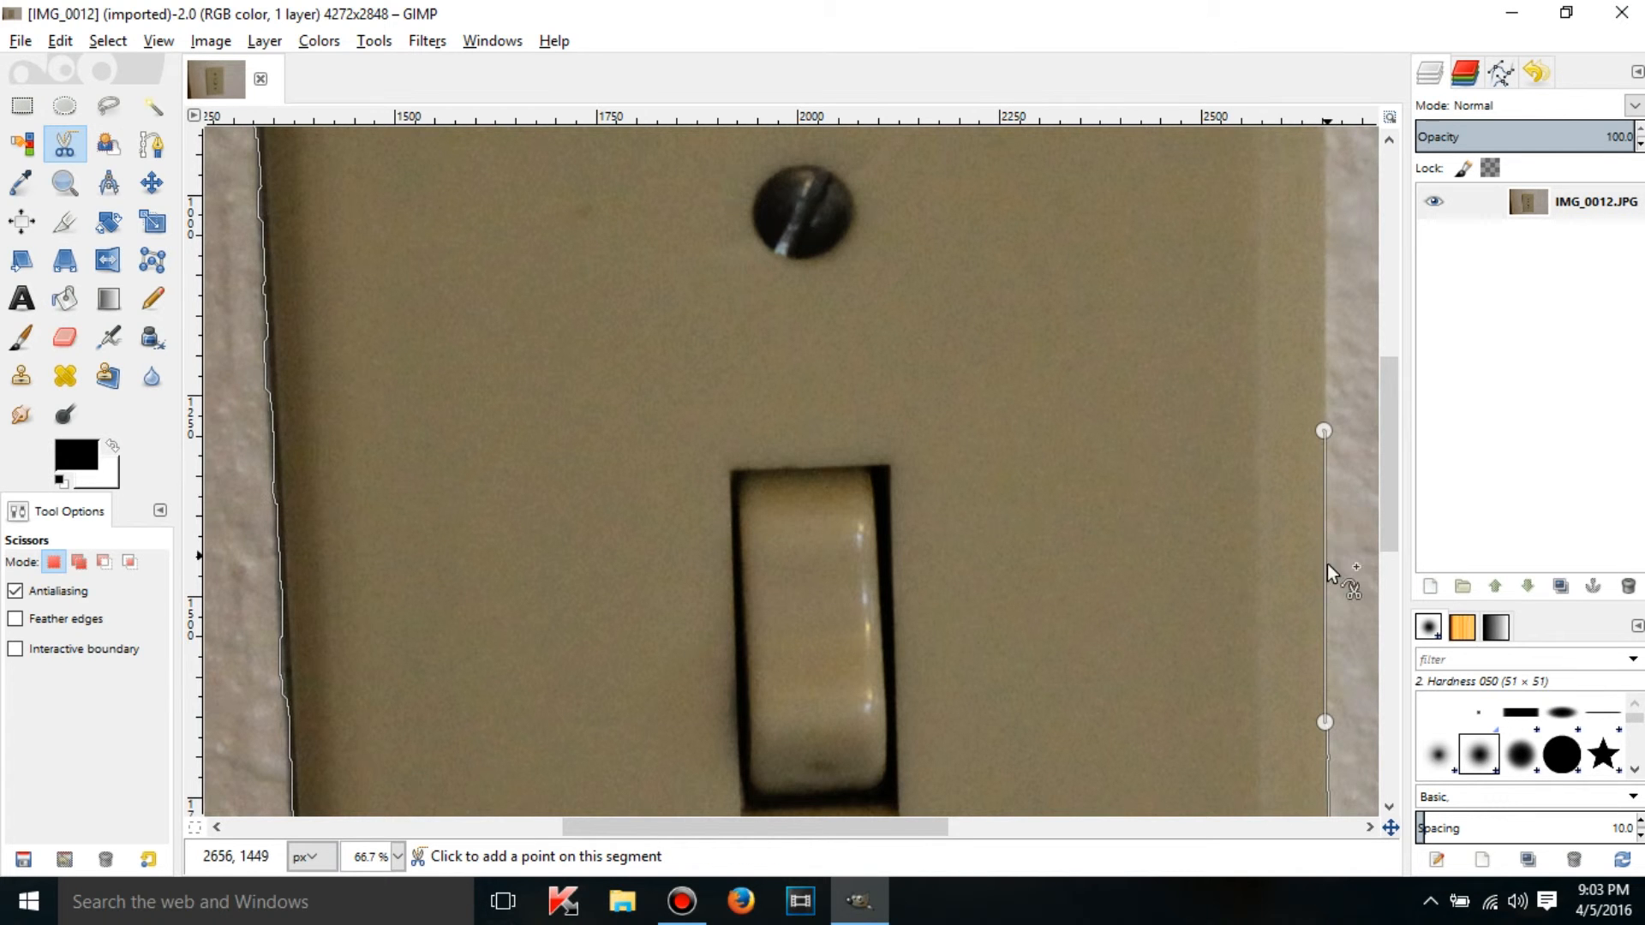
pyautogui.scroll(-3)
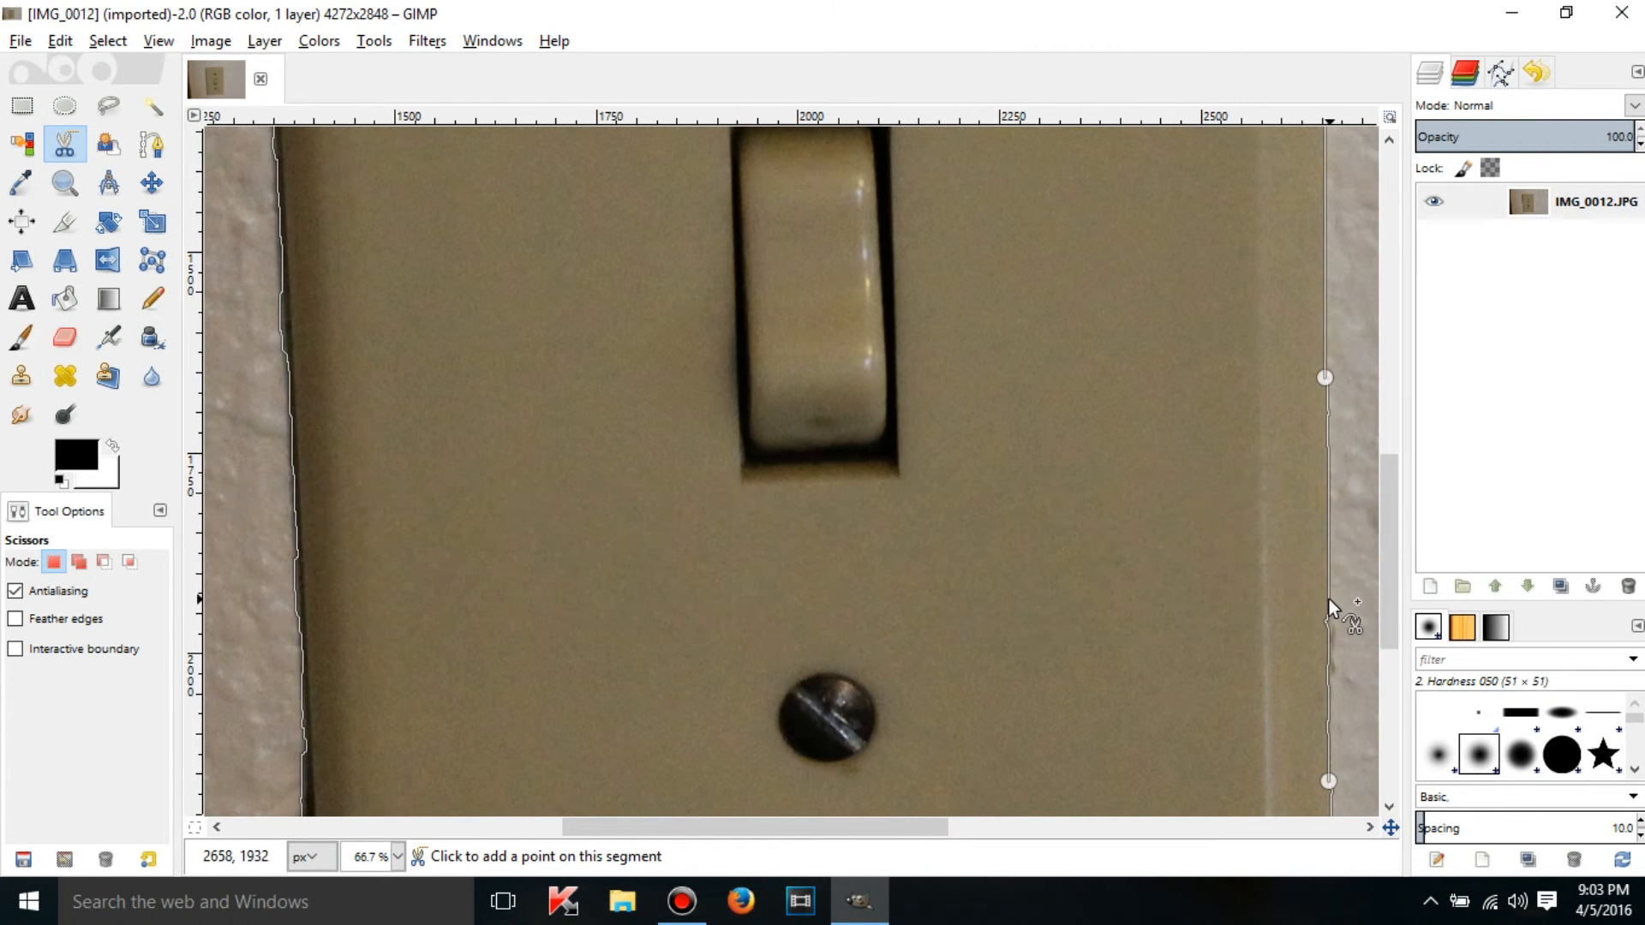
pyautogui.moveTo(1265, 567)
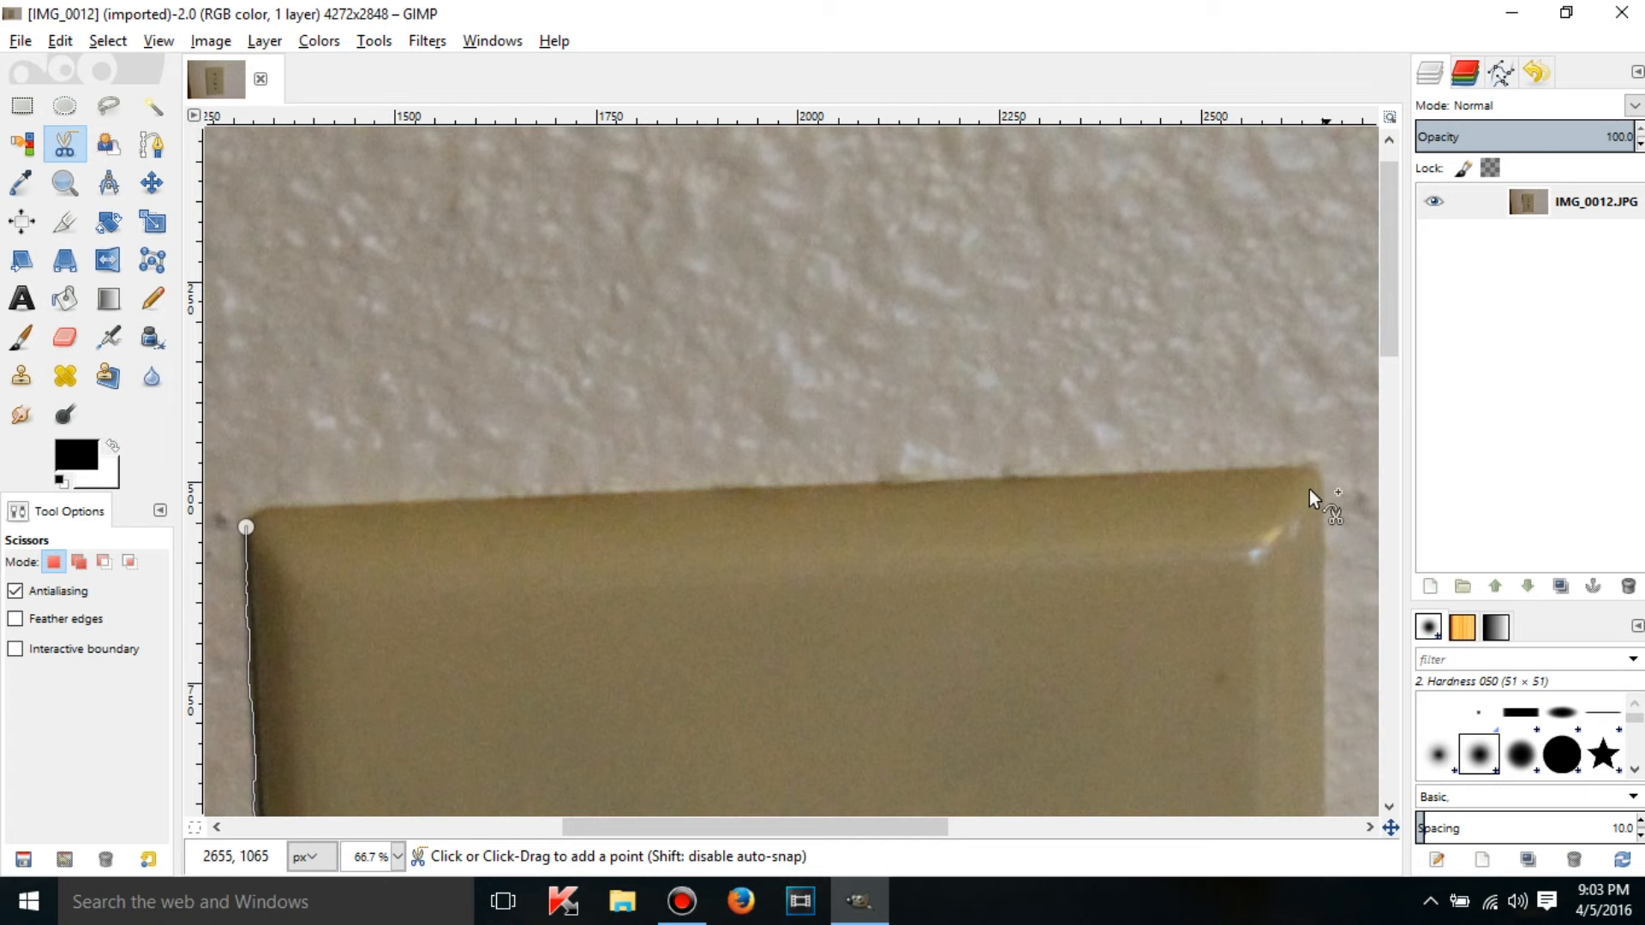
pyautogui.click(1309, 478)
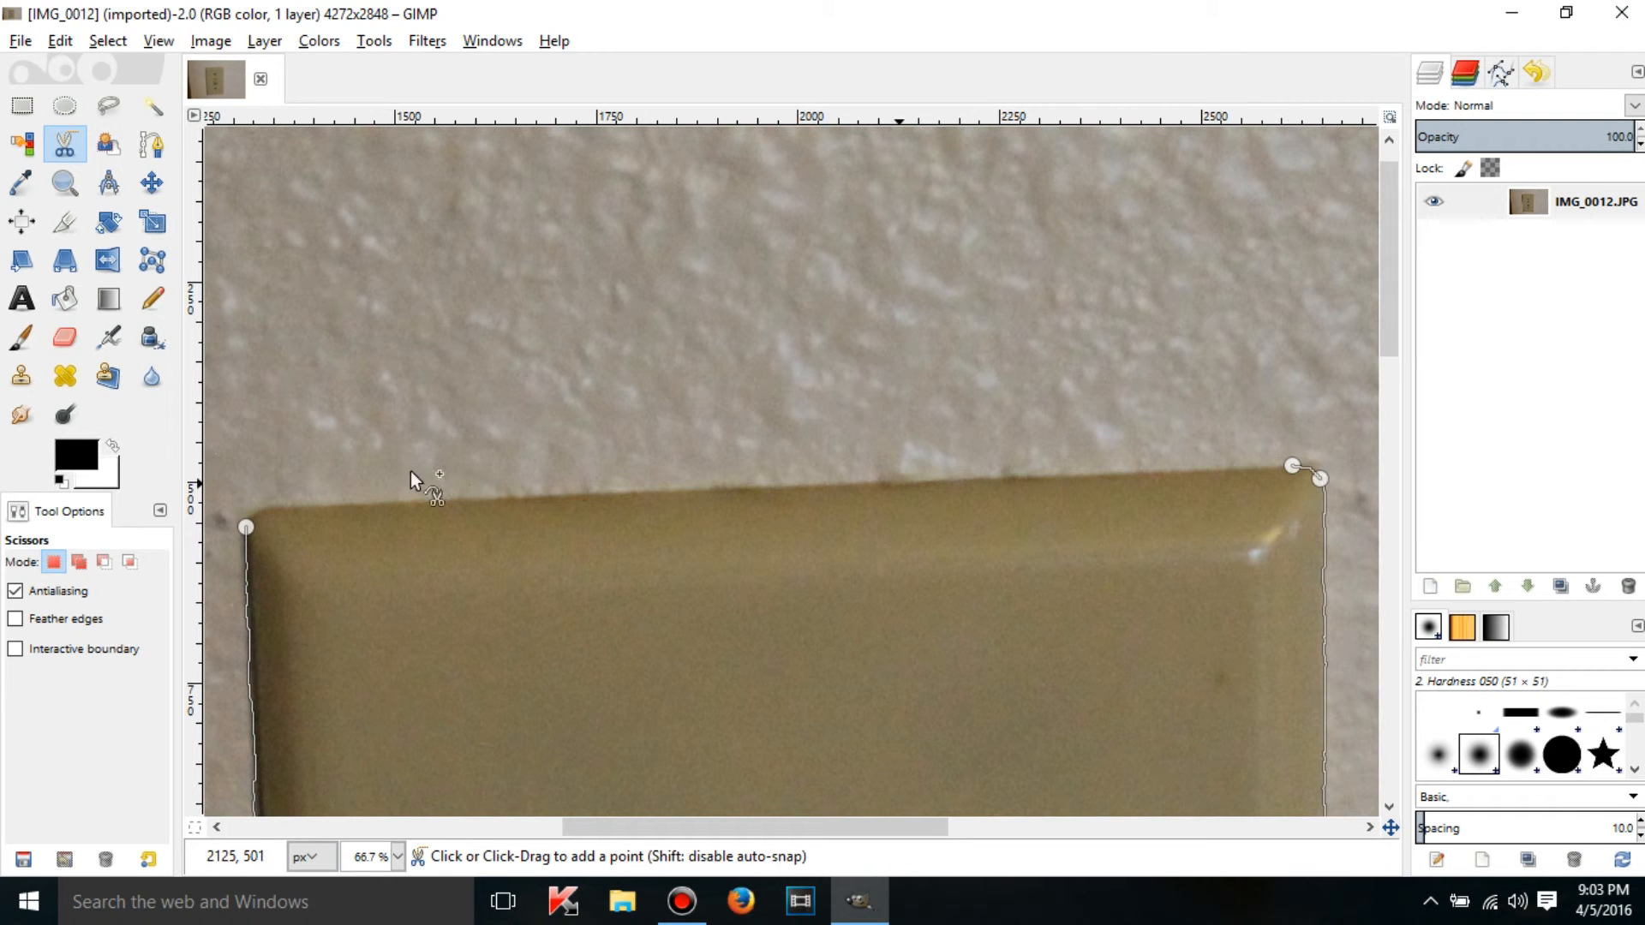
pyautogui.click(246, 526)
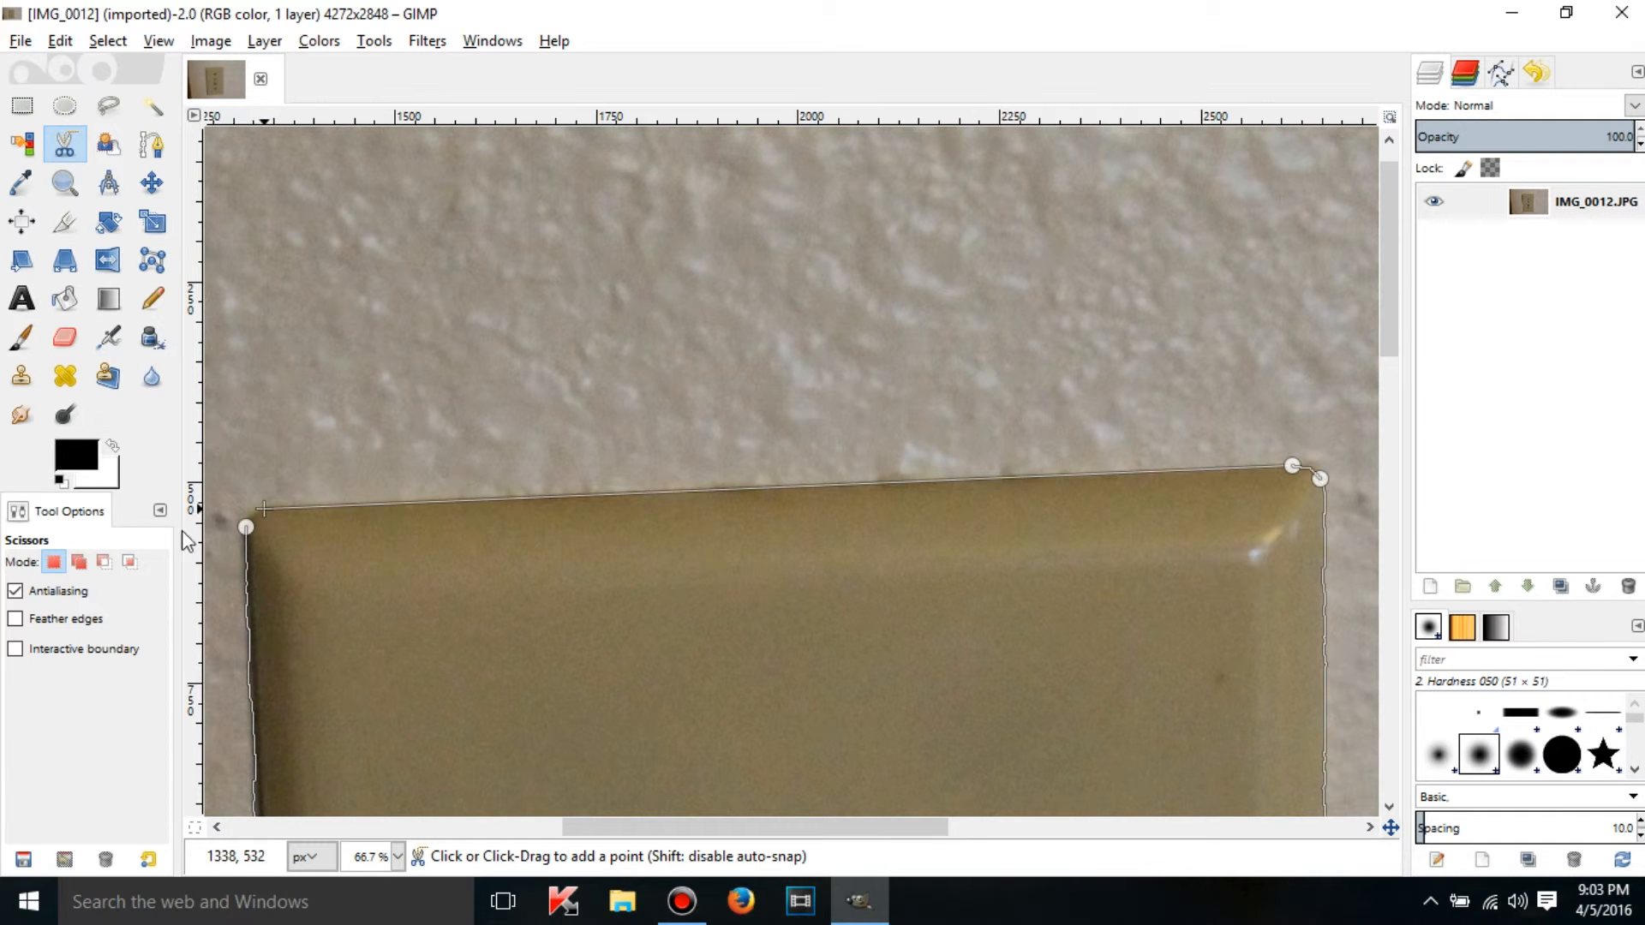
# Close the loop at the starting anchor and grab the stray node on the wall.
pyautogui.click(262, 511)
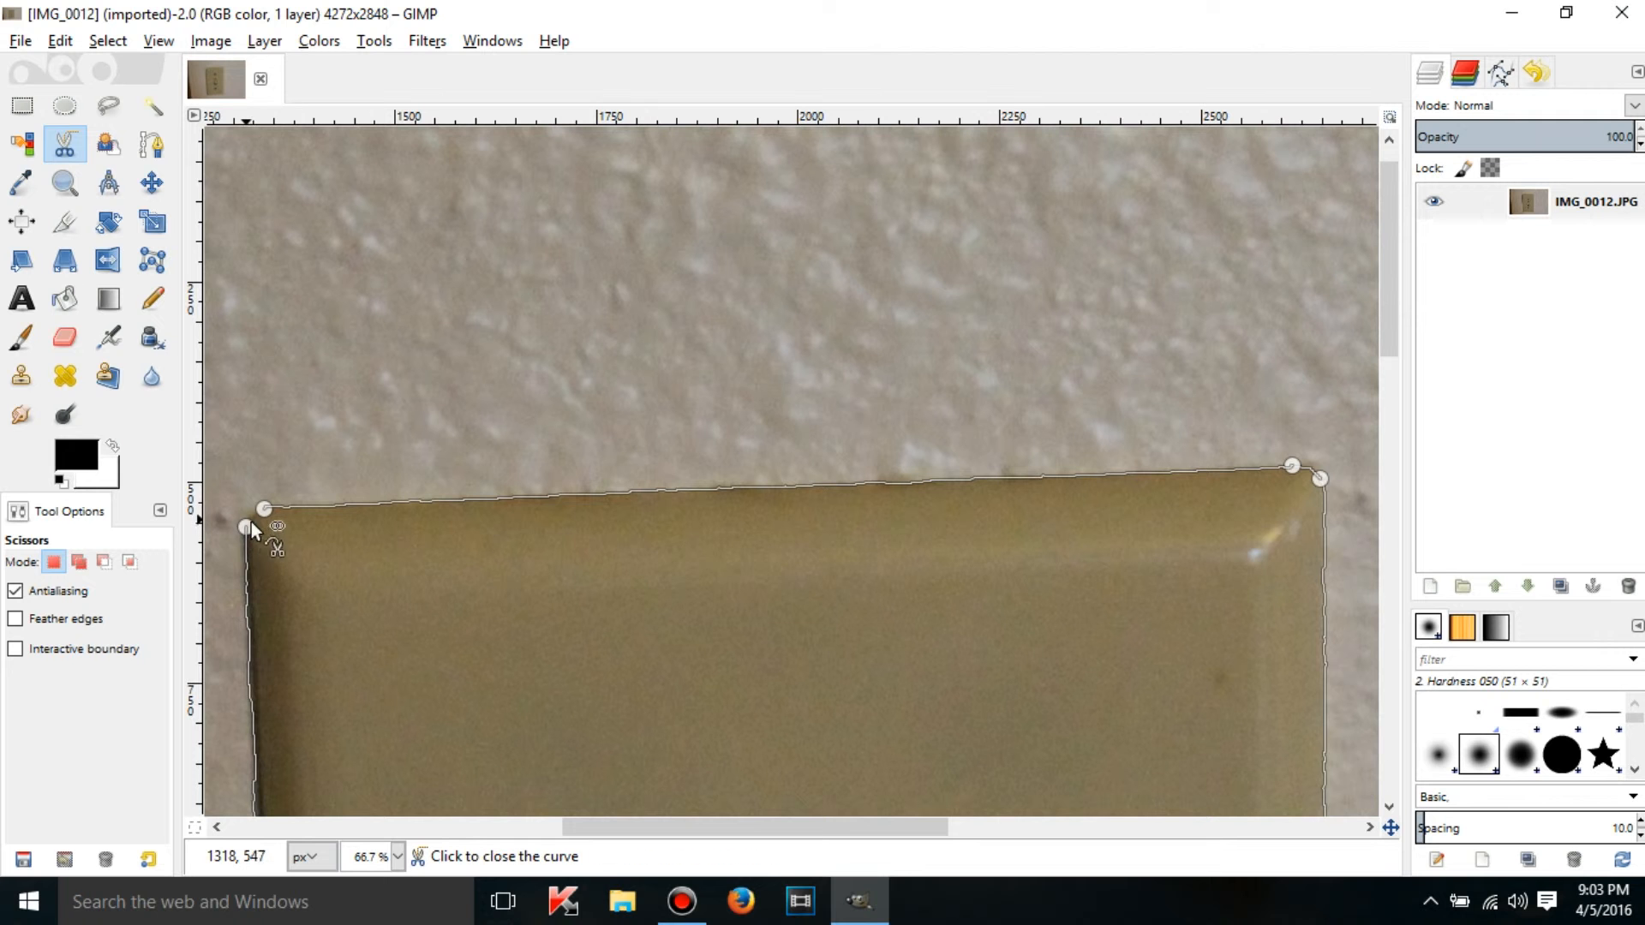
pyautogui.moveTo(252, 534)
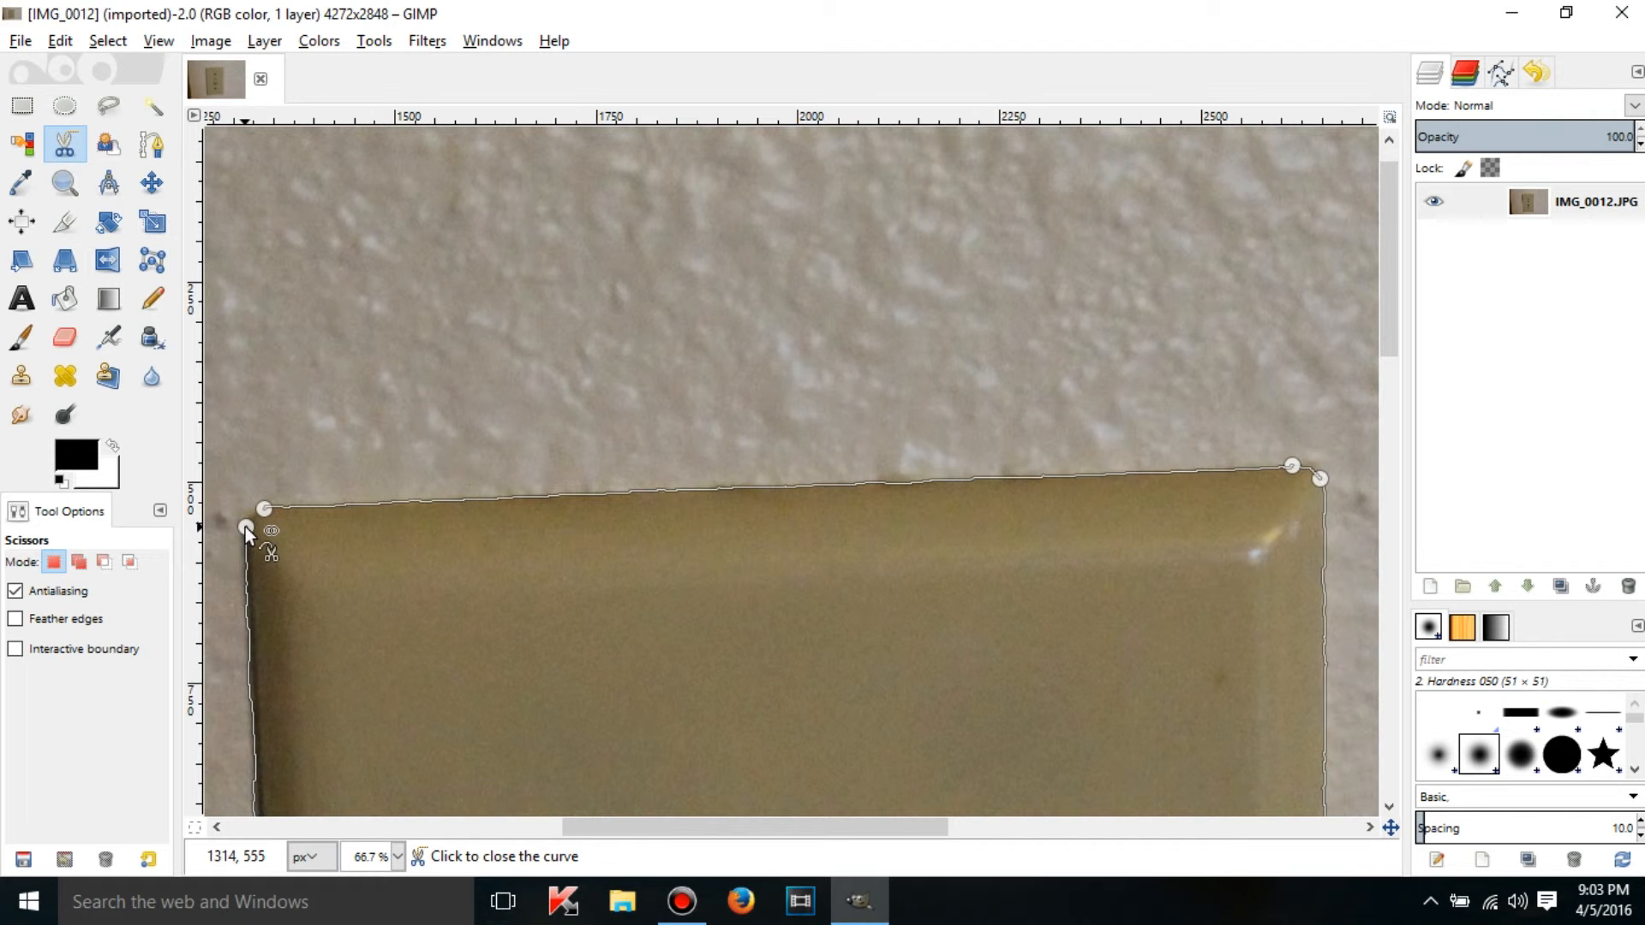
pyautogui.moveTo(377, 509)
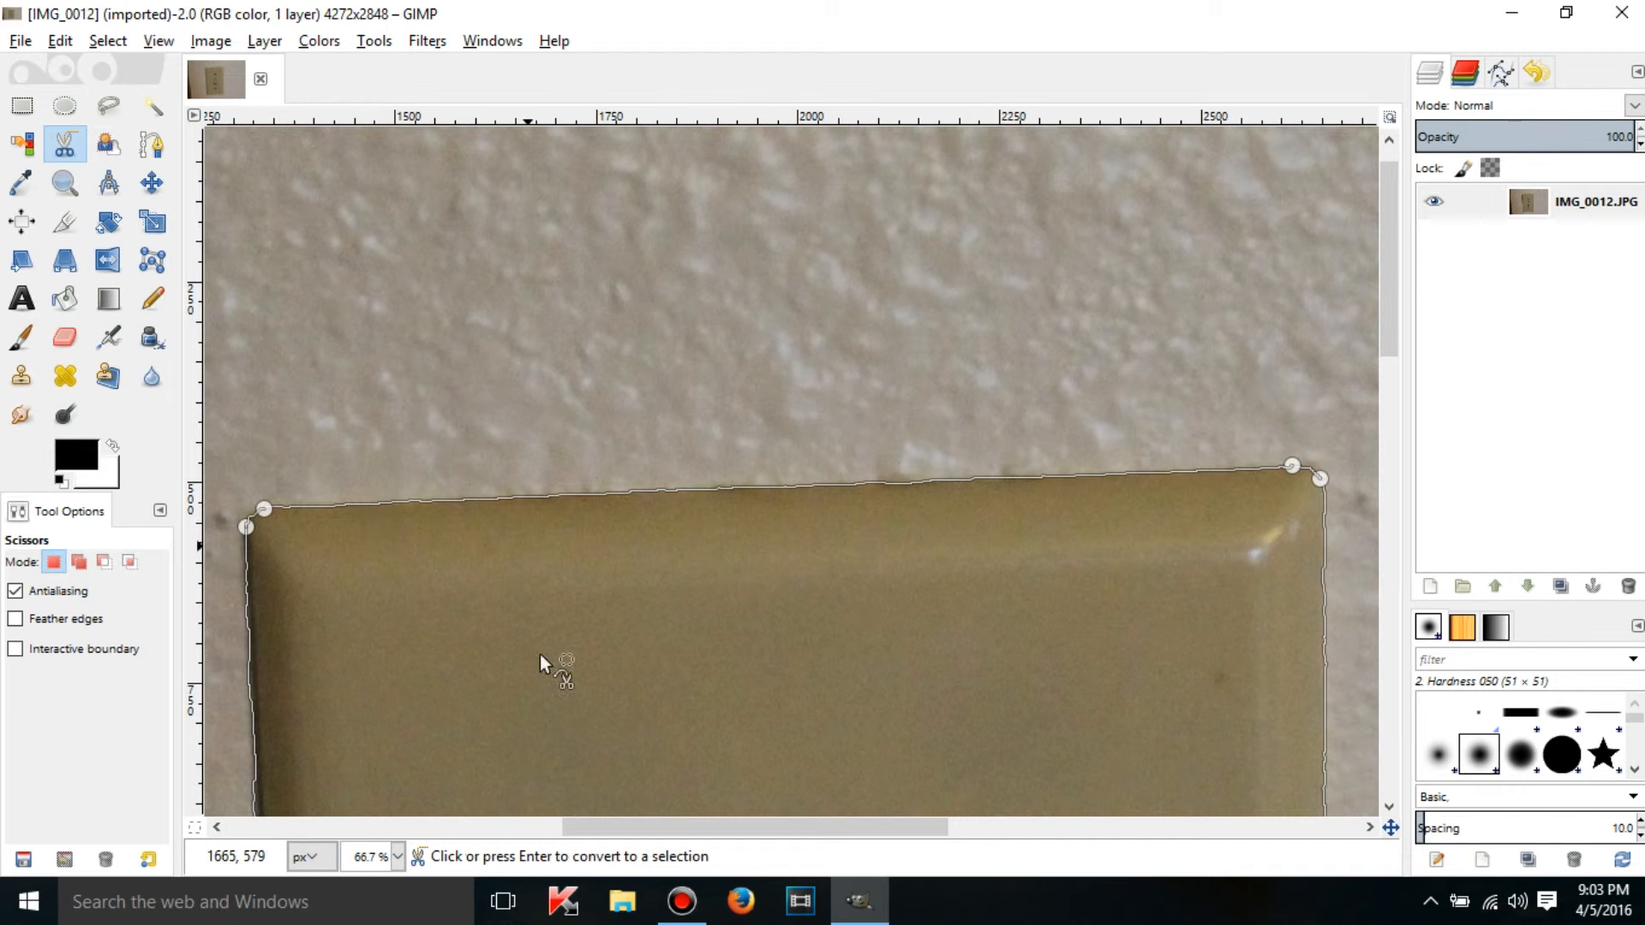
pyautogui.moveTo(672, 819)
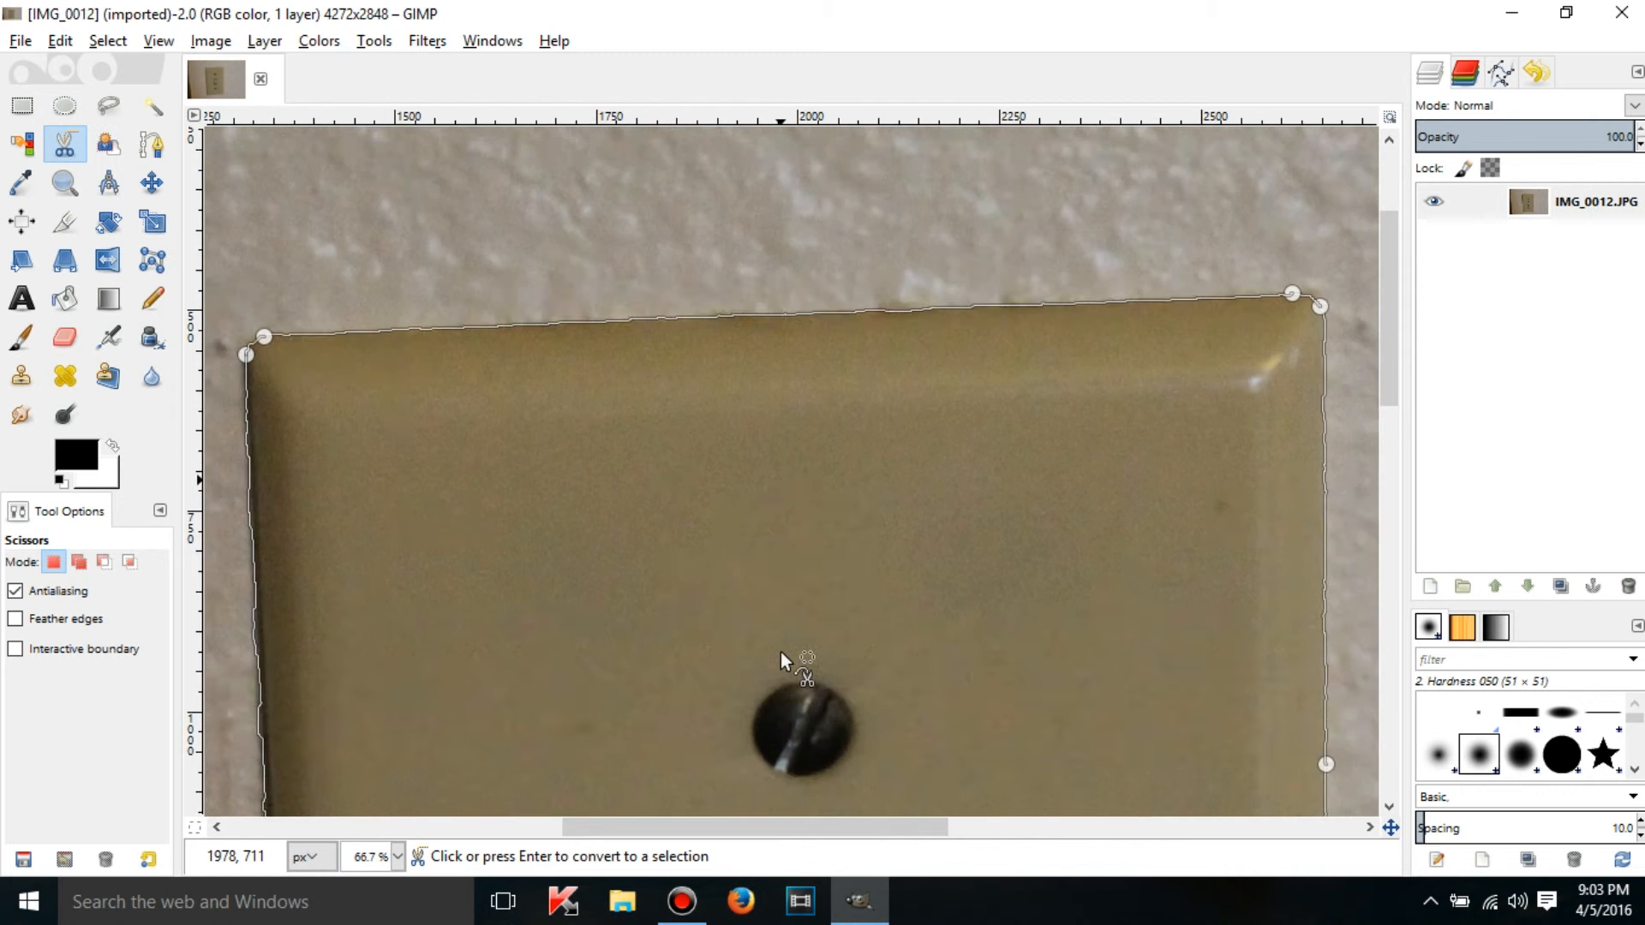
pyautogui.click(871, 691)
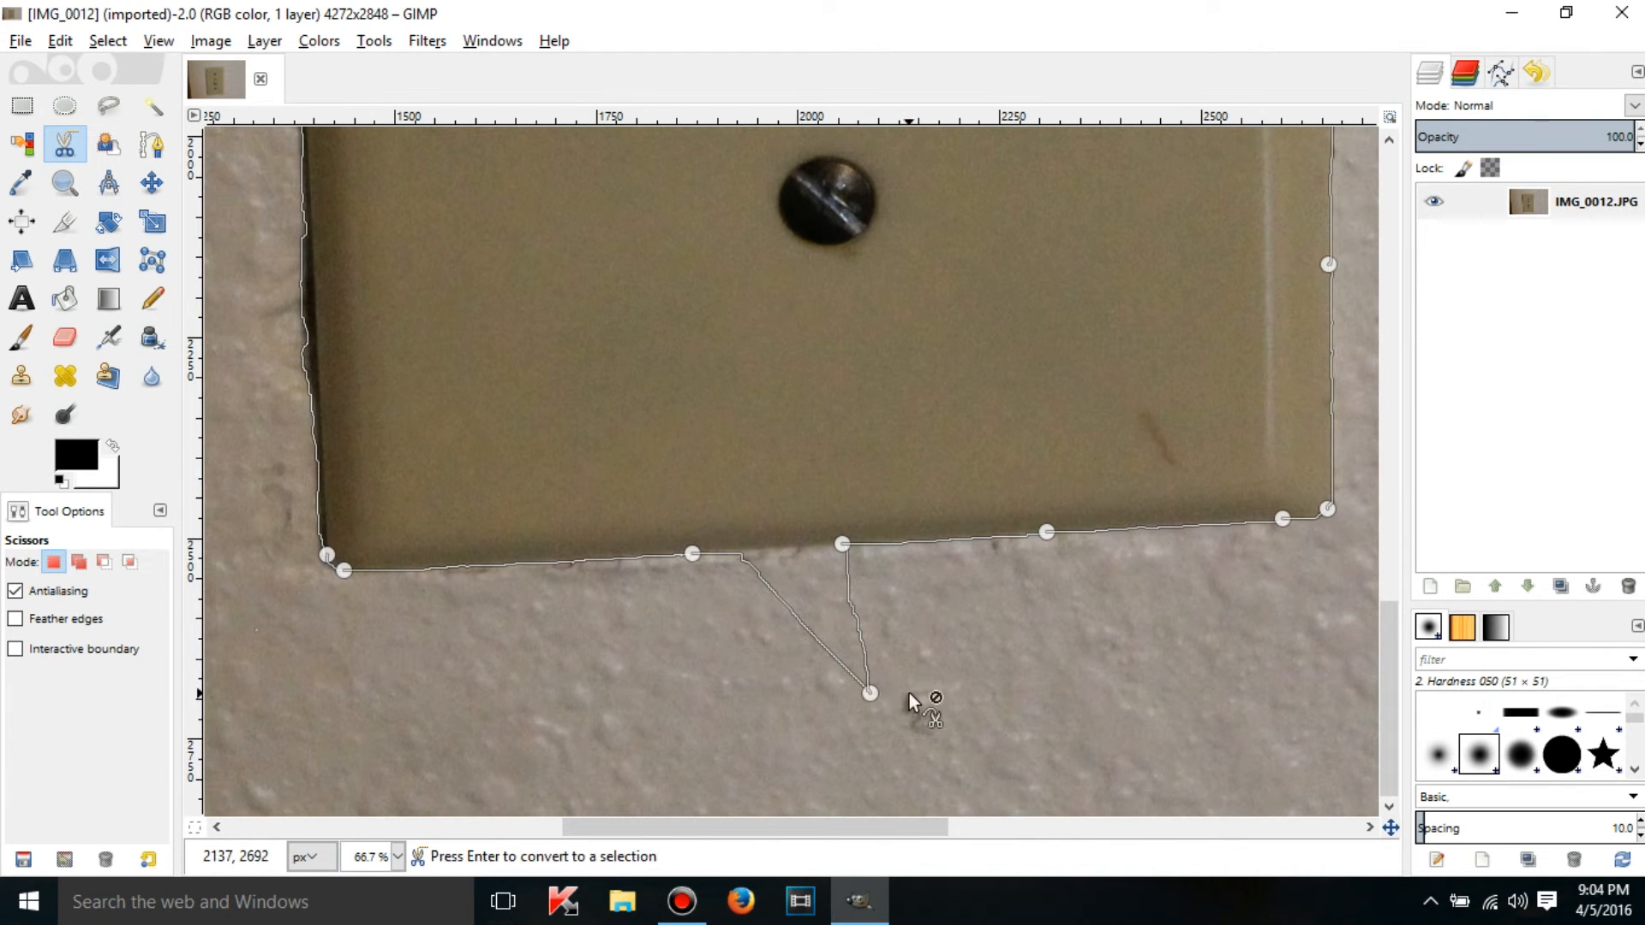
pyautogui.moveTo(867, 628)
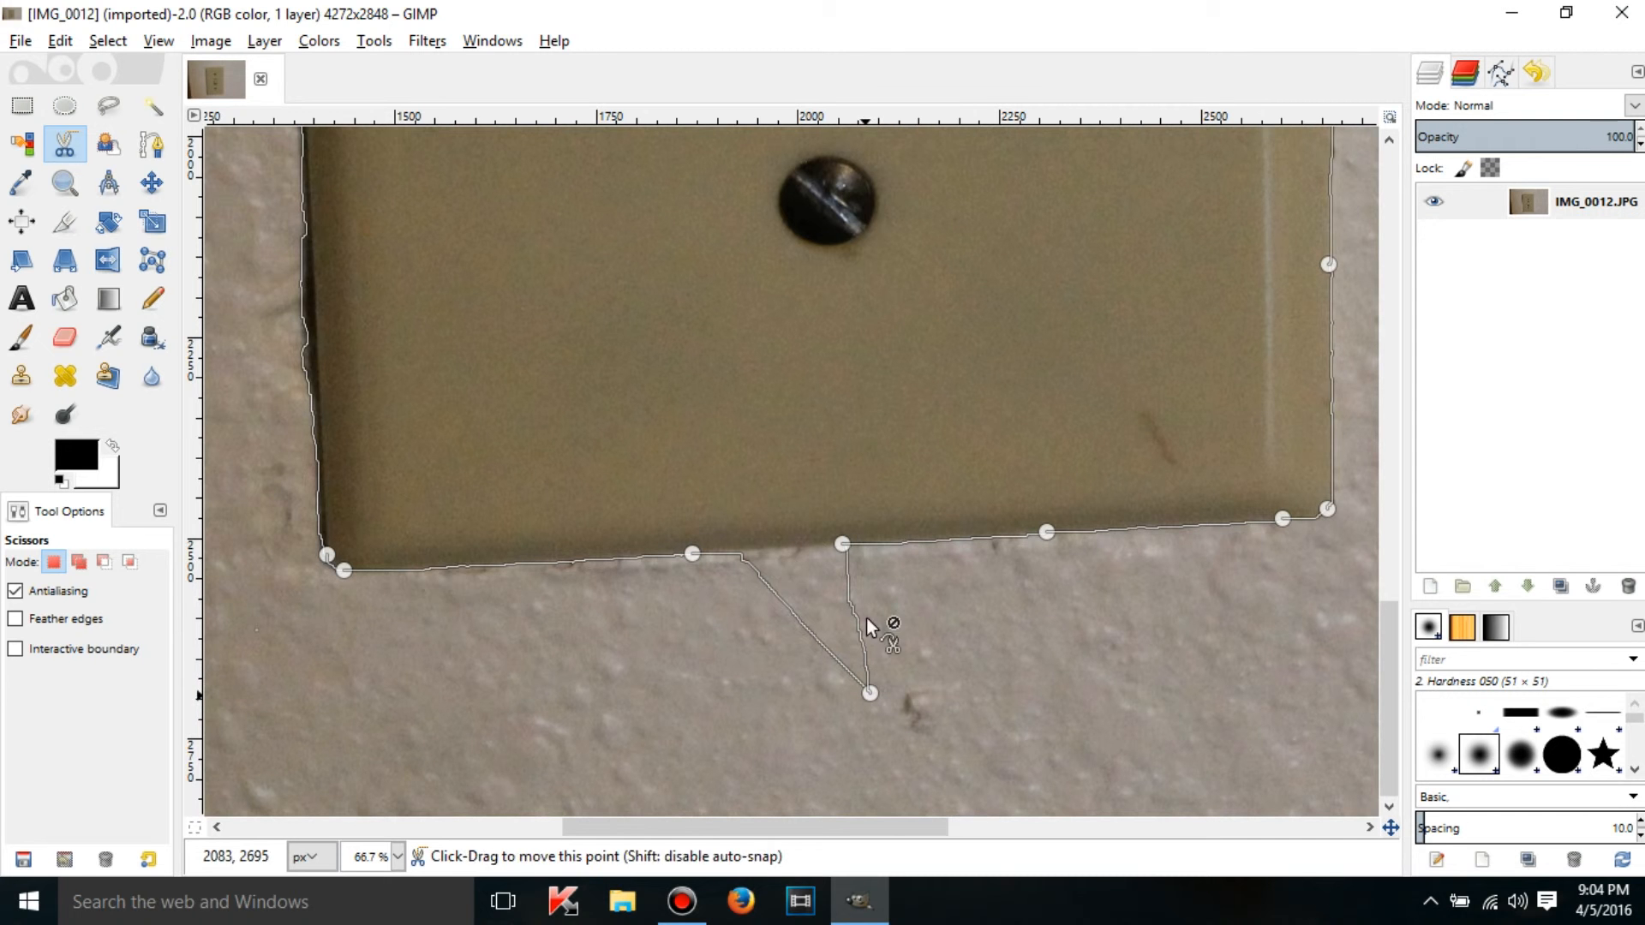
pyautogui.moveTo(470, 574)
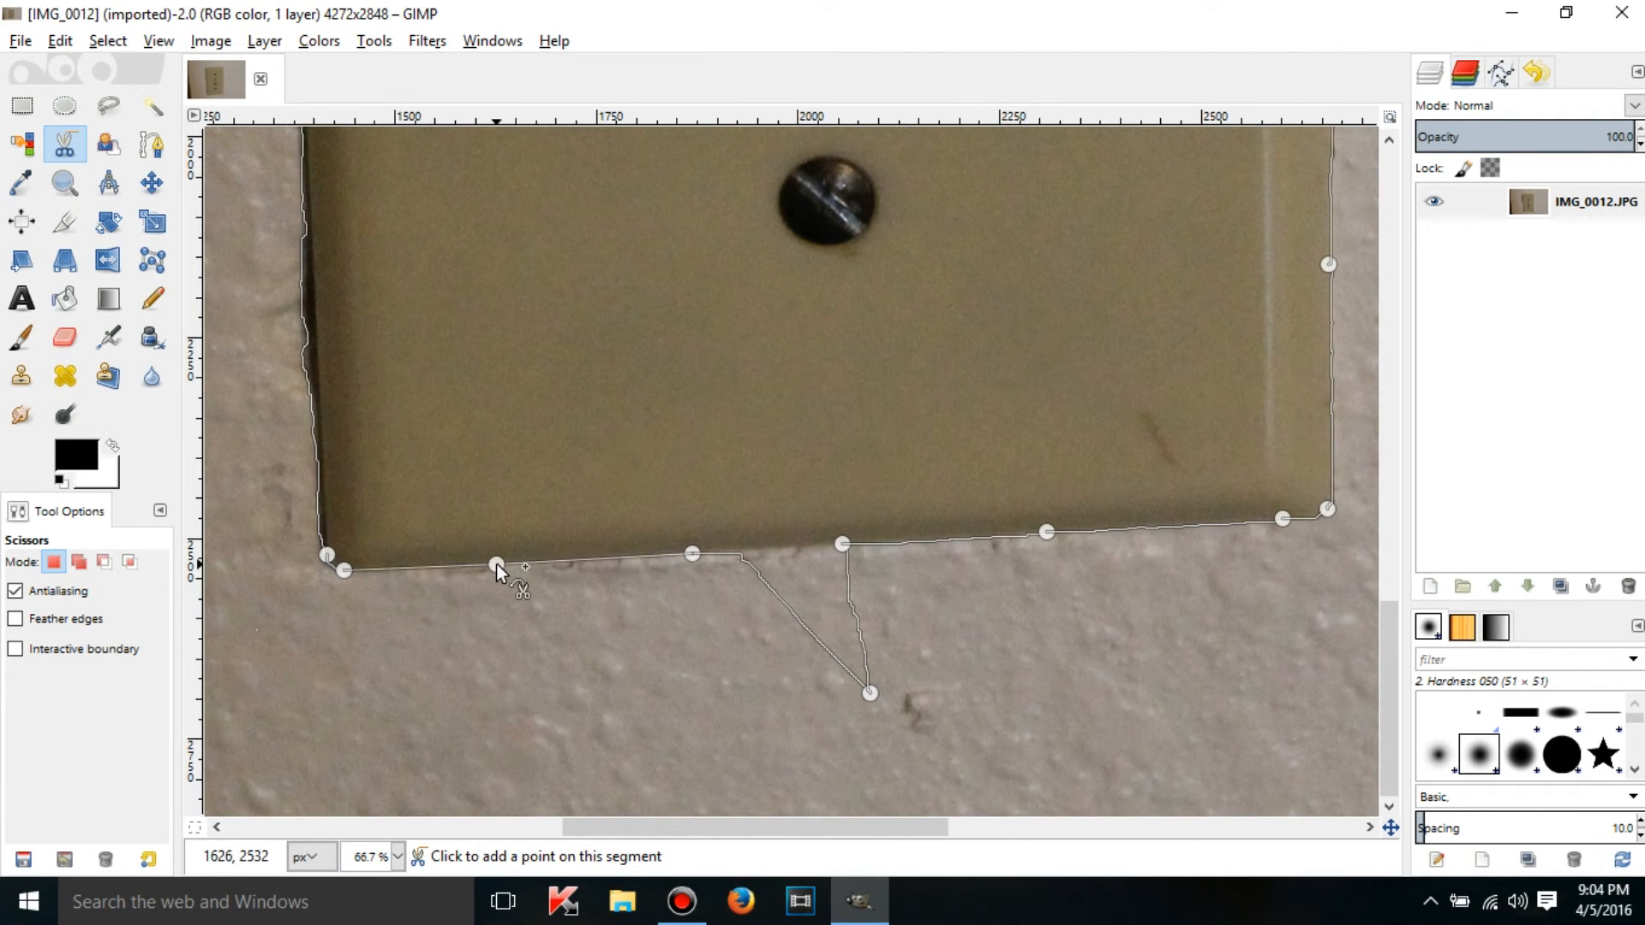
pyautogui.moveTo(875, 698)
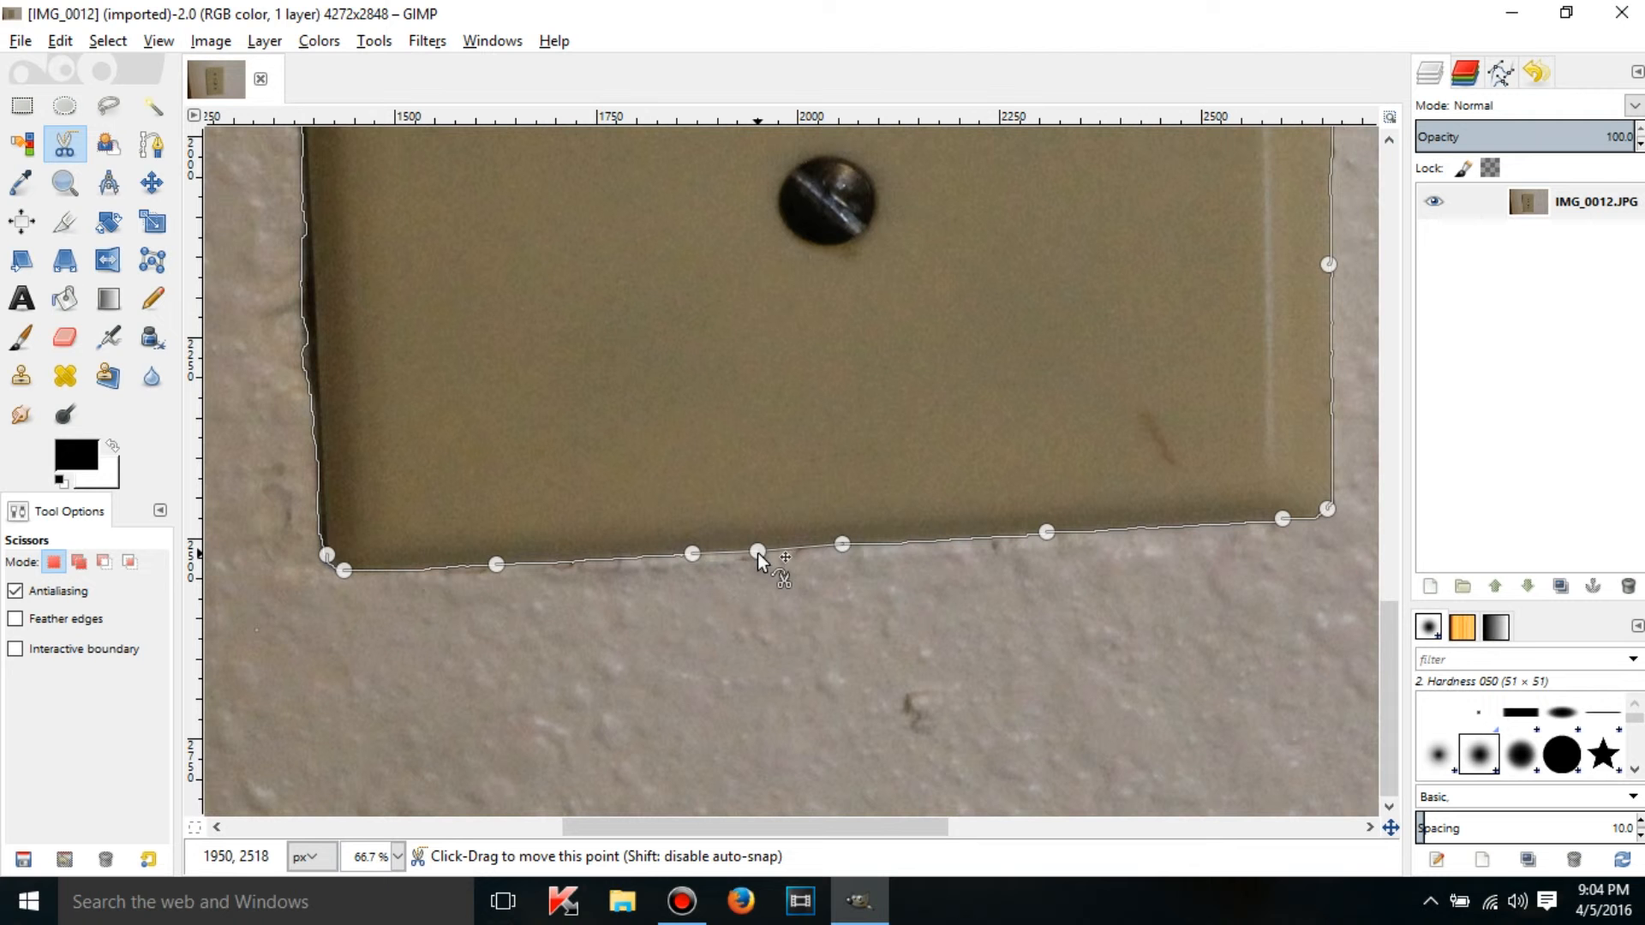
pyautogui.moveTo(801, 683)
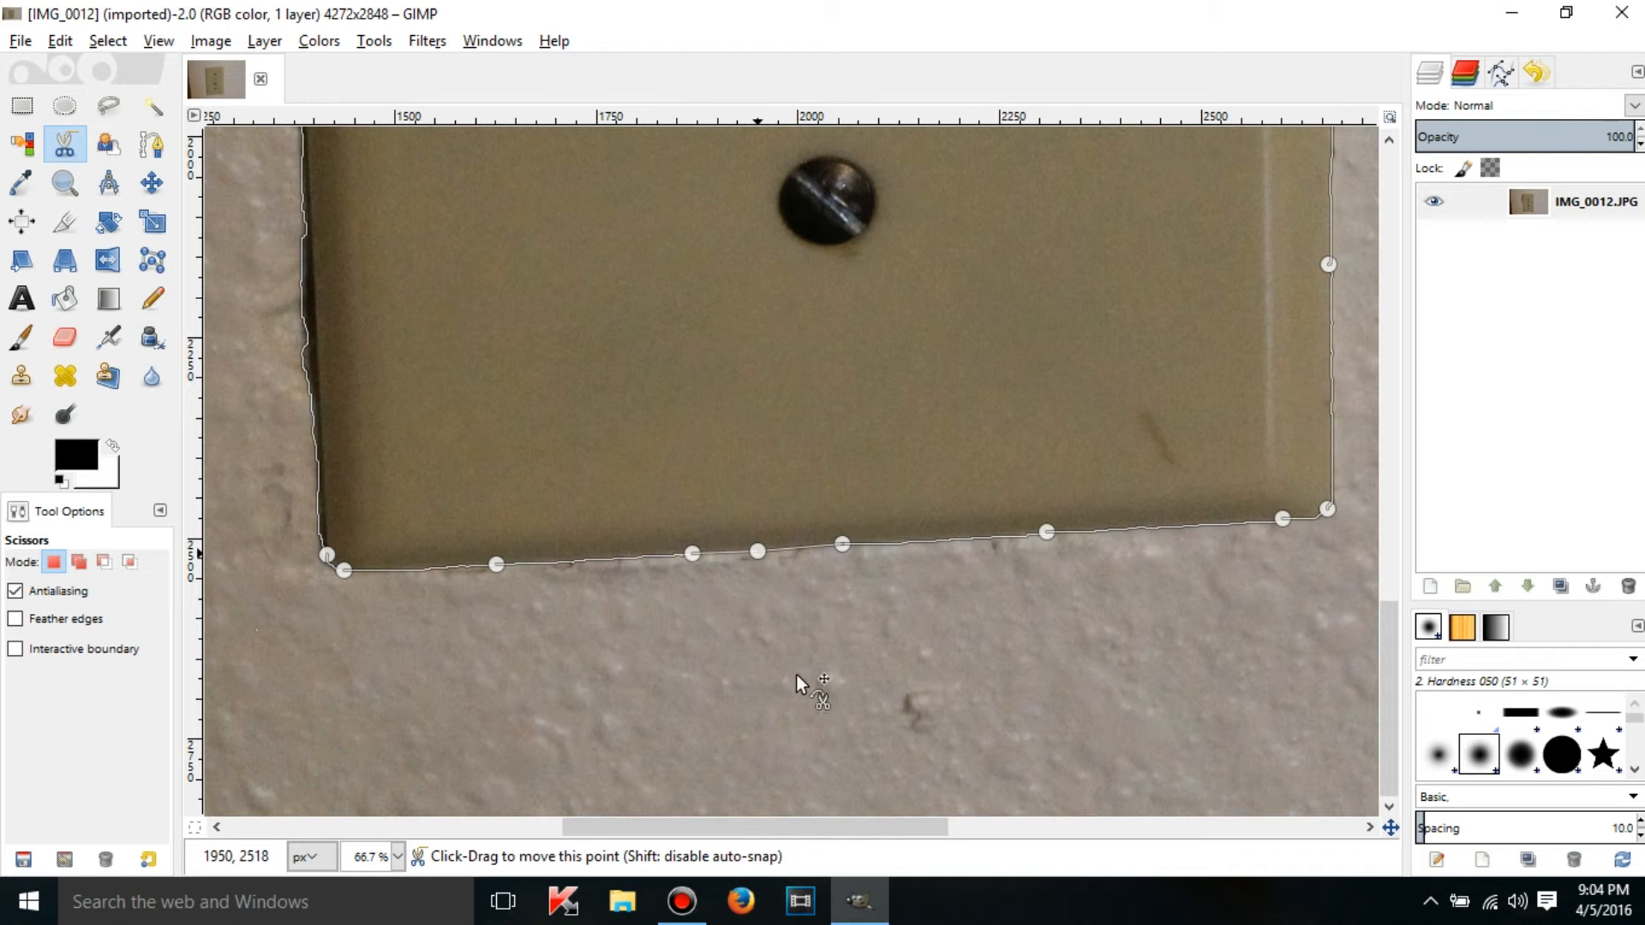
# Convert the corrected closed outline into a selection with Enter.
pyautogui.scroll(-3)
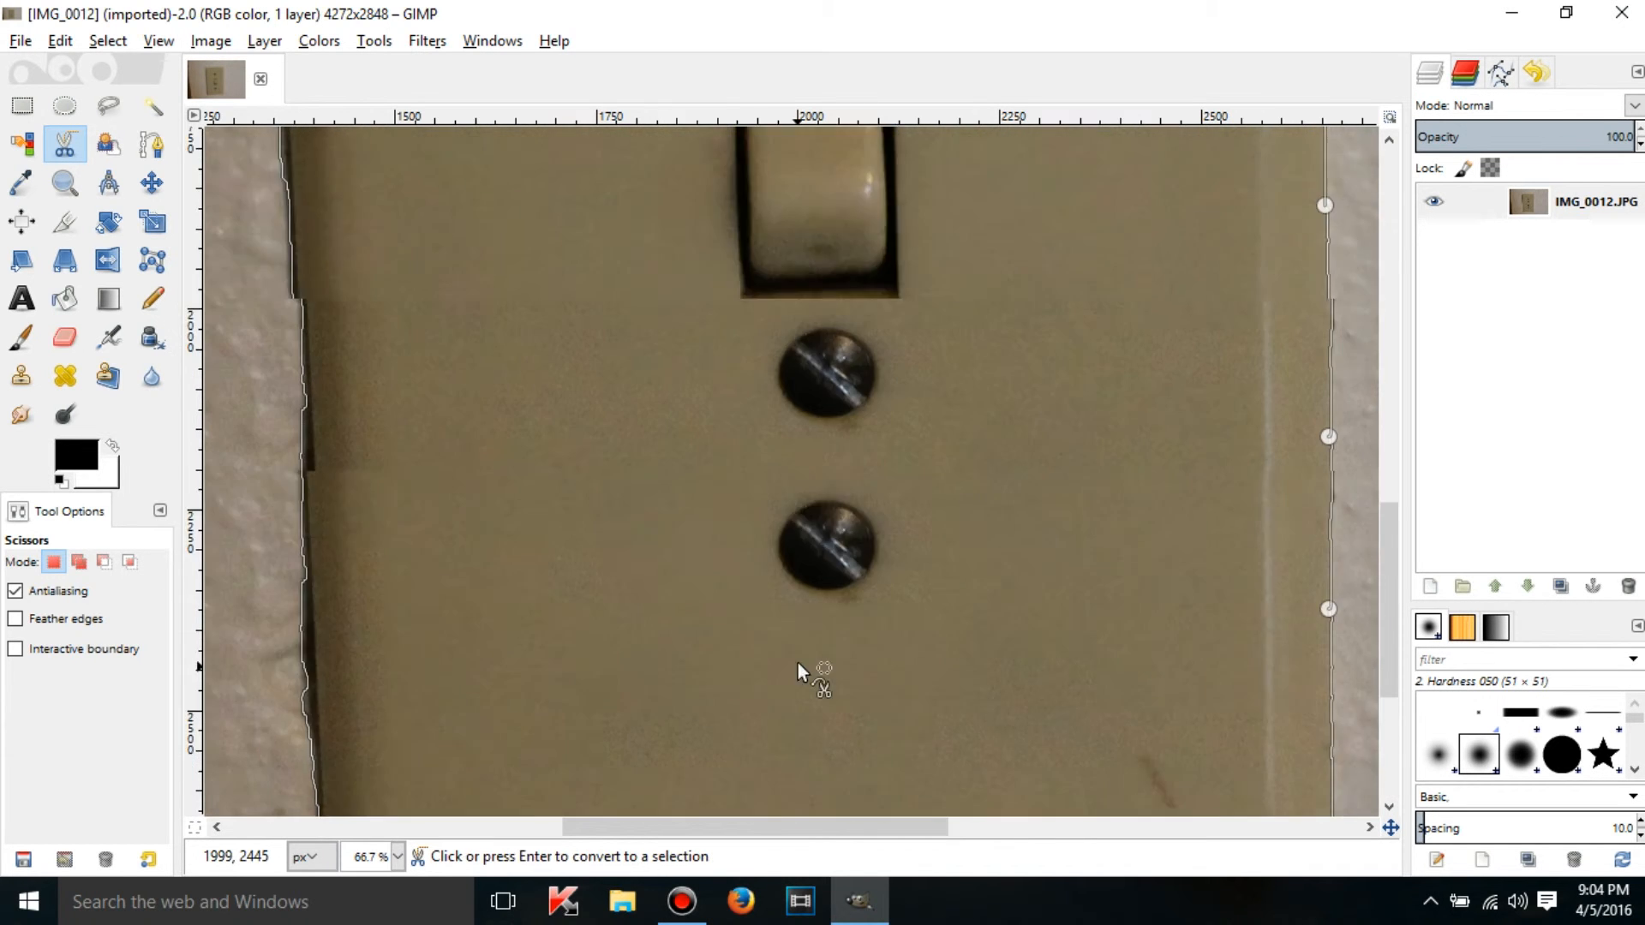
pyautogui.scroll(-3)
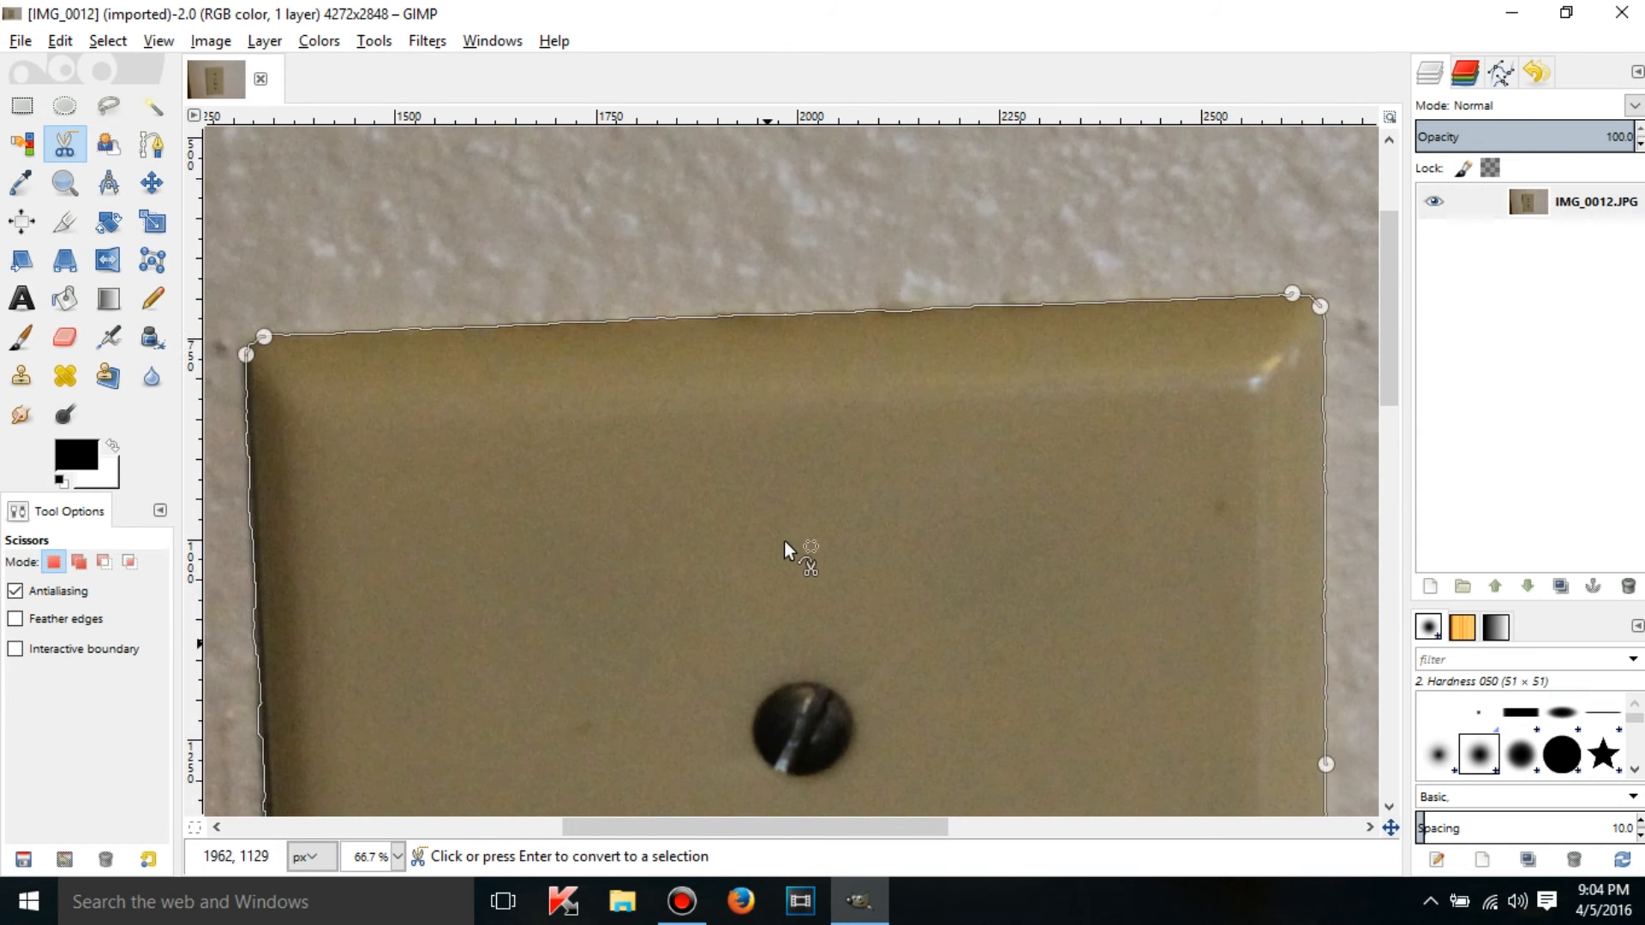
pyautogui.press('Return')
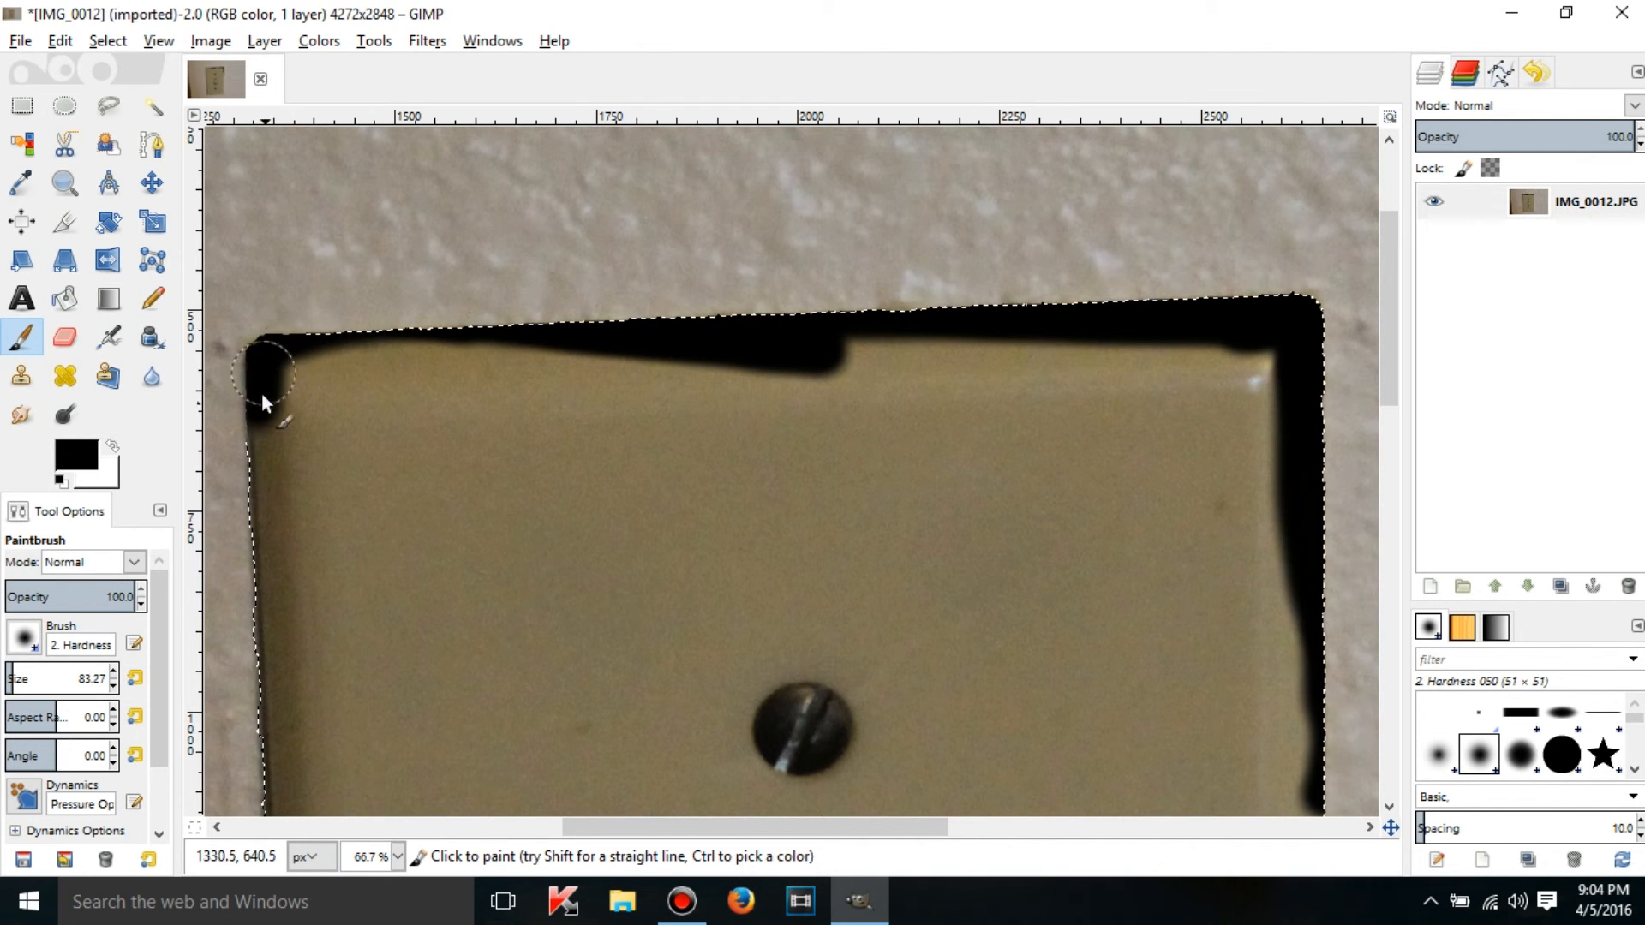
# Paint black along the selection borders and pick the Zoom tool to inspect the top edge.
pyautogui.scroll(-3)
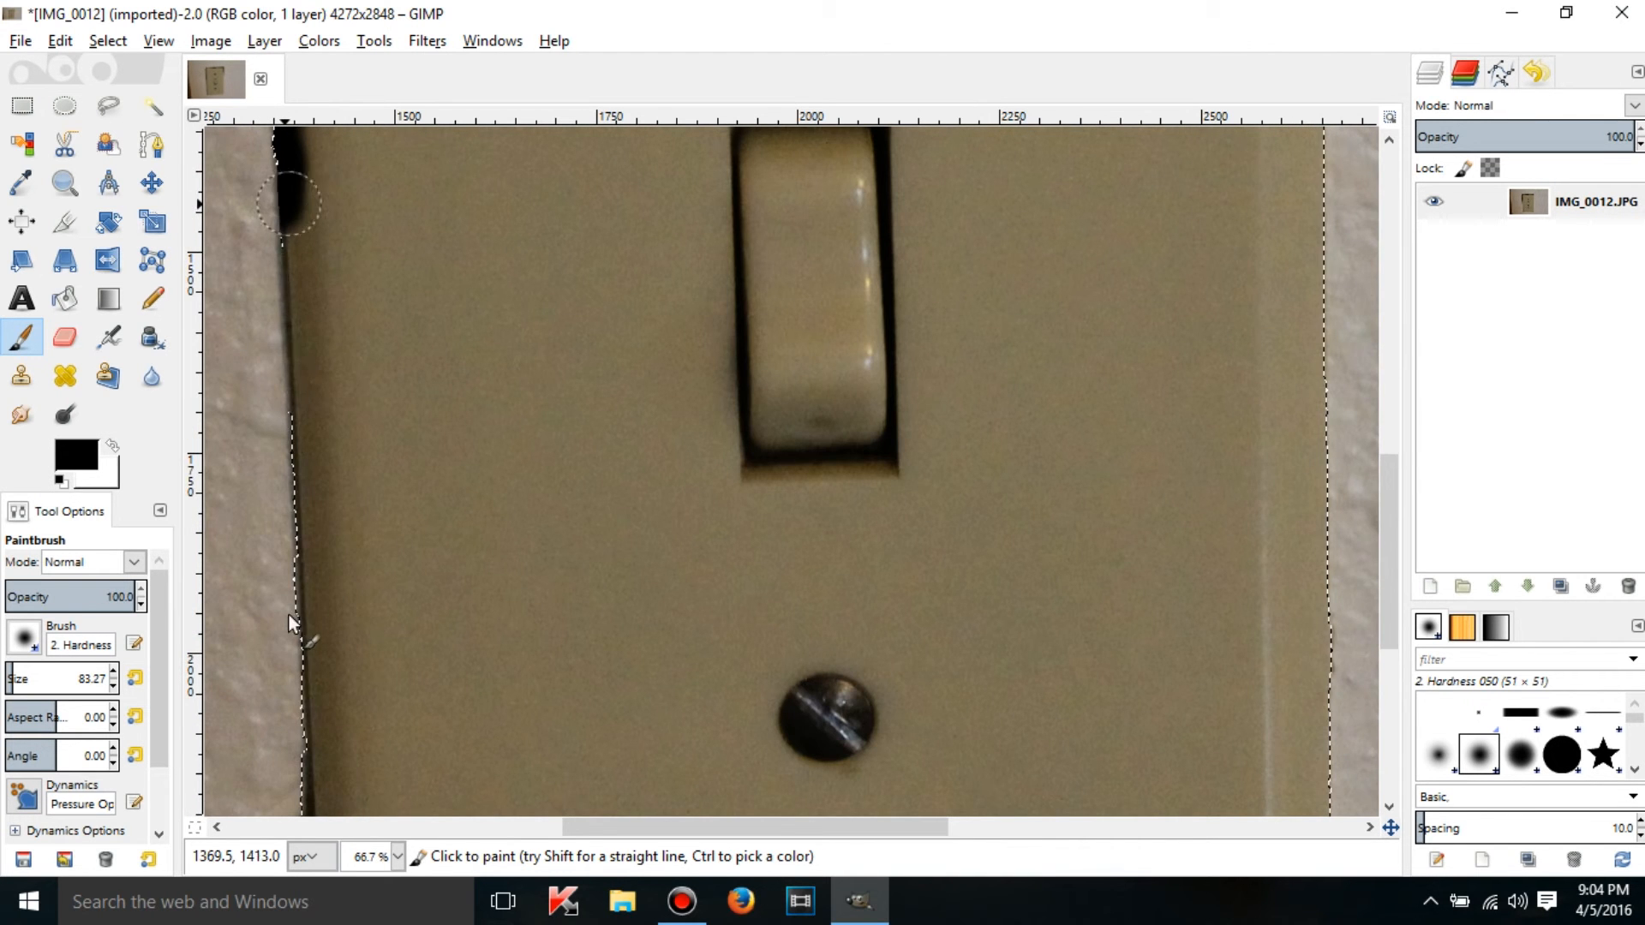
pyautogui.scroll(-3)
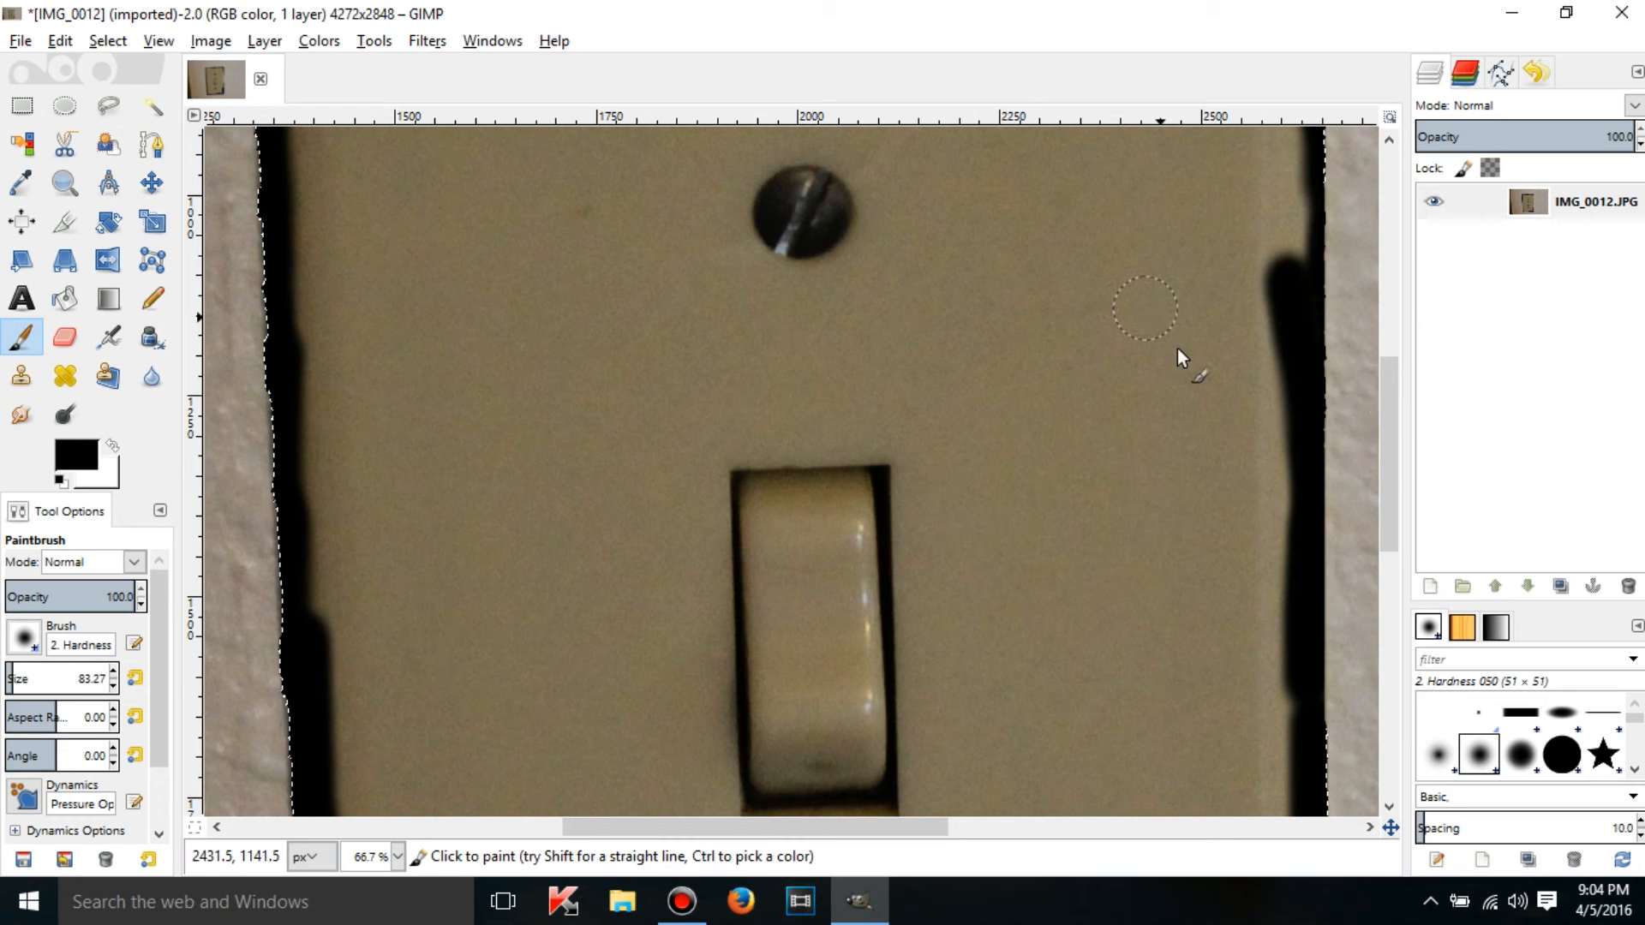
pyautogui.click(106, 40)
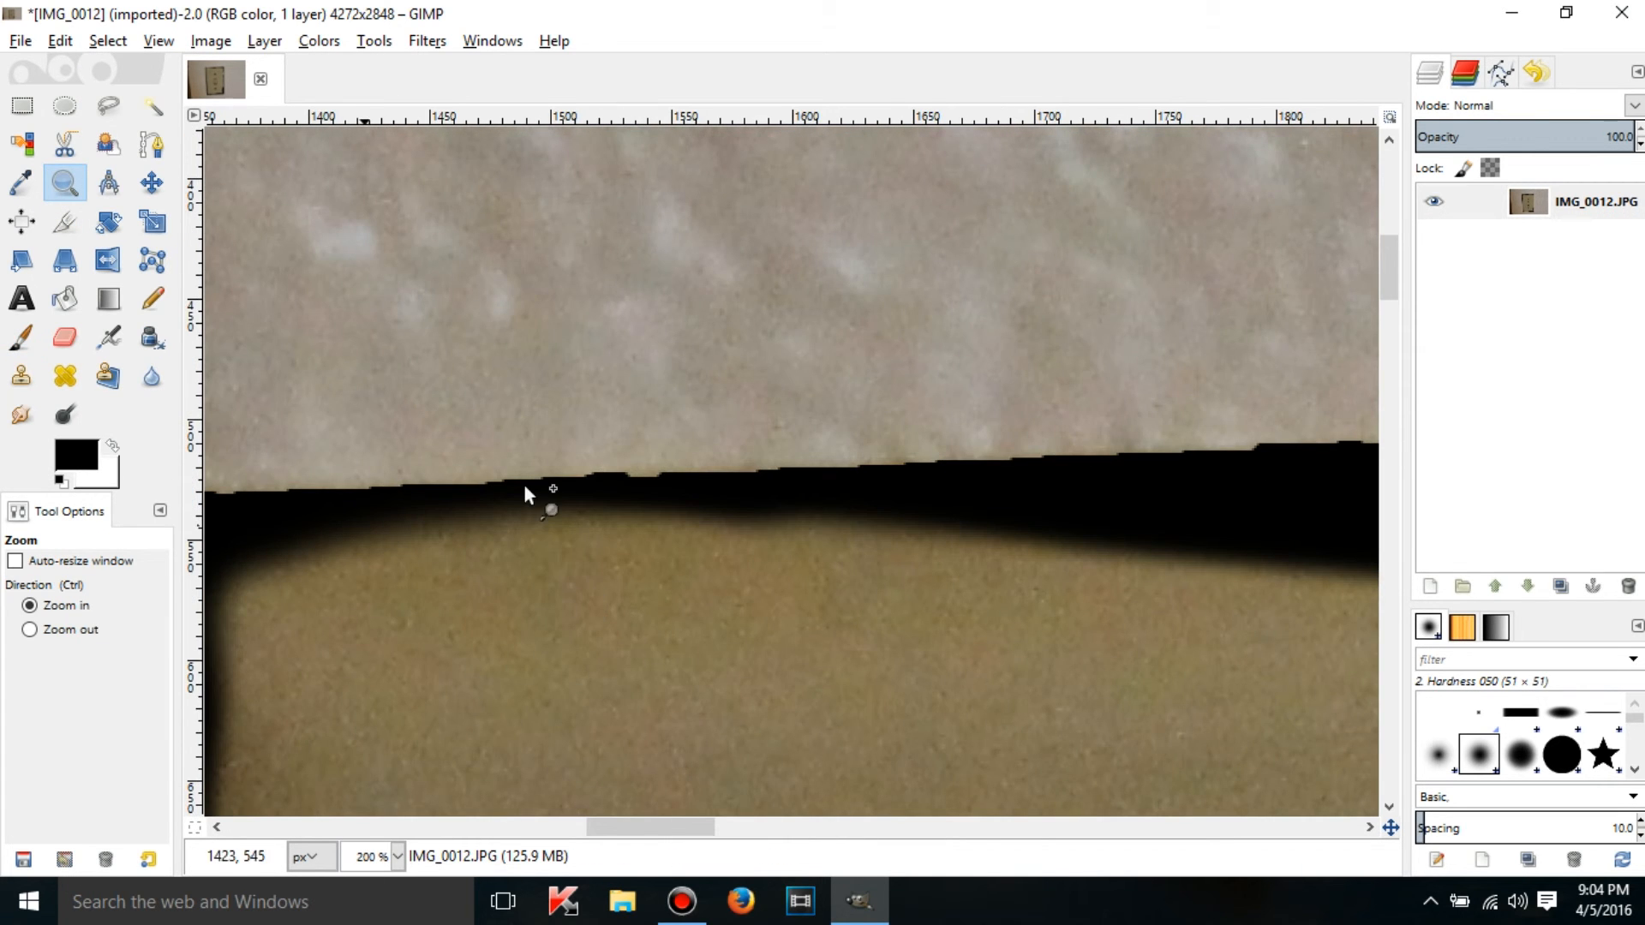
# Zoom to 300% on the top-left corner and pan along the painted top edge.
pyautogui.click(526, 495)
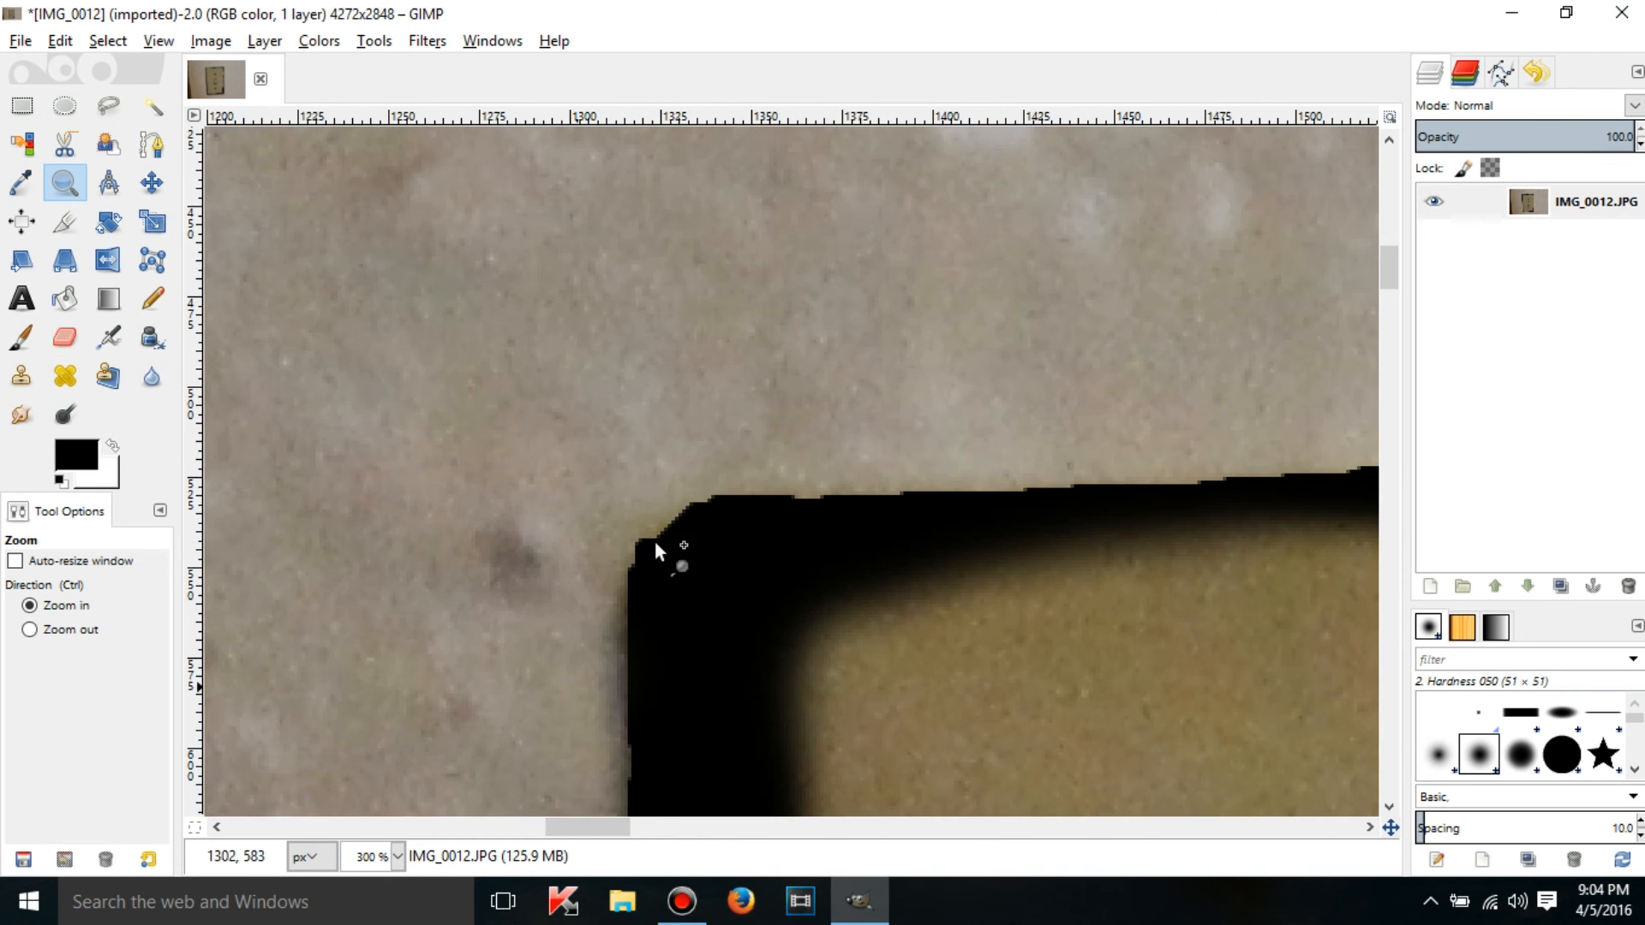
pyautogui.scroll(-3)
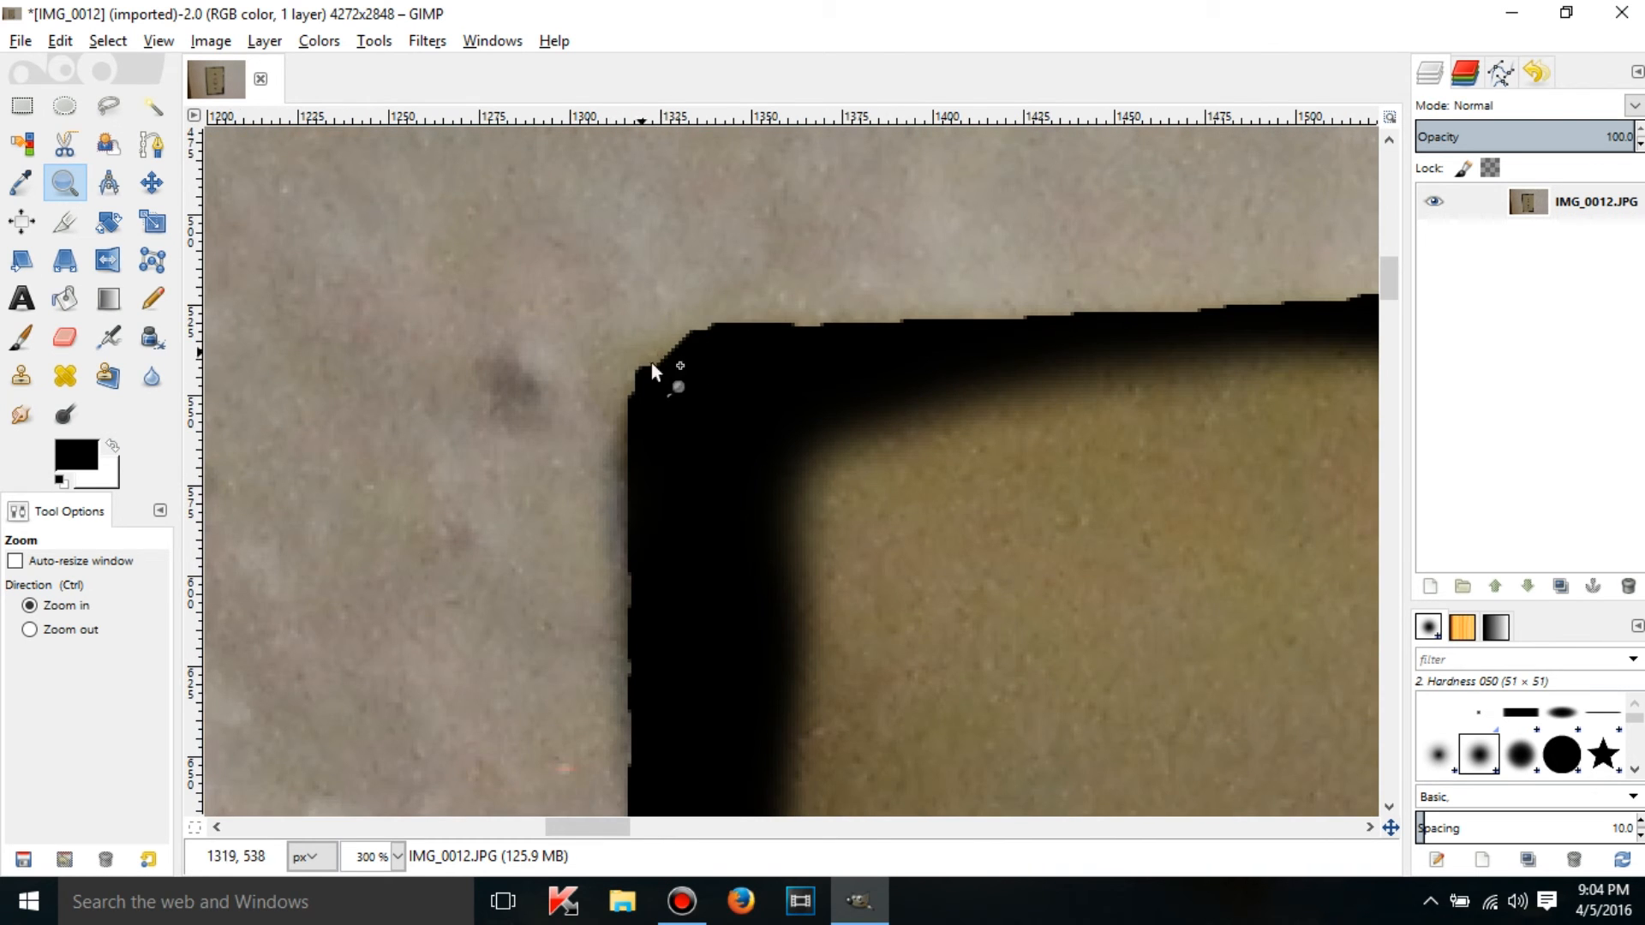
pyautogui.scroll(-3)
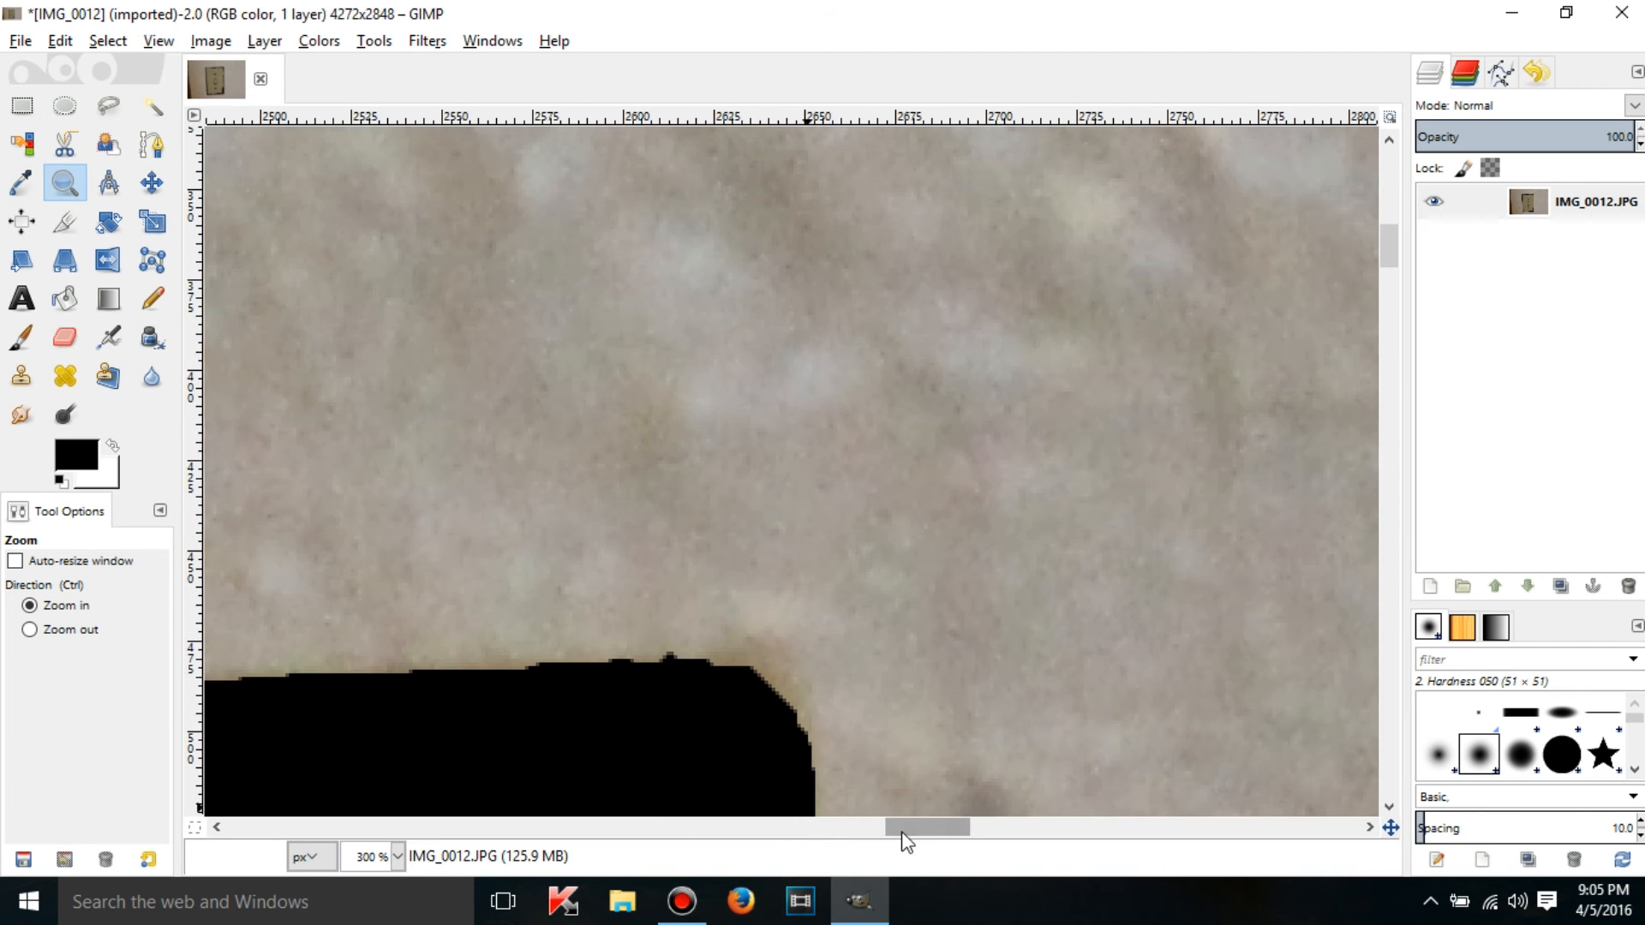
pyautogui.click(106, 39)
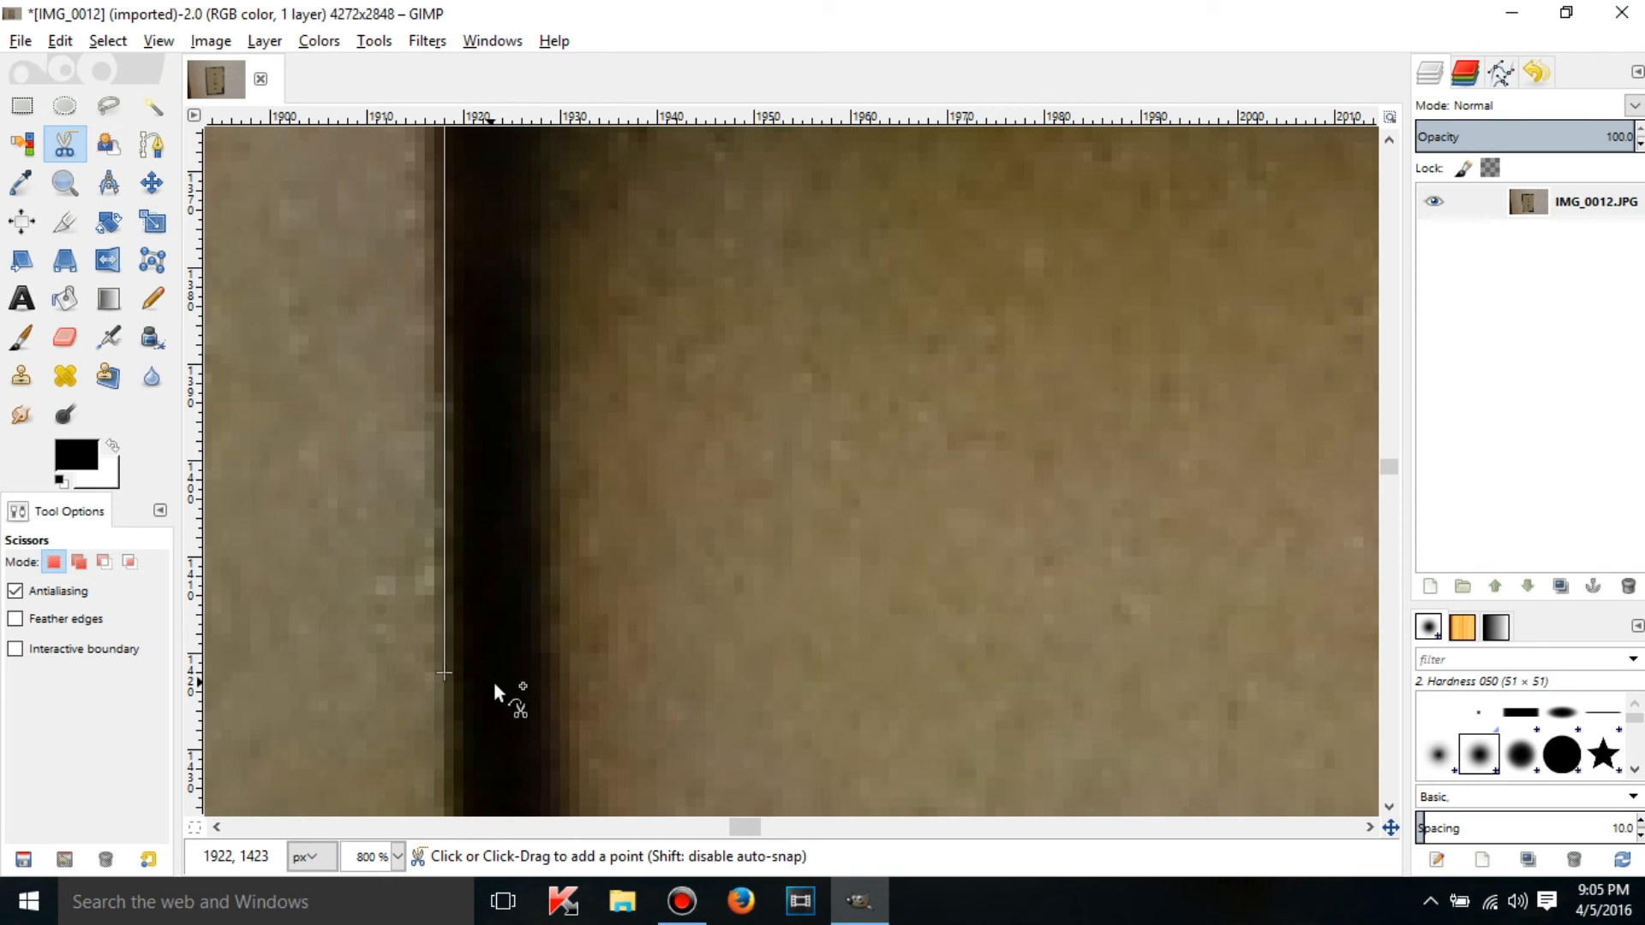
# Place two anchors of a new scissors path down the dark plate edge at 800%.
pyautogui.click(540, 713)
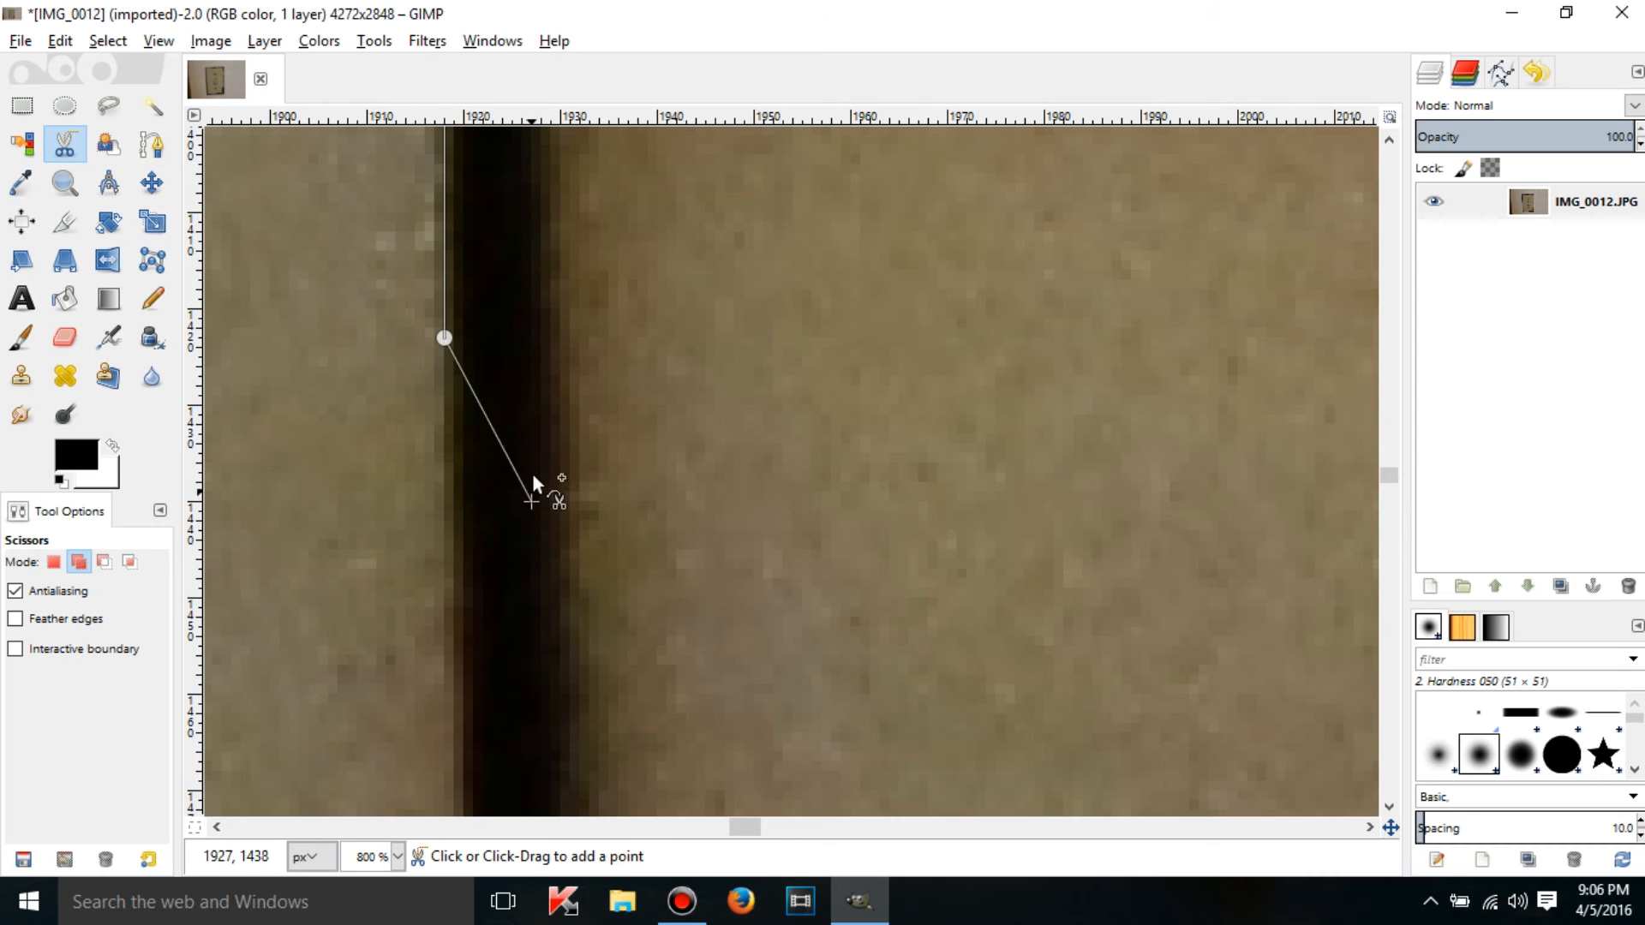
pyautogui.moveTo(554, 556)
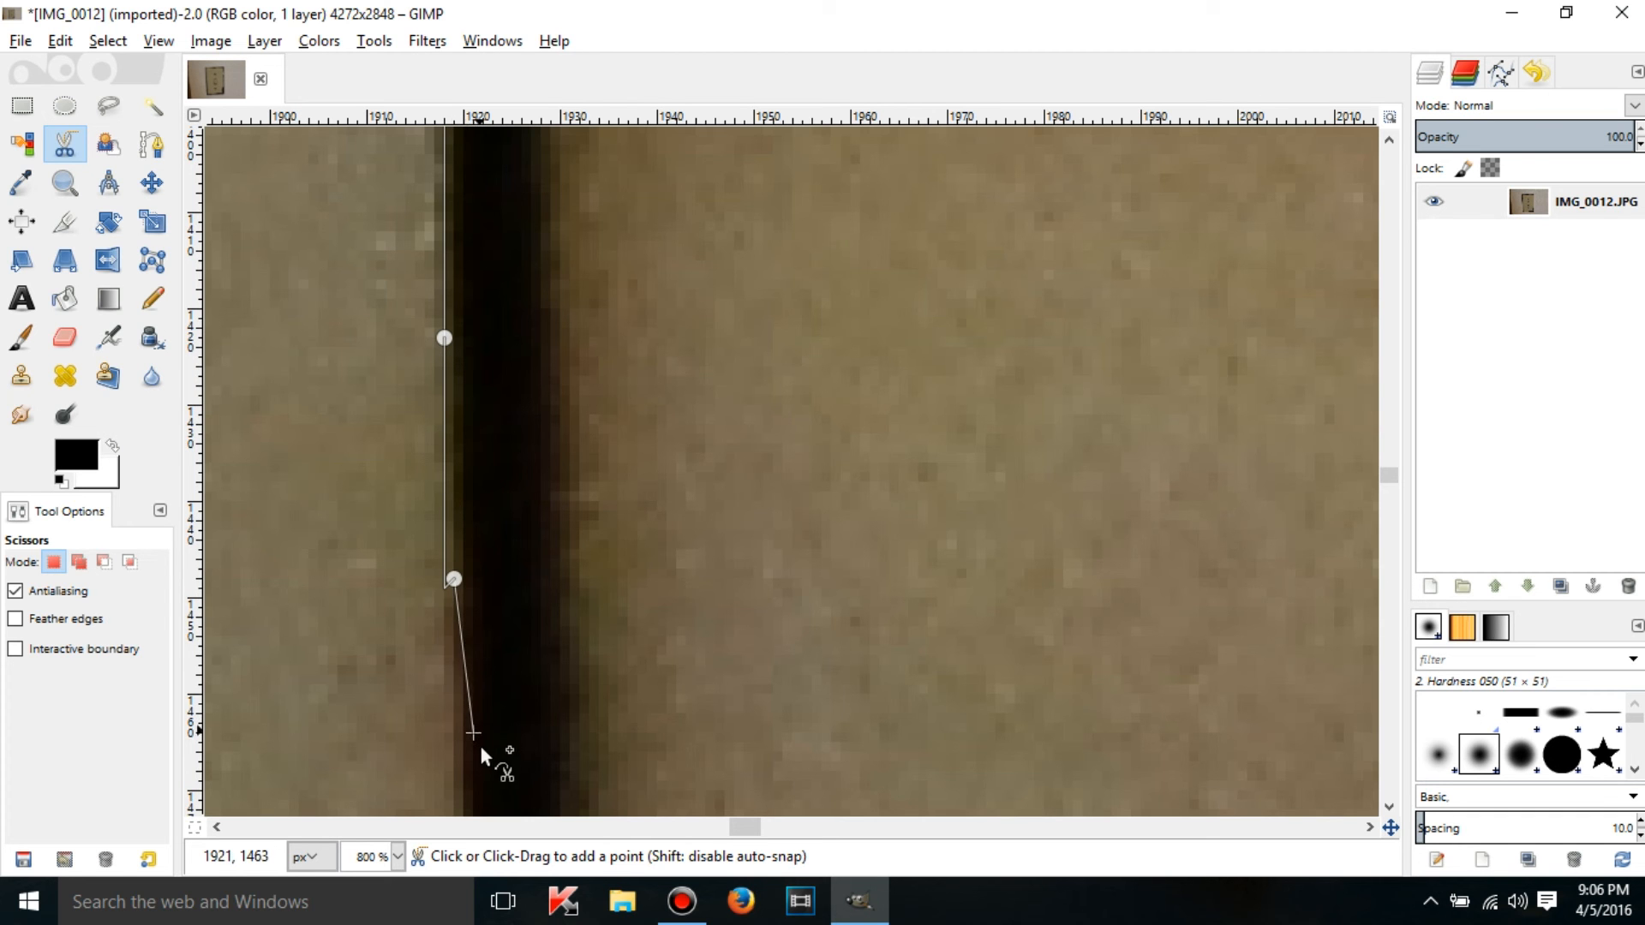
pyautogui.click(473, 753)
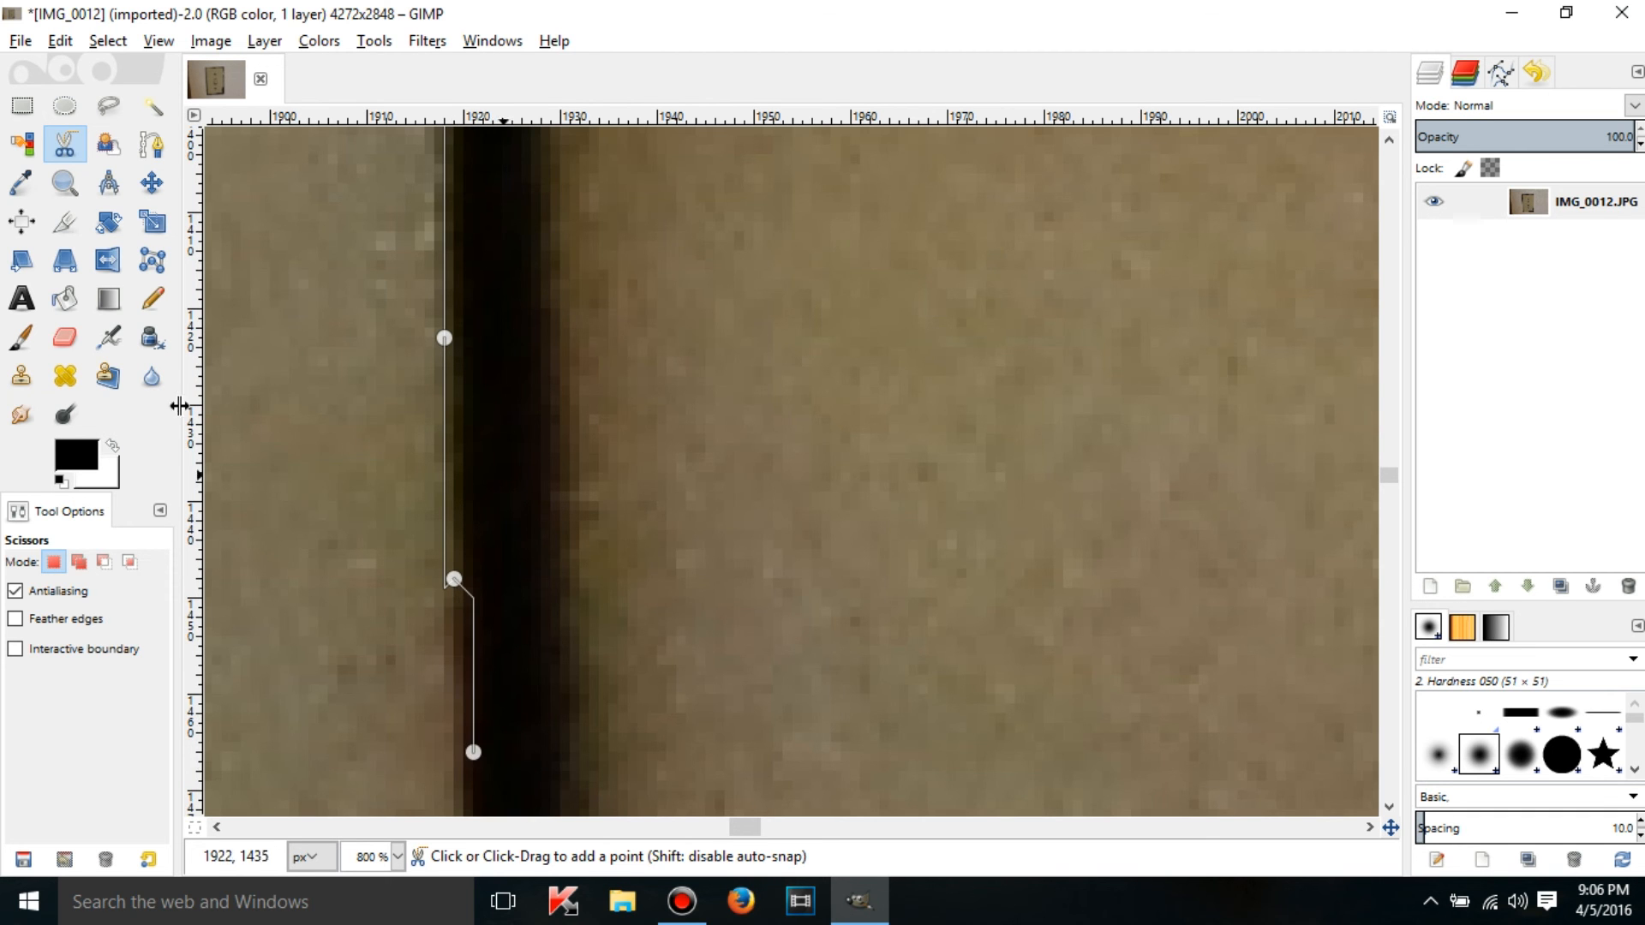
# Fit the image in the window, toggle Interactive boundary, and revert the black paint.
pyautogui.click(158, 39)
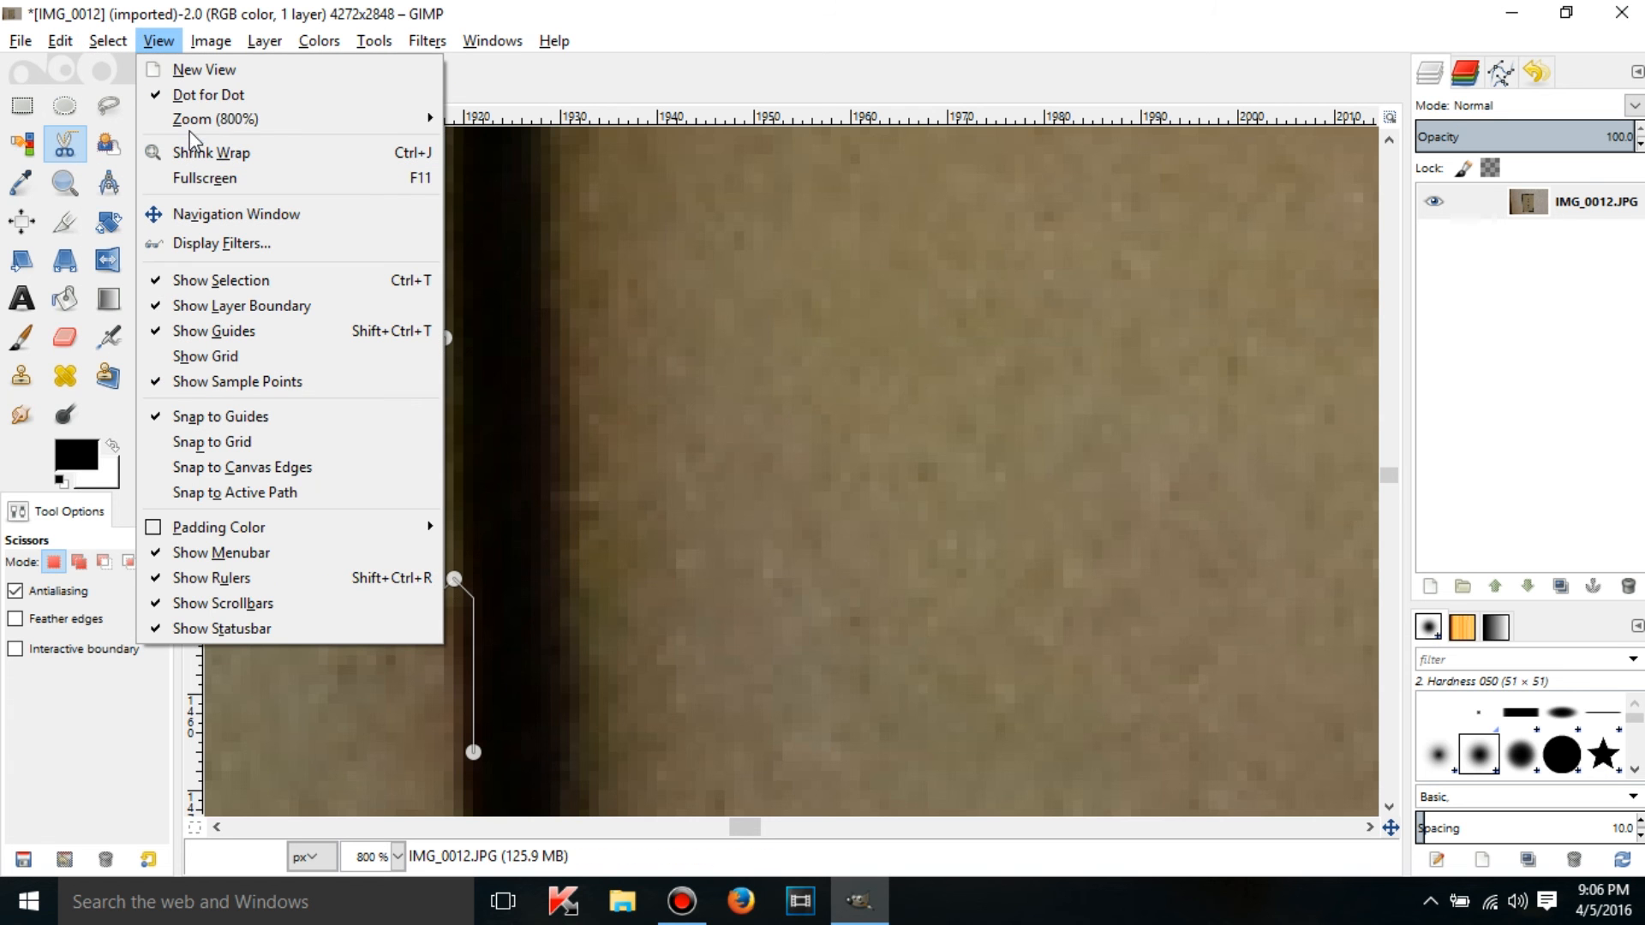
pyautogui.moveTo(215, 118)
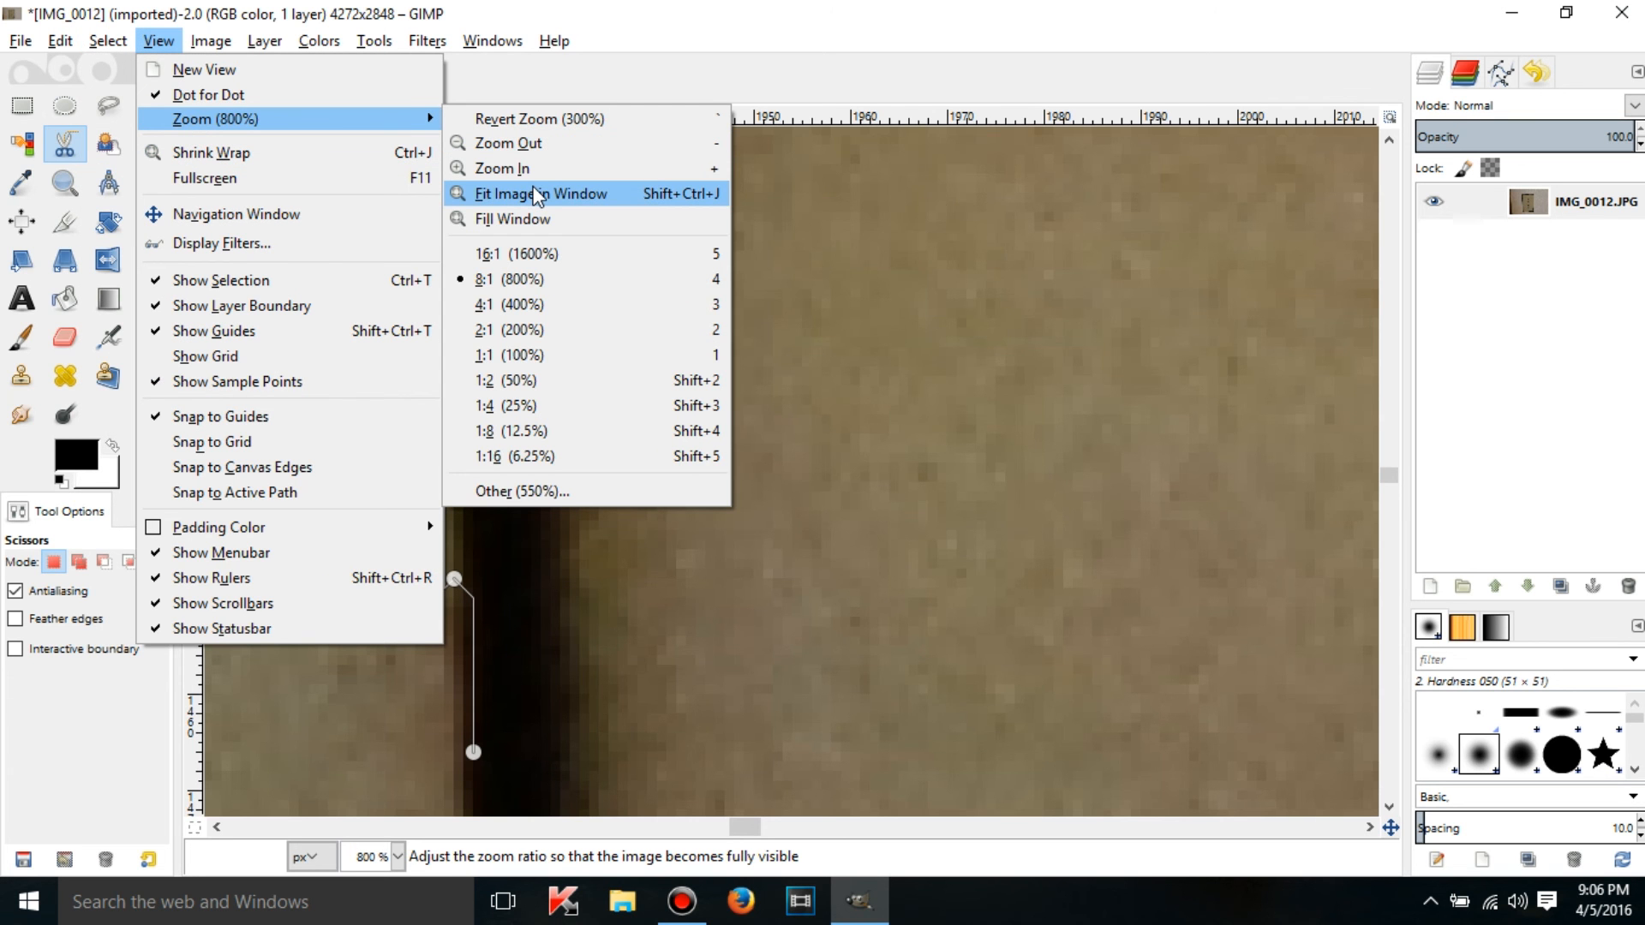
pyautogui.click(543, 194)
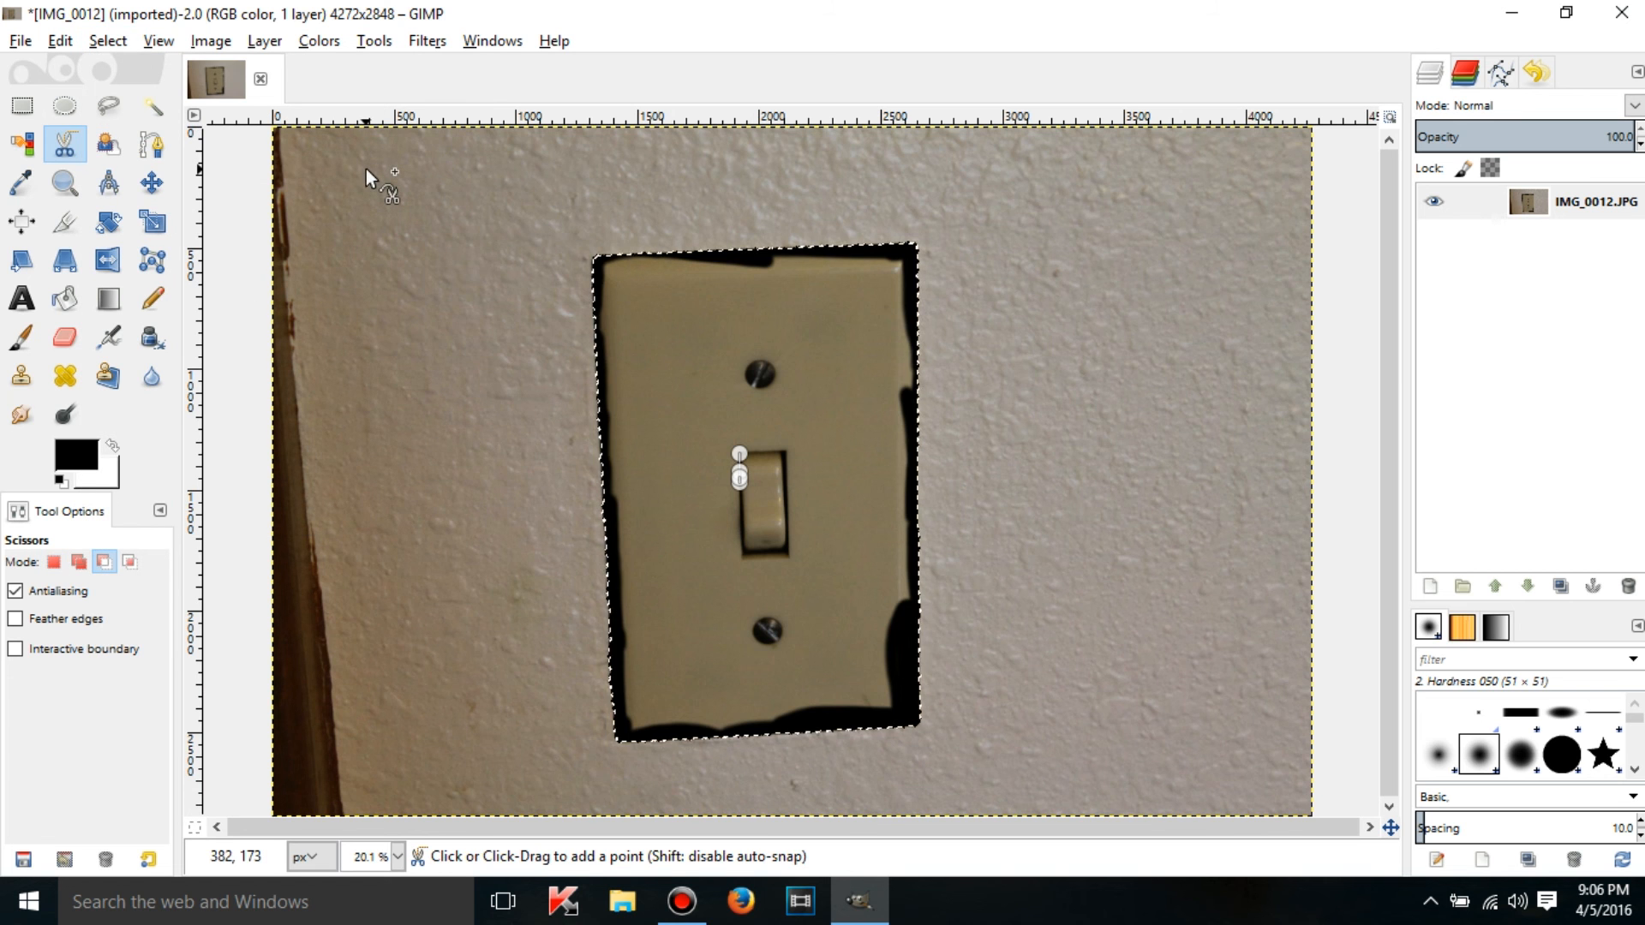
pyautogui.click(107, 144)
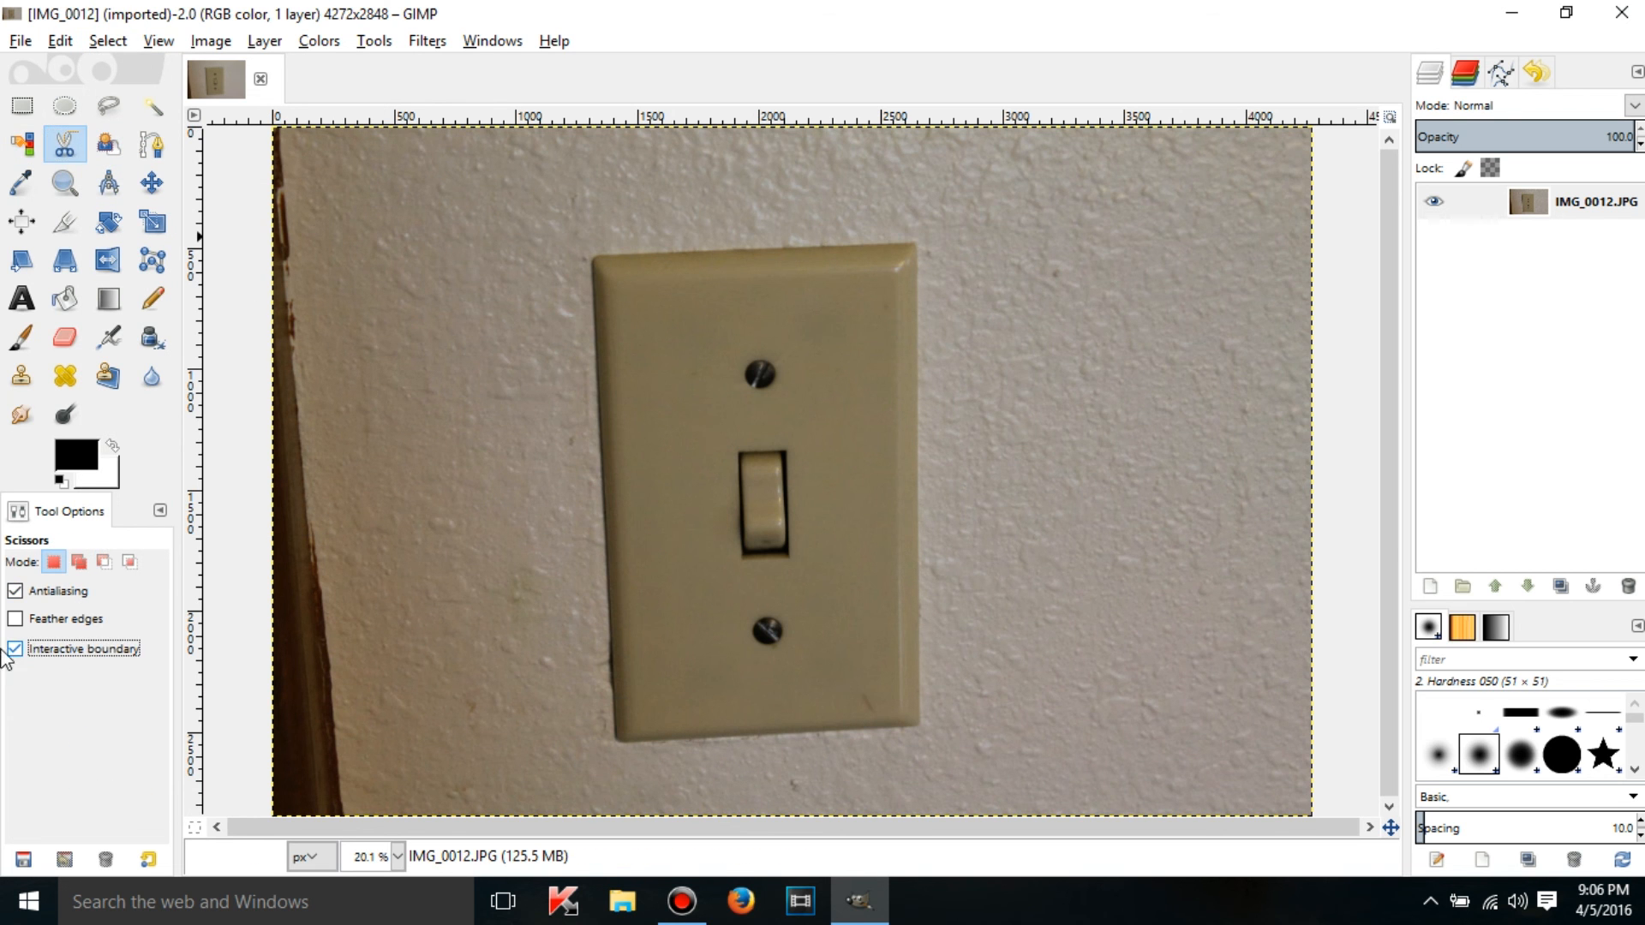
pyautogui.moveTo(614, 278)
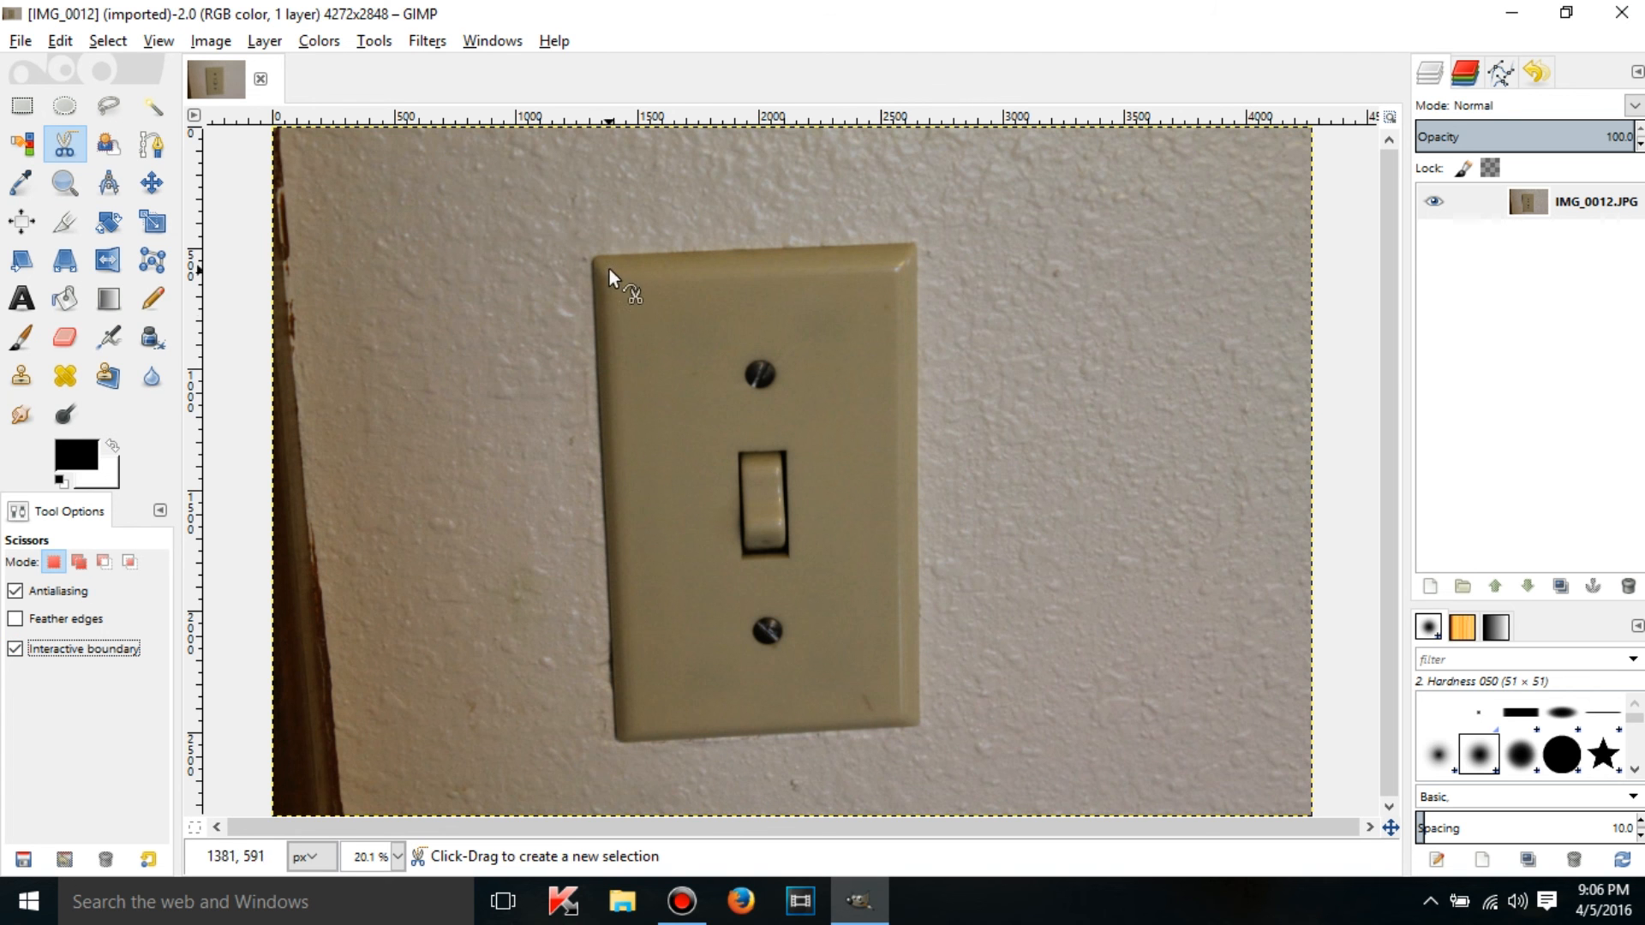
pyautogui.click(15, 647)
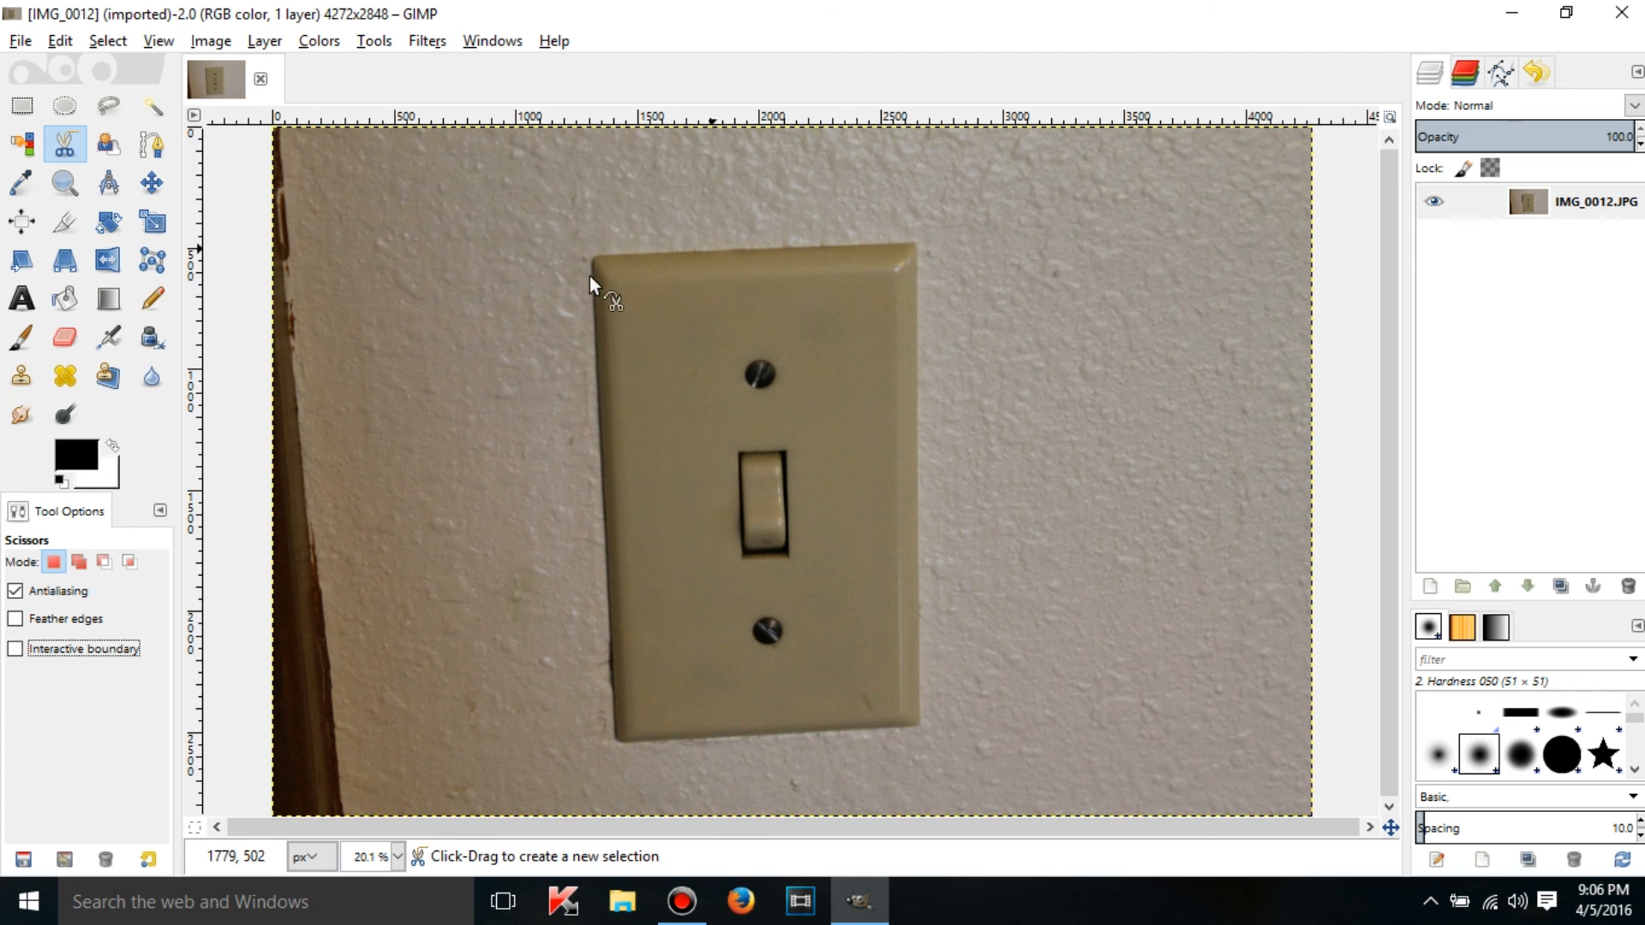
# Trace the plate's left edge from its top-left corner to its bottom-left corner.
pyautogui.click(588, 264)
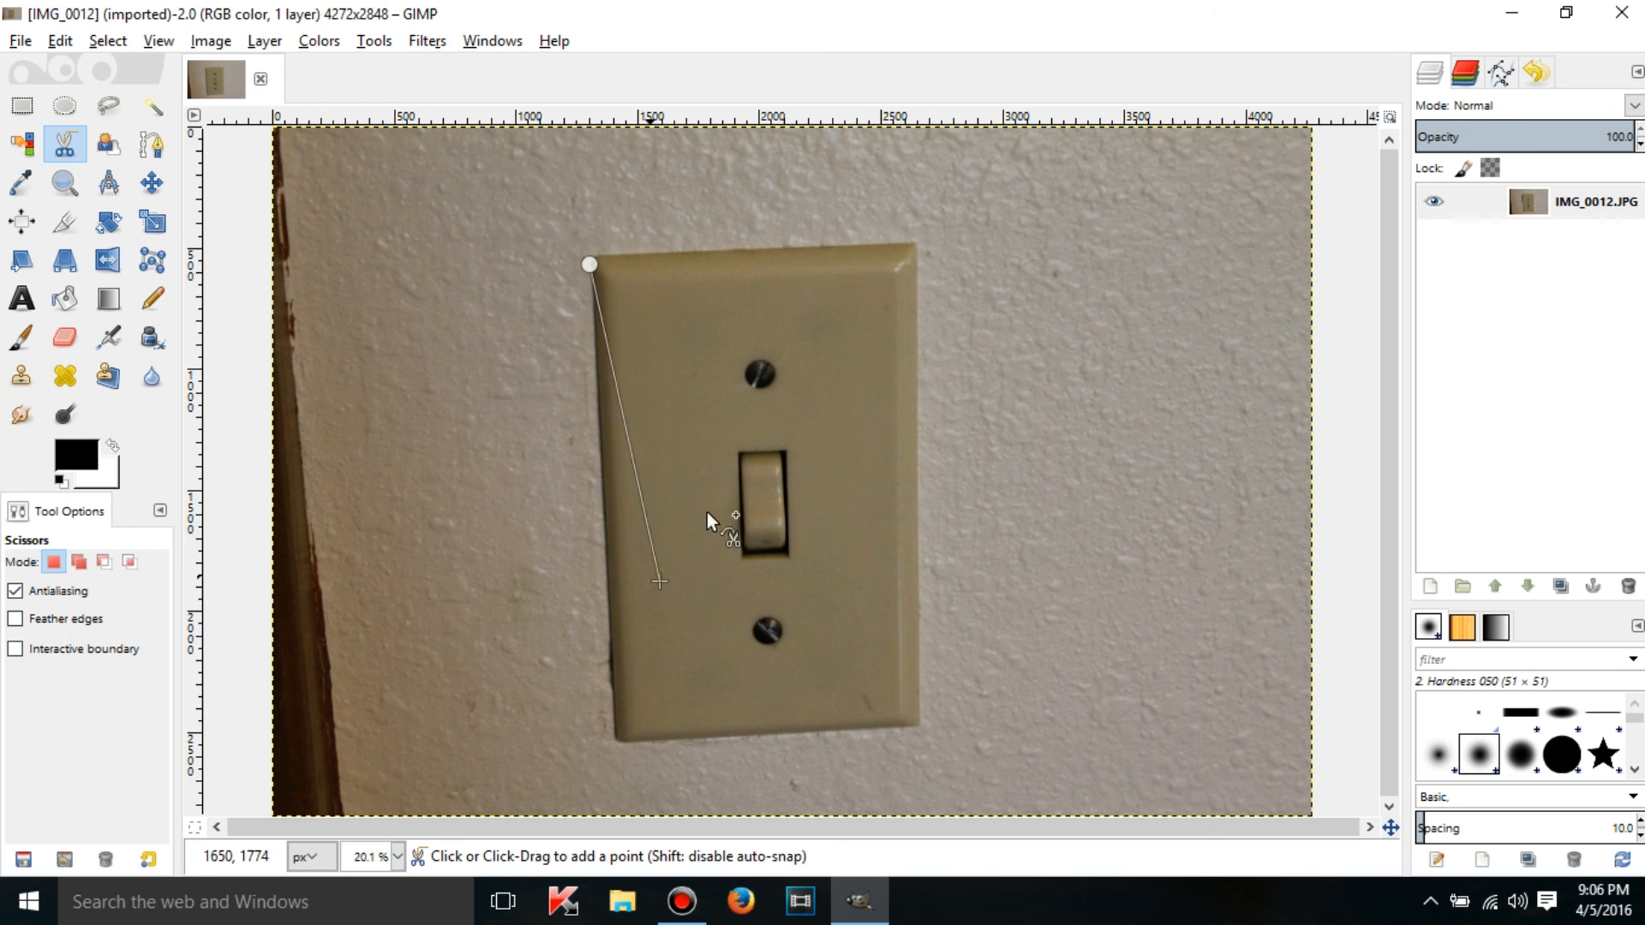
pyautogui.click(614, 742)
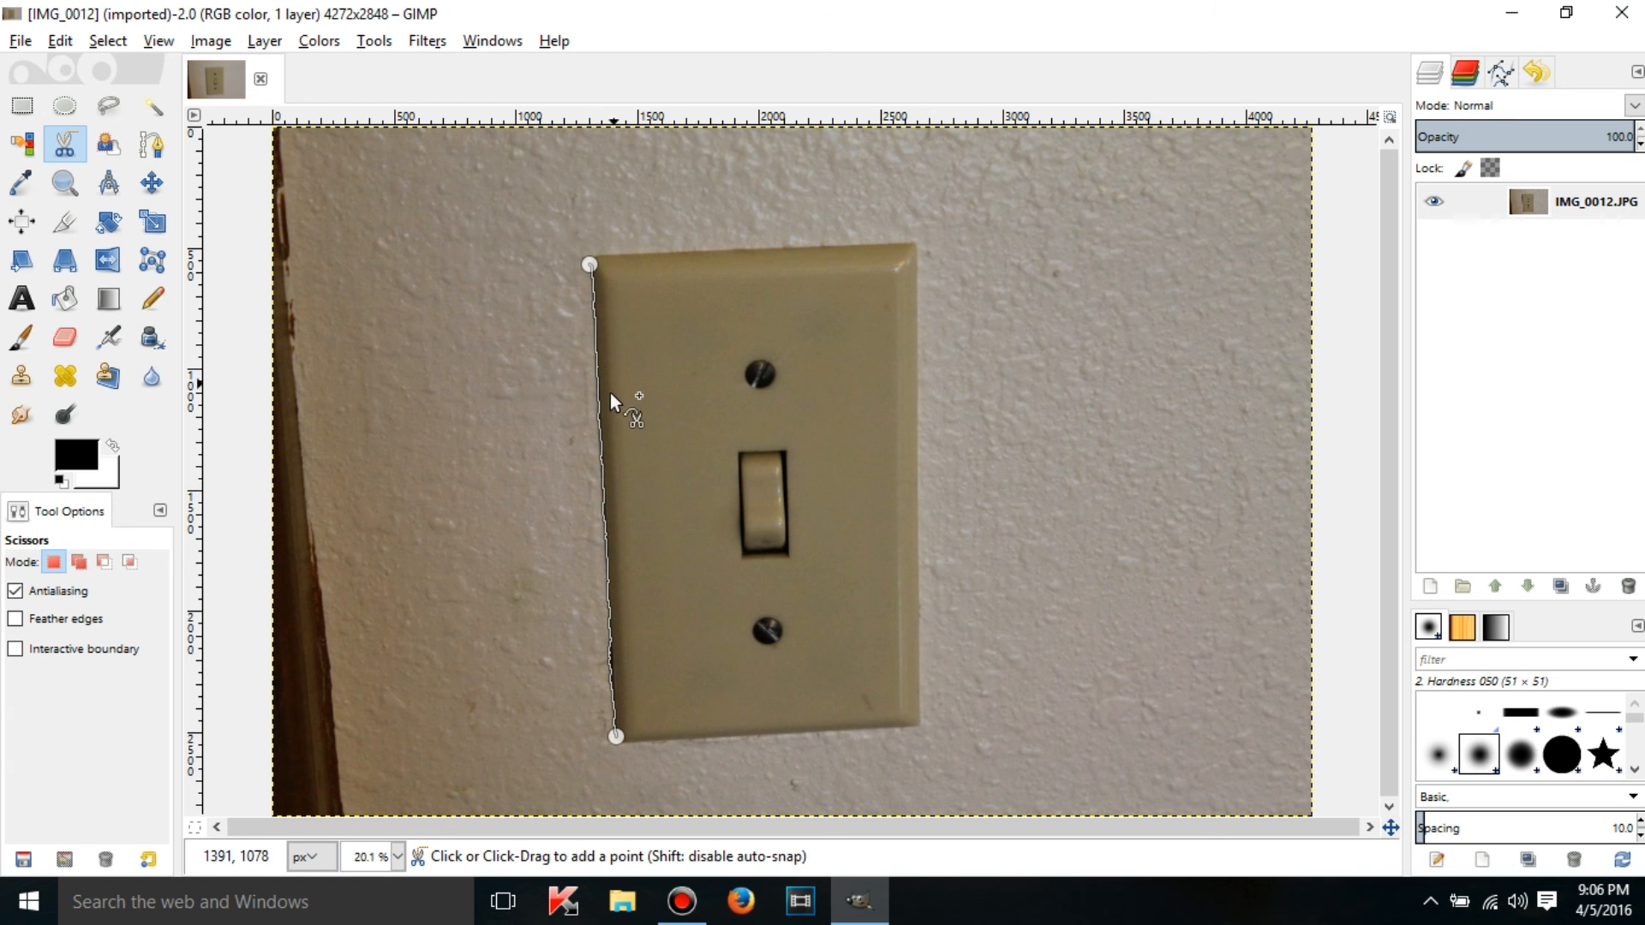
pyautogui.moveTo(613, 639)
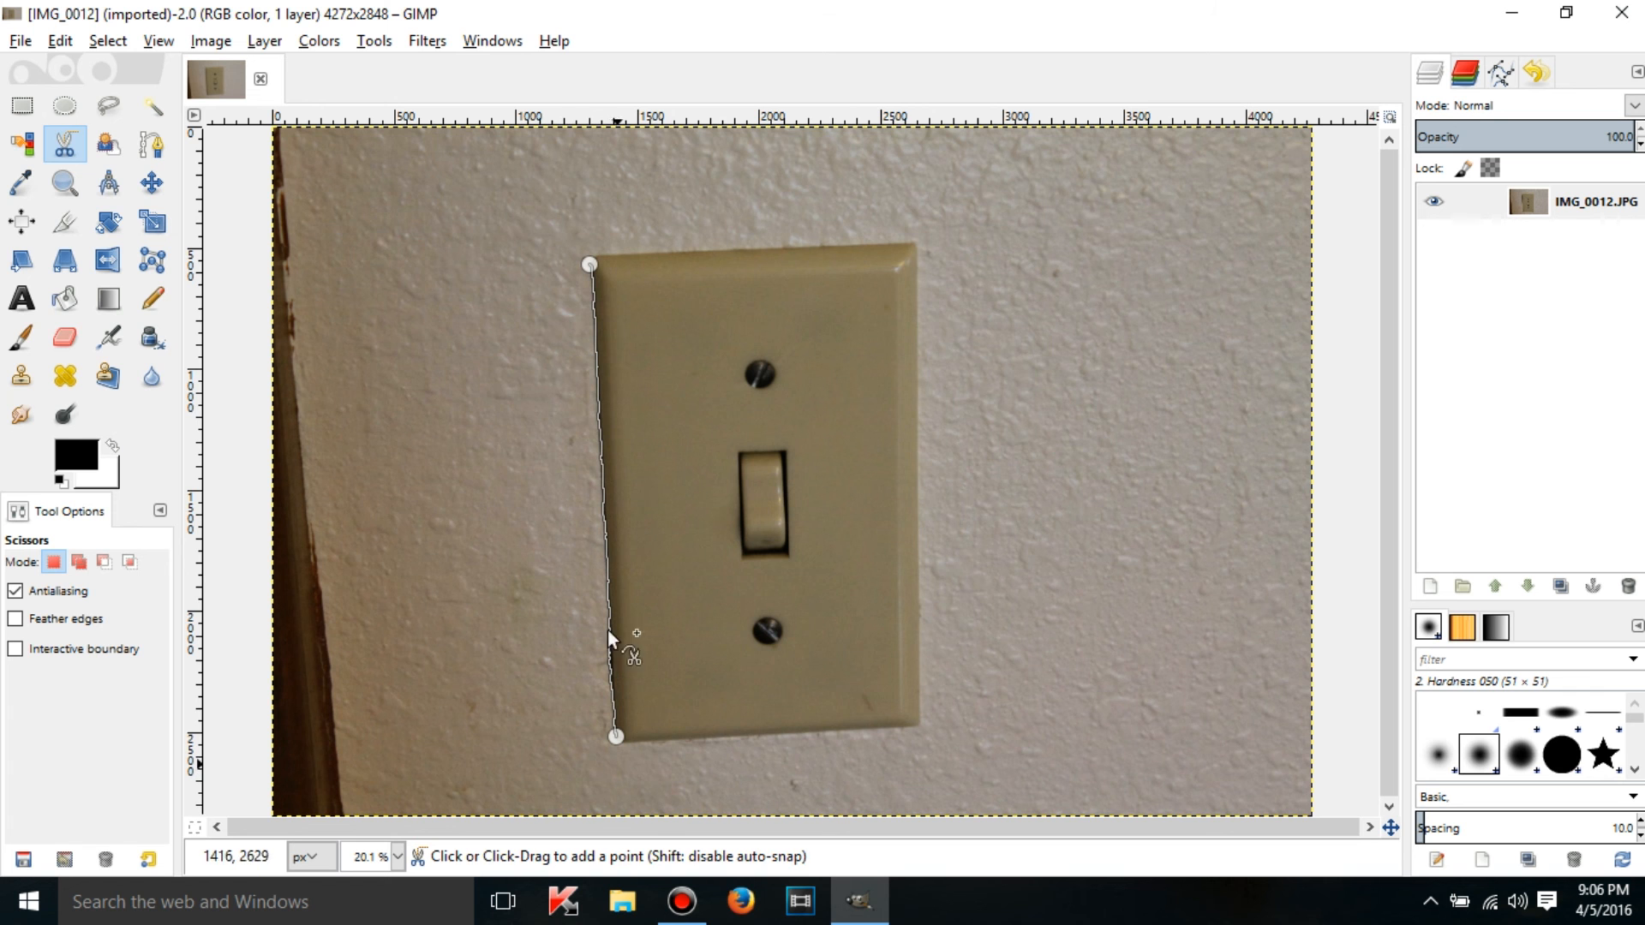
pyautogui.moveTo(629, 718)
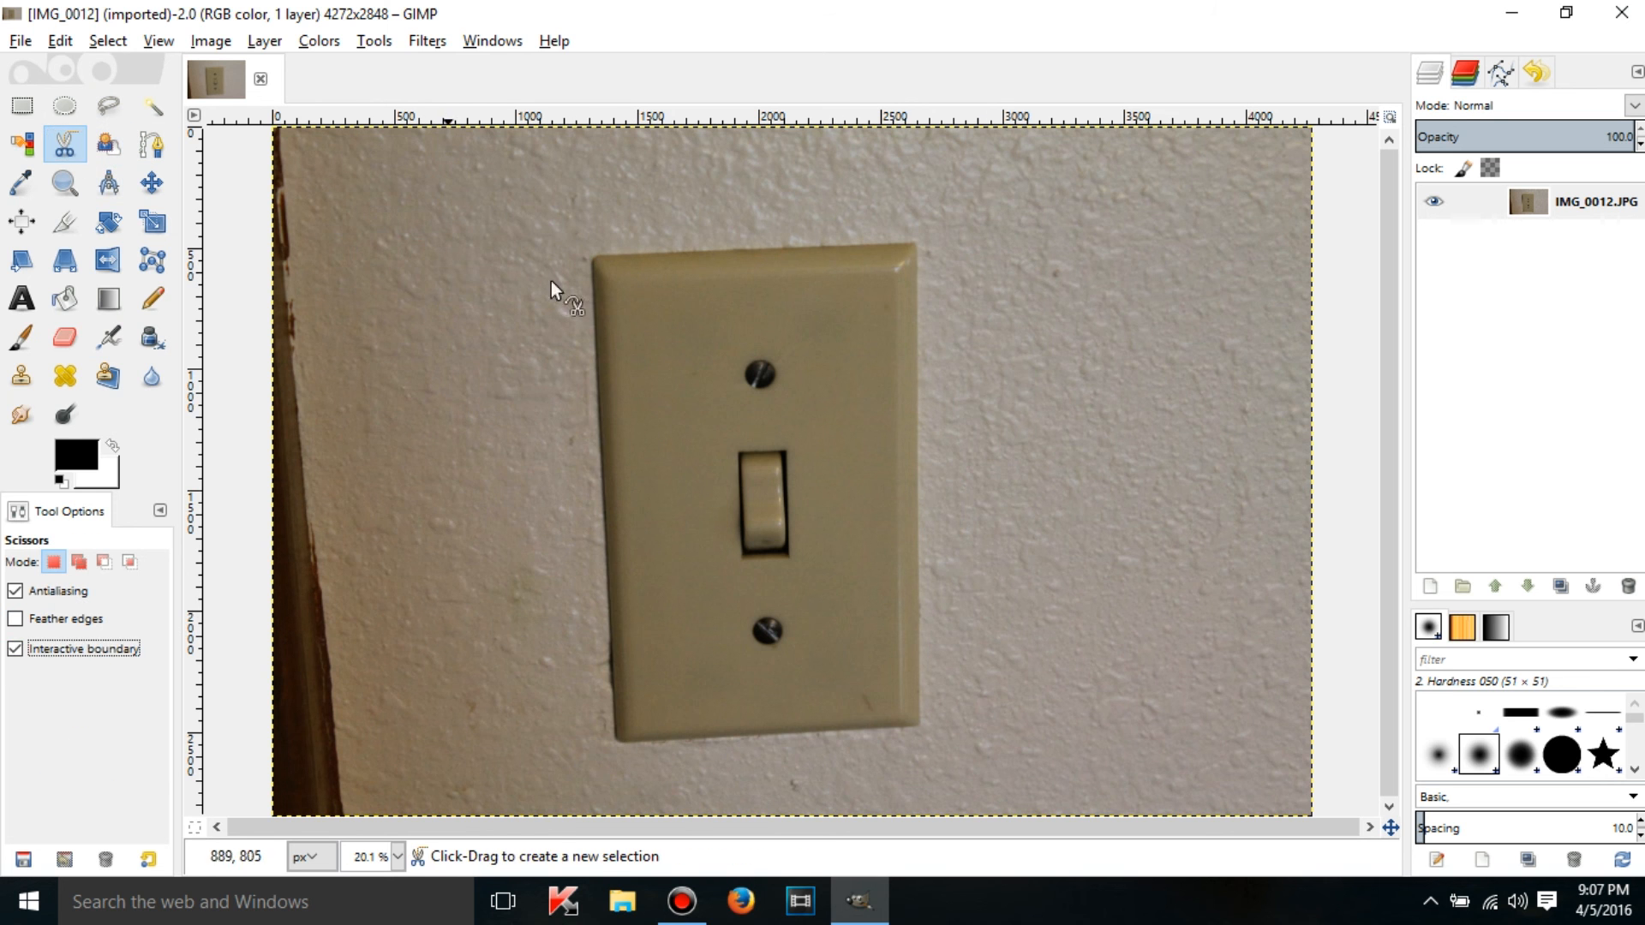
# Retrace the plate's left edge from its top-left corner down to its bottom-left corner.
pyautogui.click(591, 255)
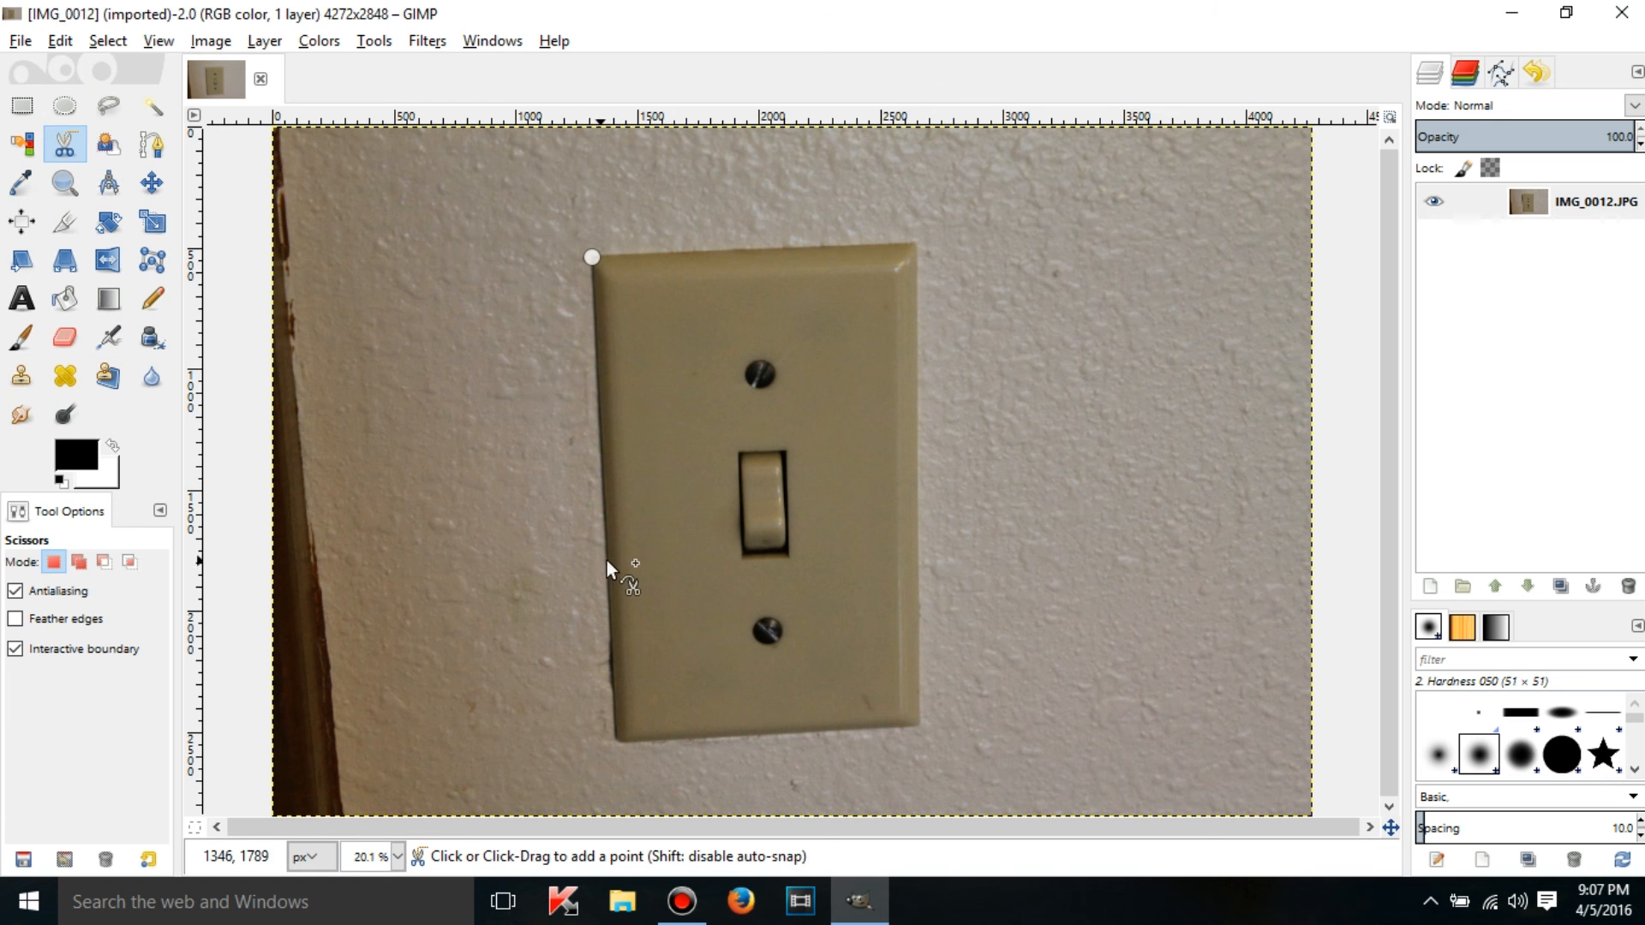
pyautogui.click(609, 603)
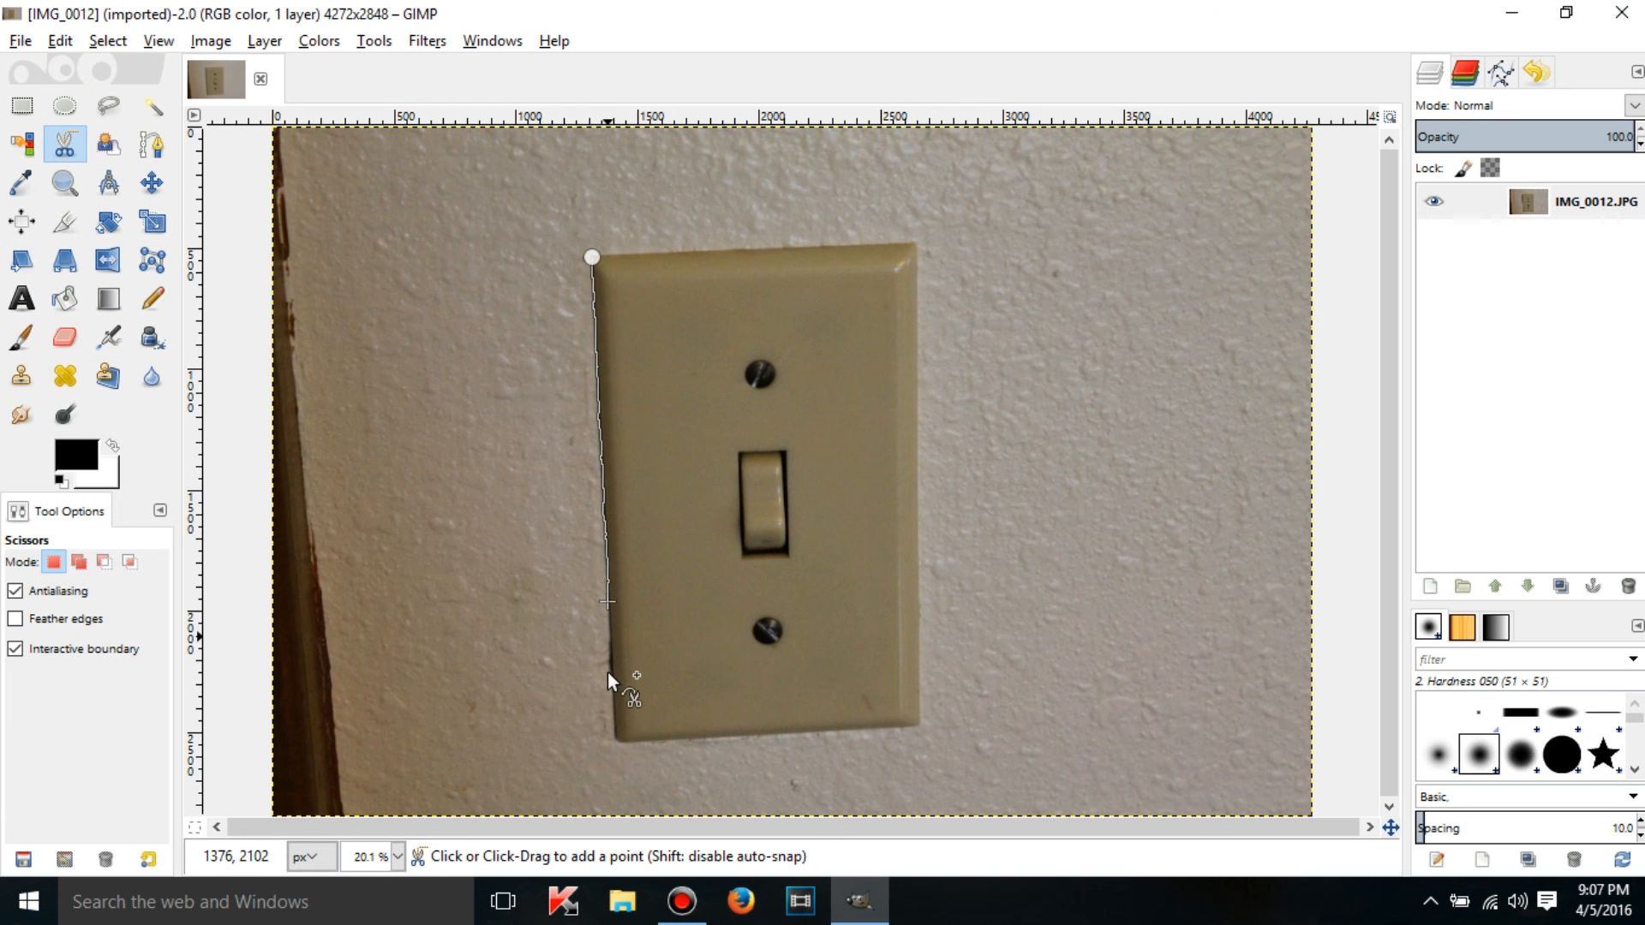
pyautogui.moveTo(617, 704)
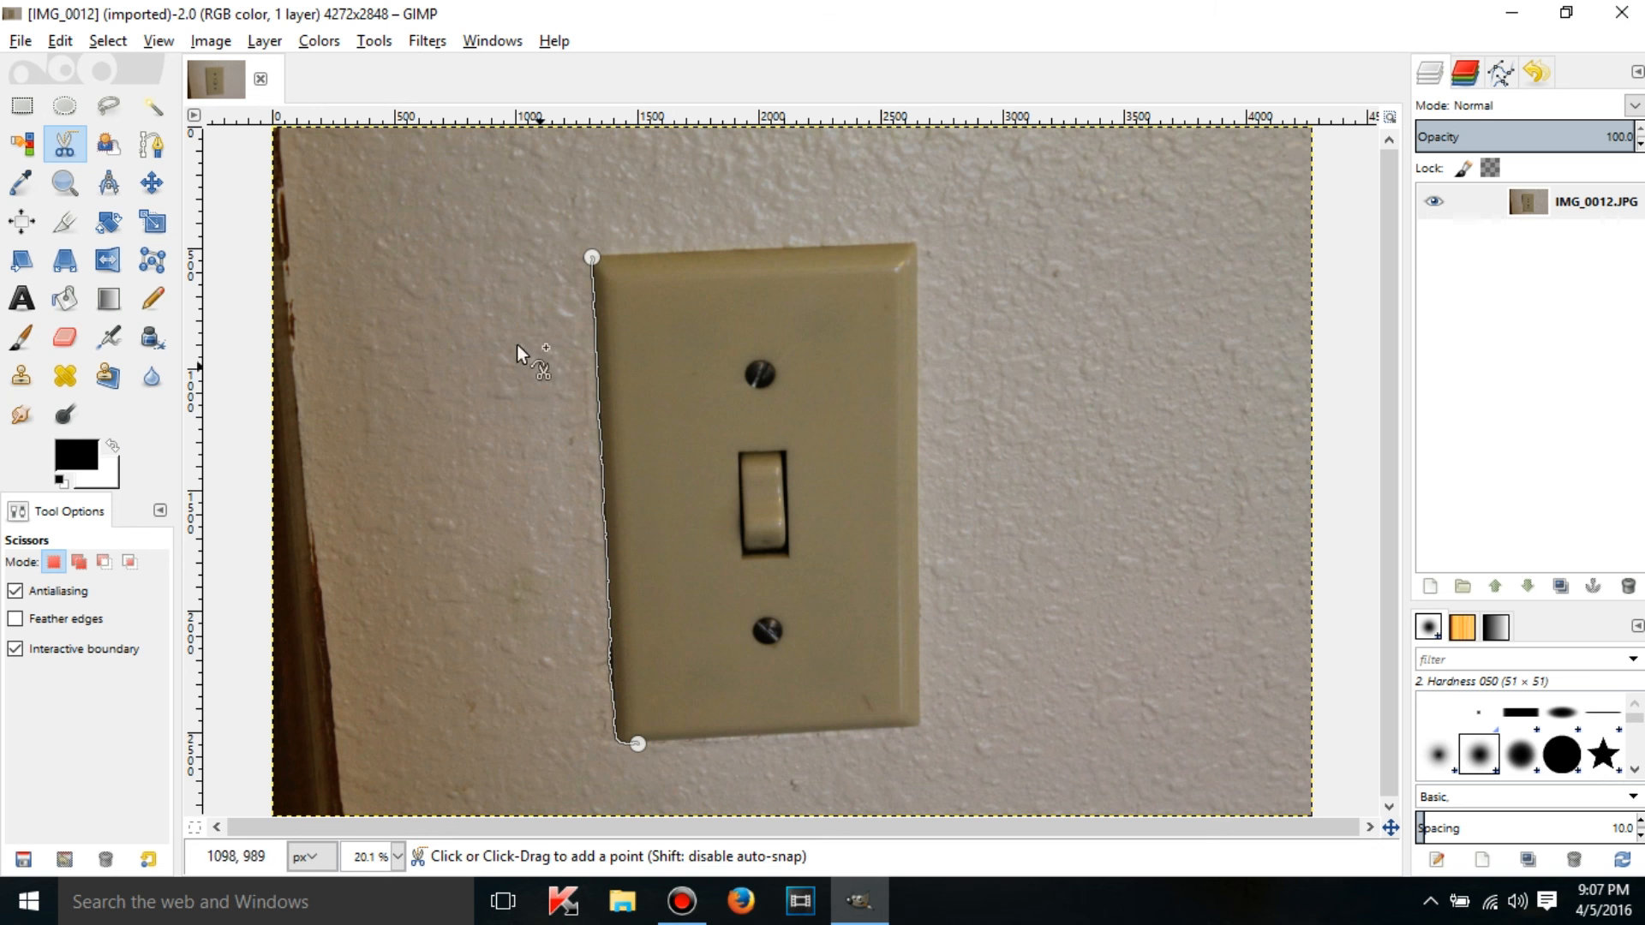
pyautogui.moveTo(420, 377)
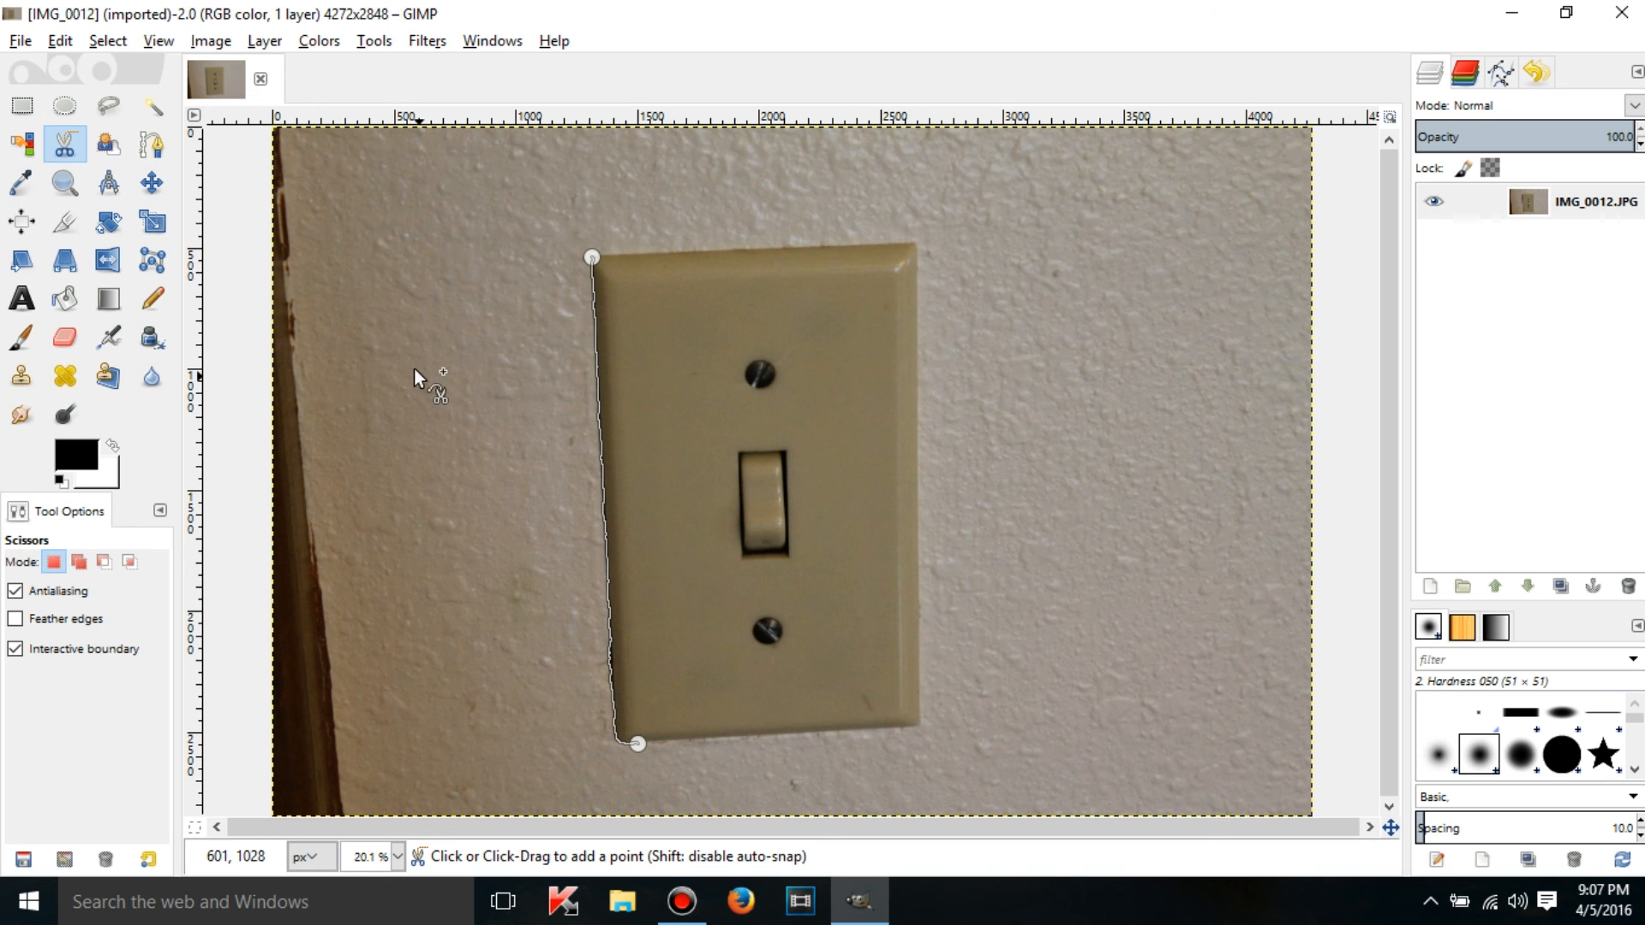
pyautogui.moveTo(410, 359)
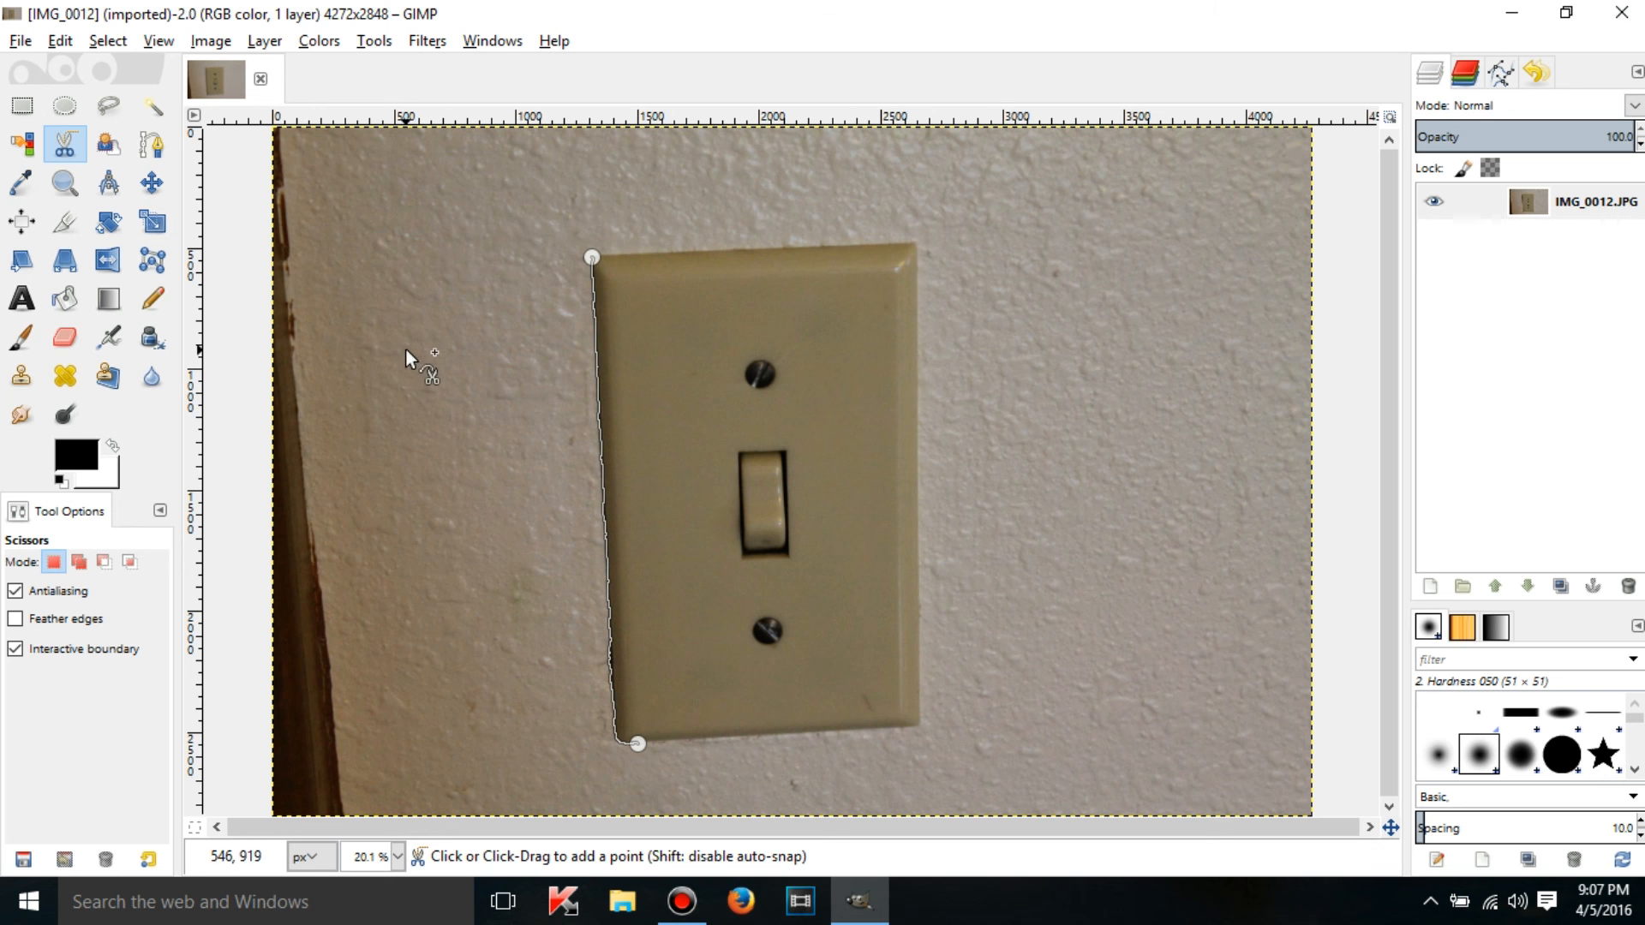
pyautogui.moveTo(408, 353)
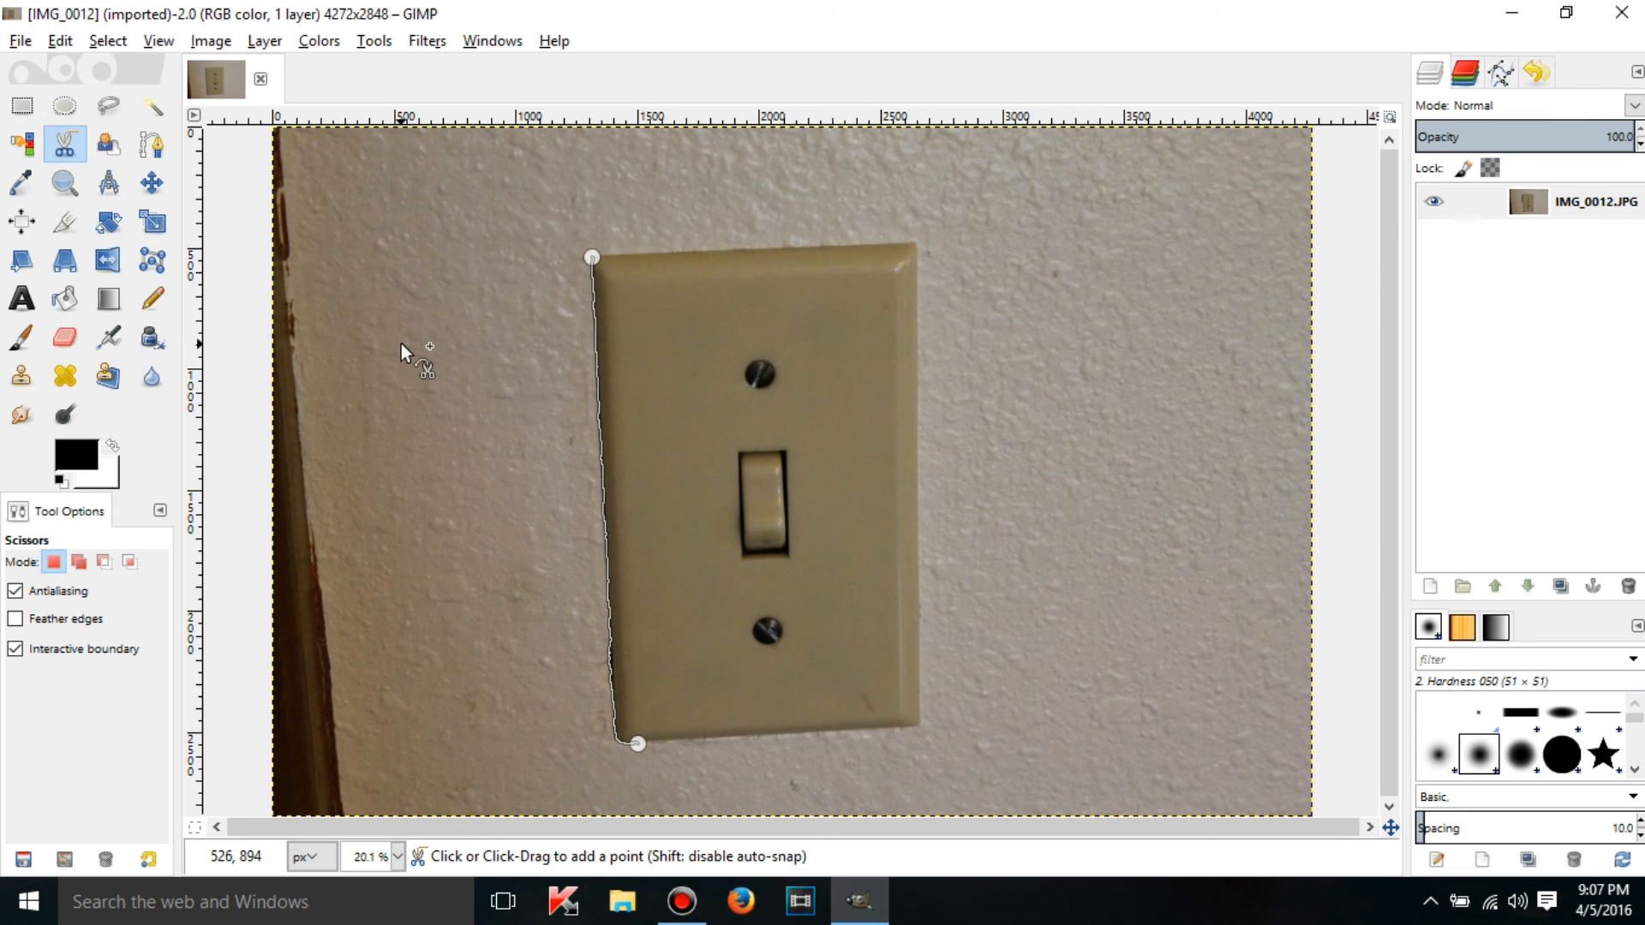